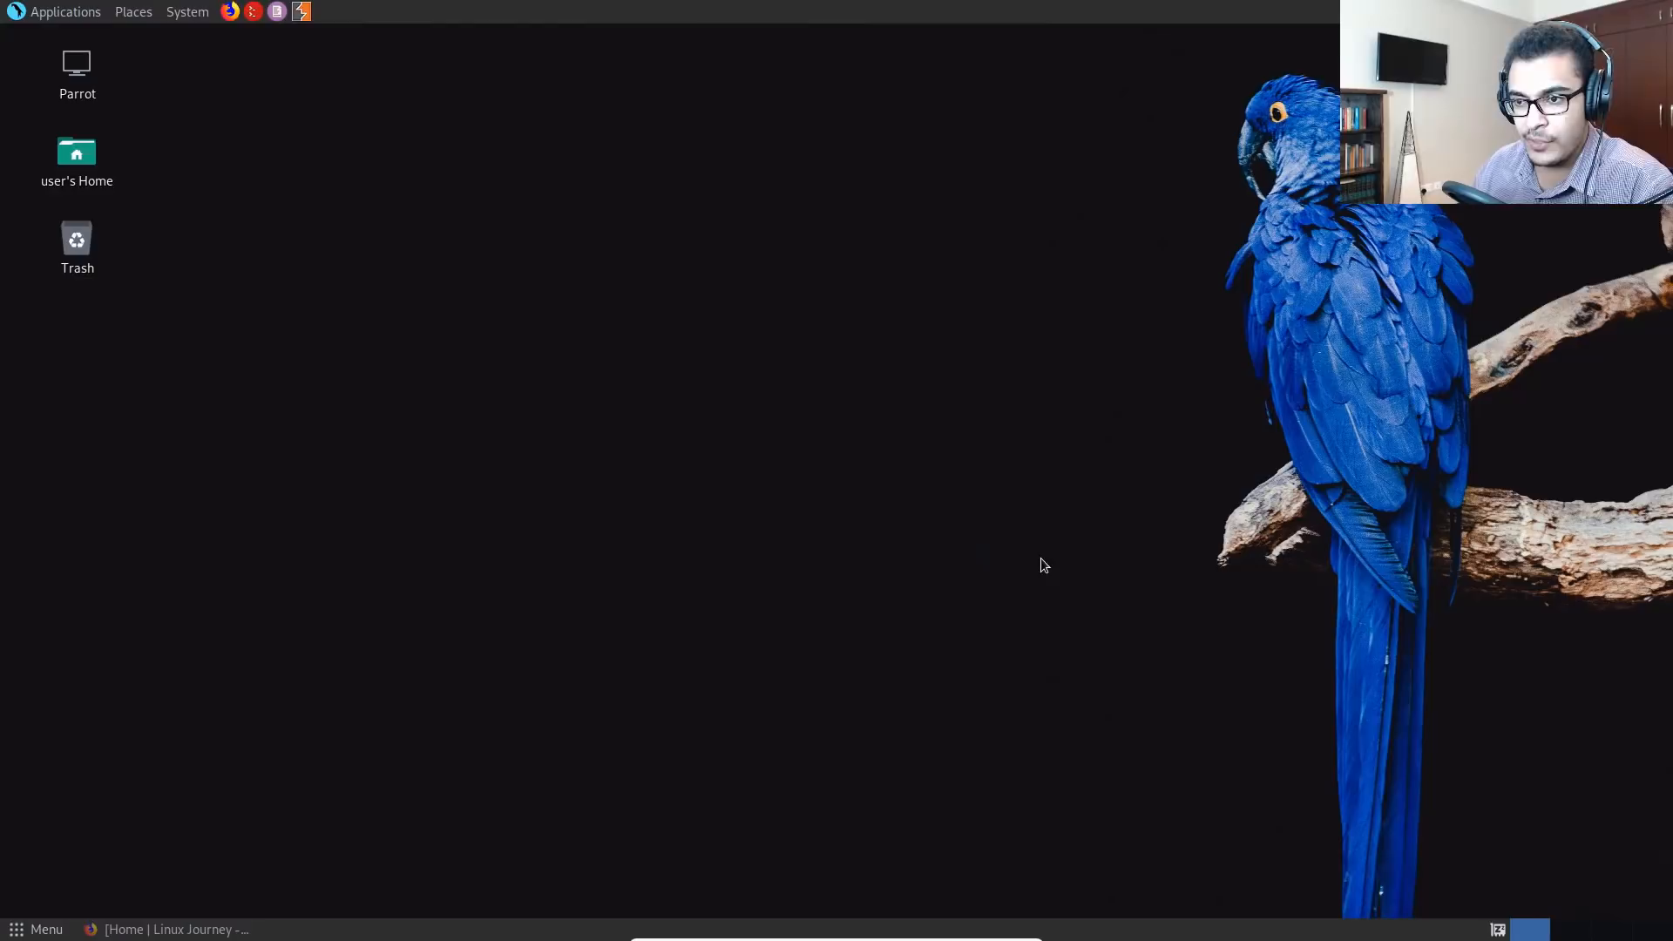
pyautogui.moveTo(506, 723)
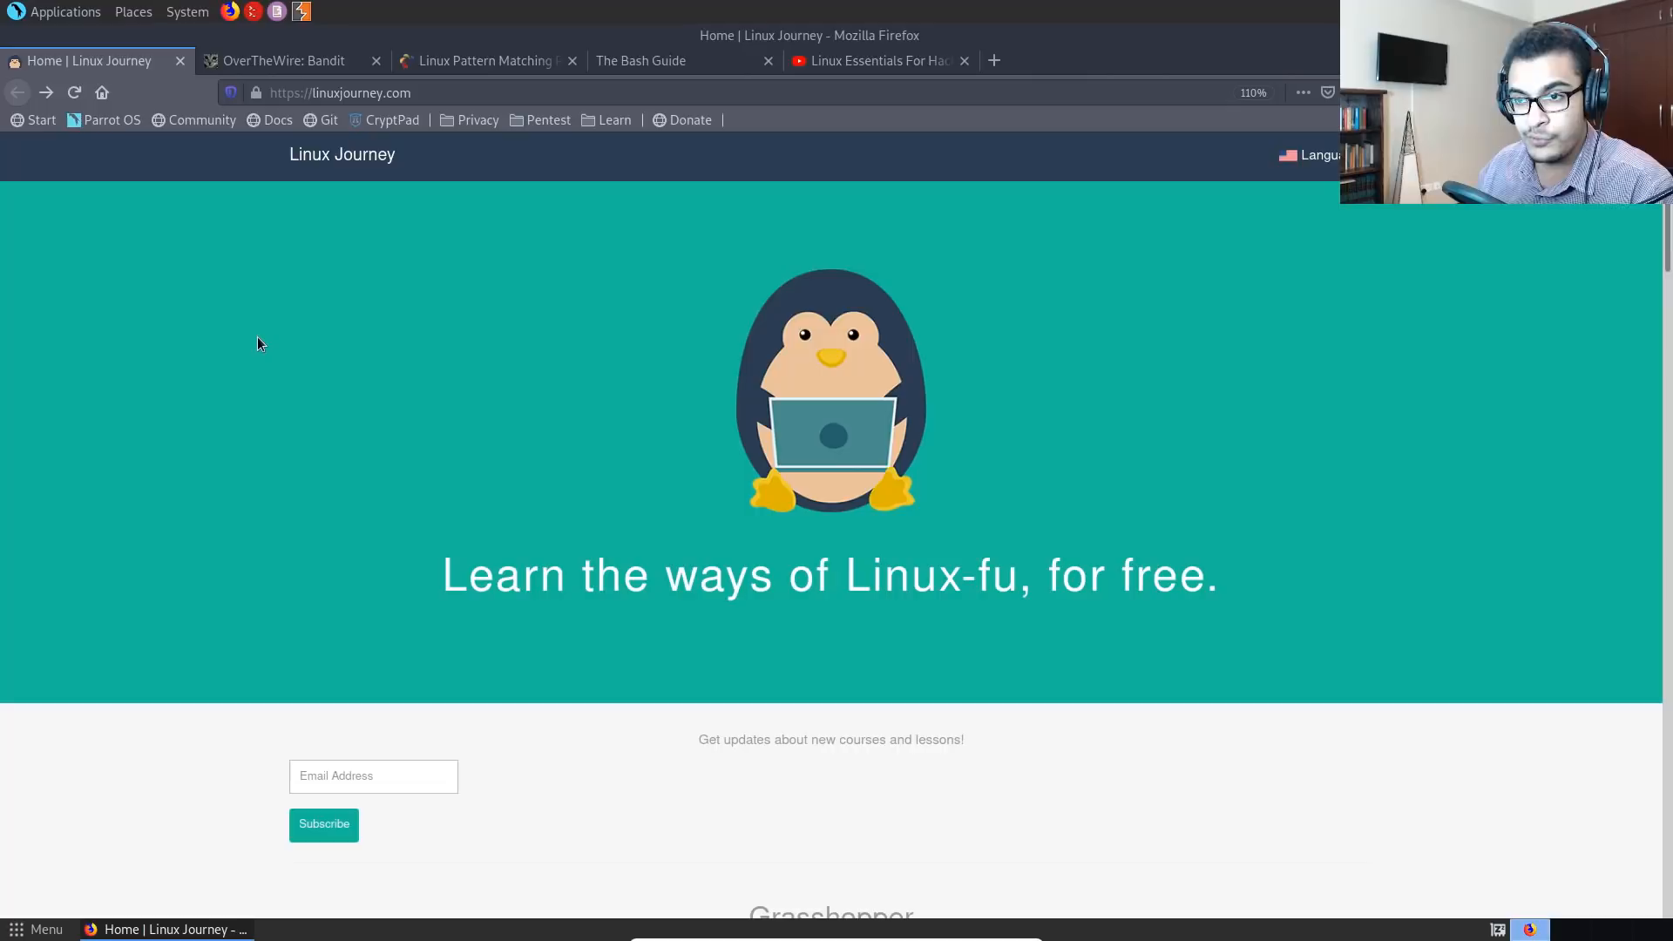
pyautogui.moveTo(295, 344)
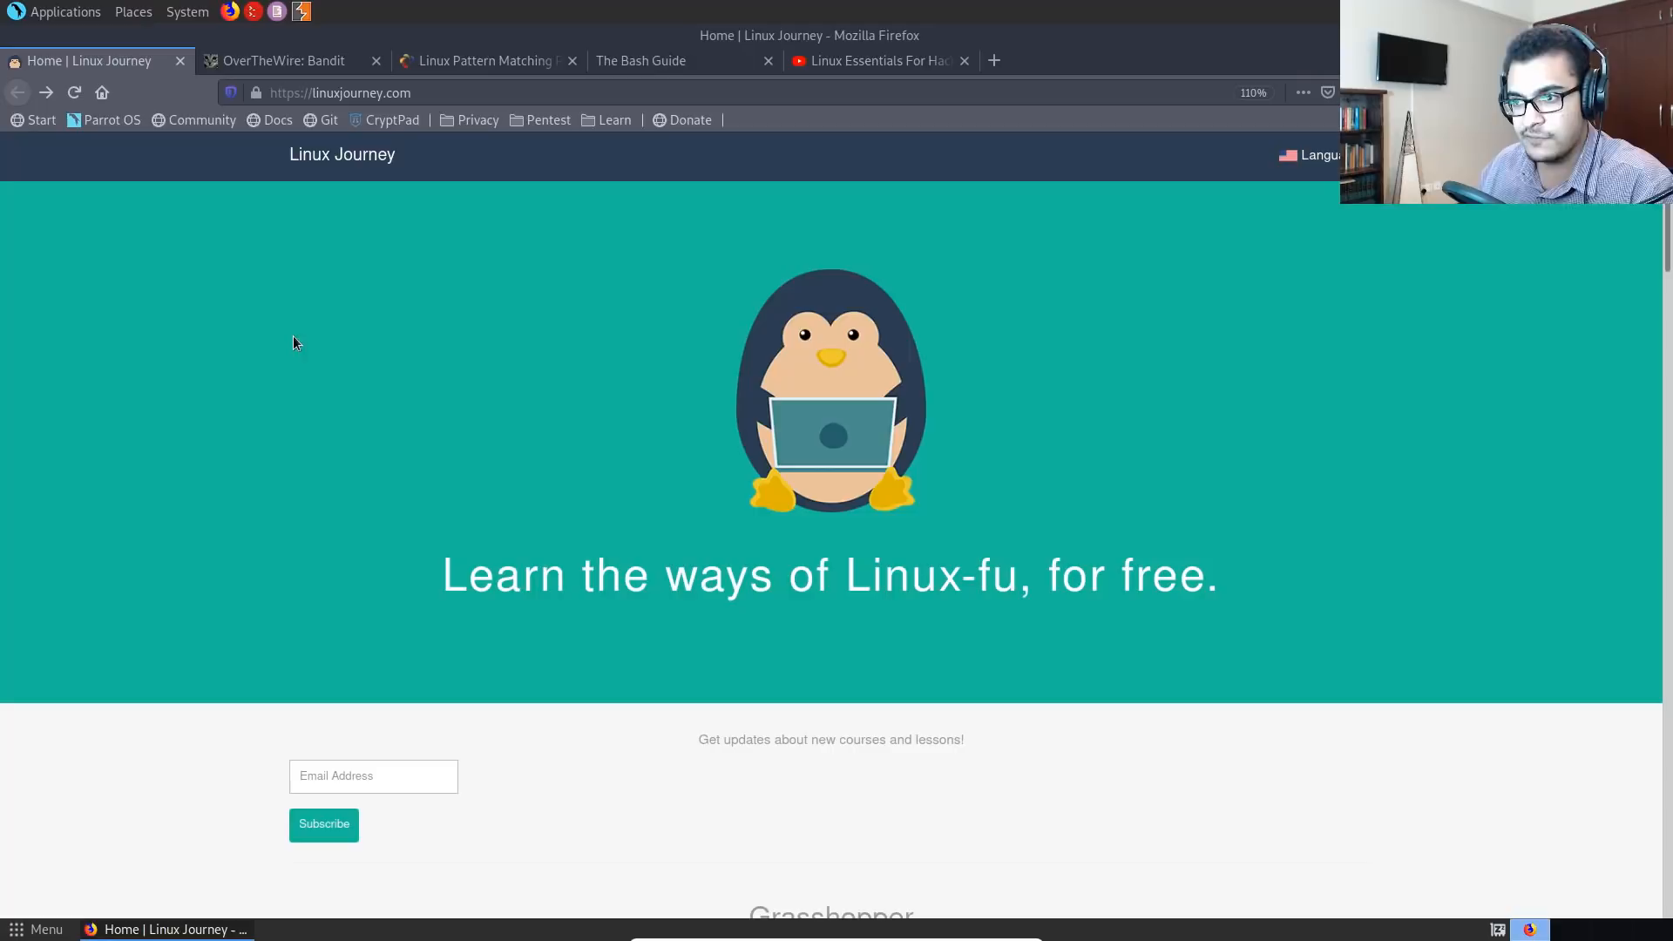
pyautogui.moveTo(271, 279)
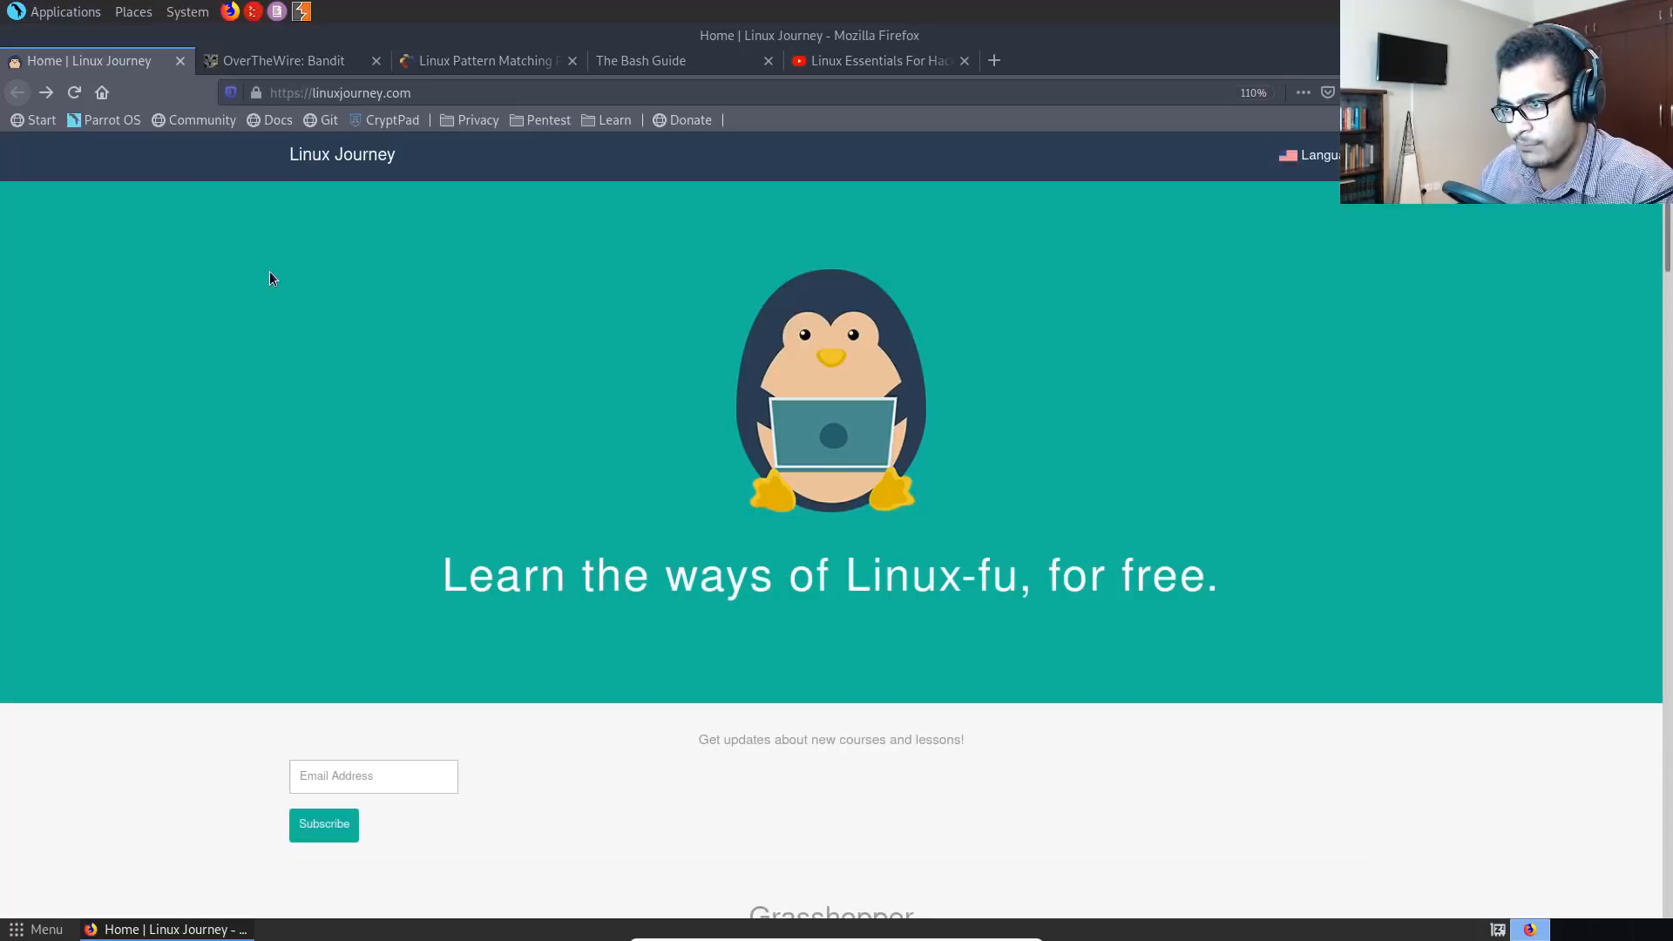
# - Scroll the home page past the Grasshopper and Networking Nomad cards to the Recommended Resources books
pyautogui.scroll(-3)
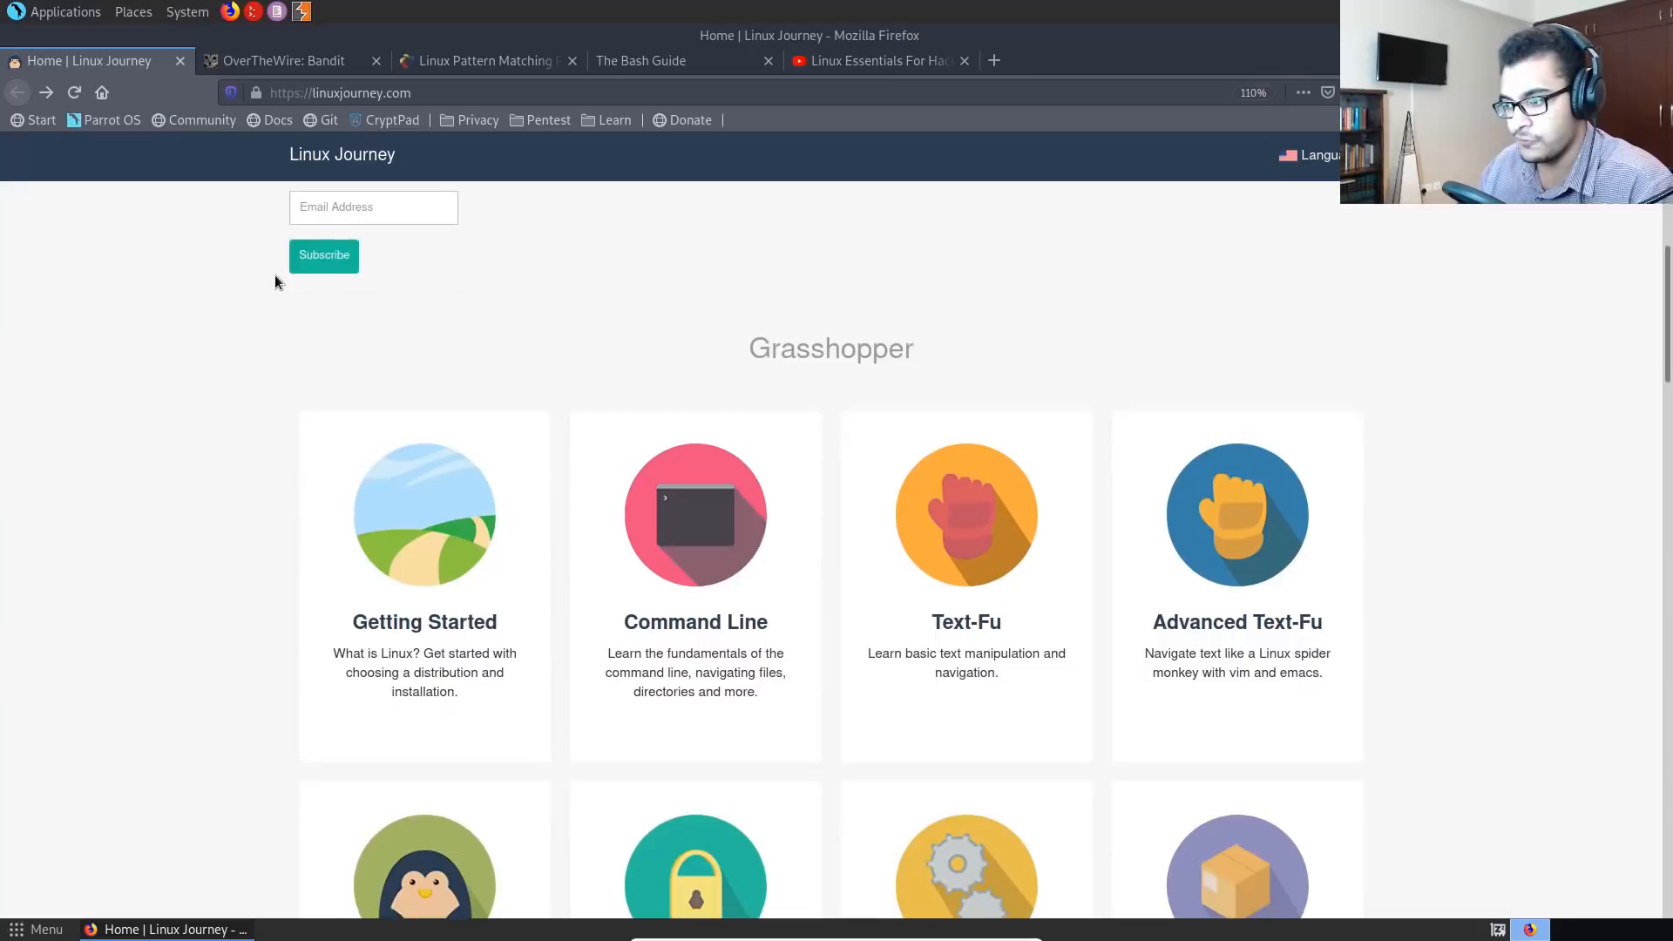
pyautogui.scroll(-3)
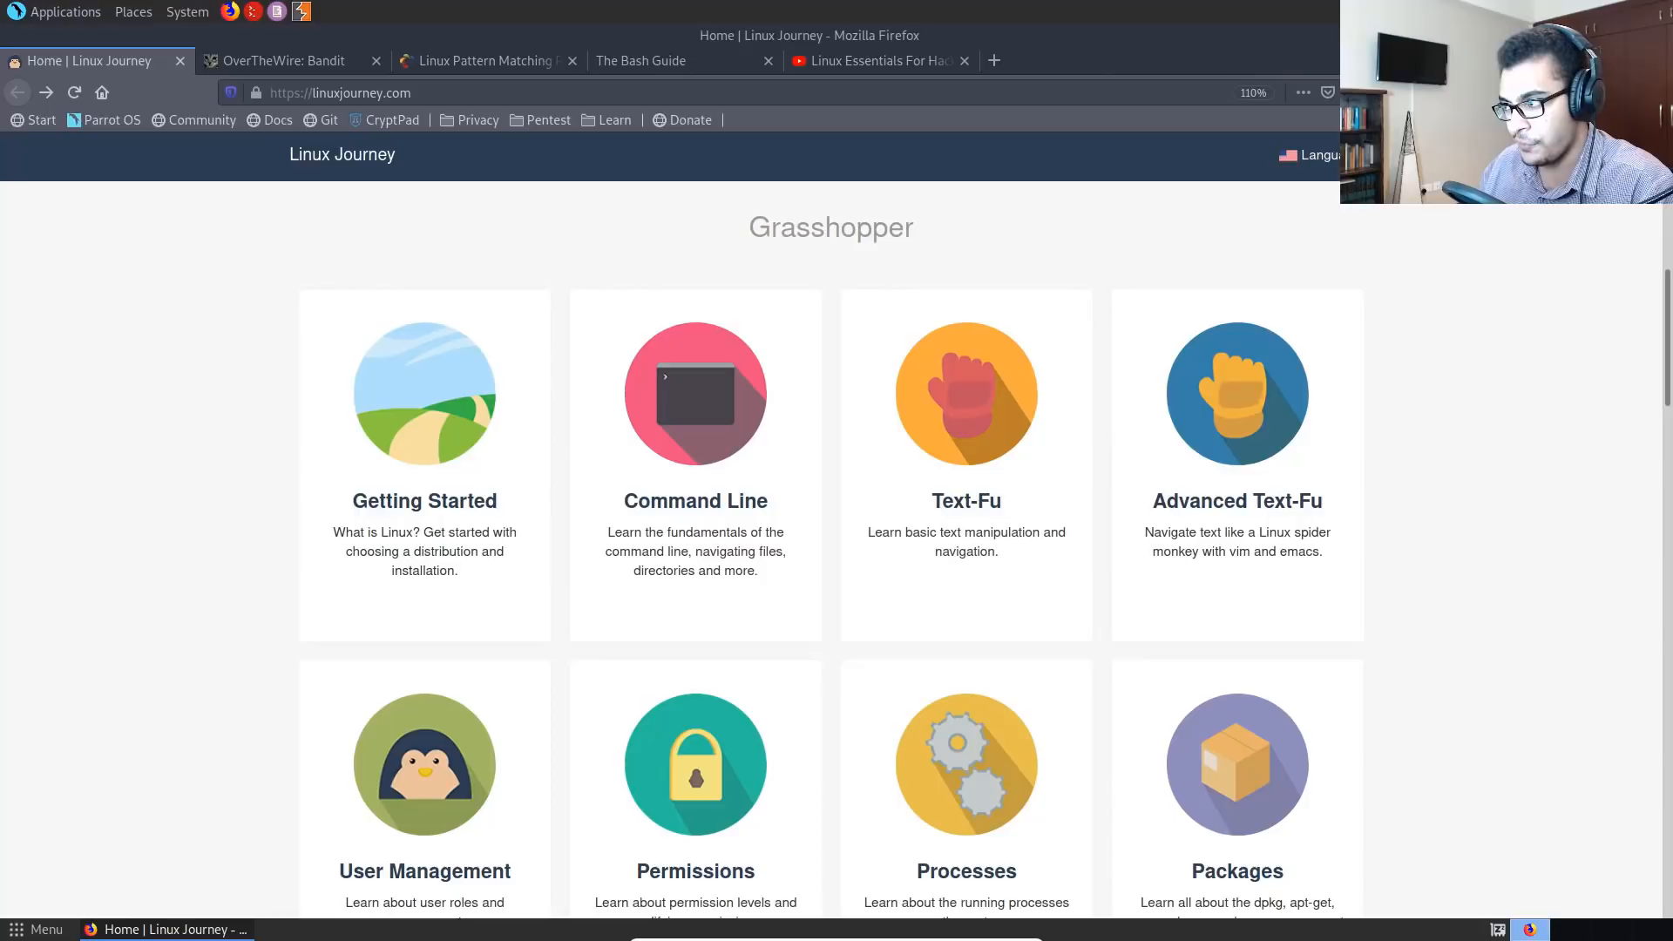
pyautogui.scroll(-3)
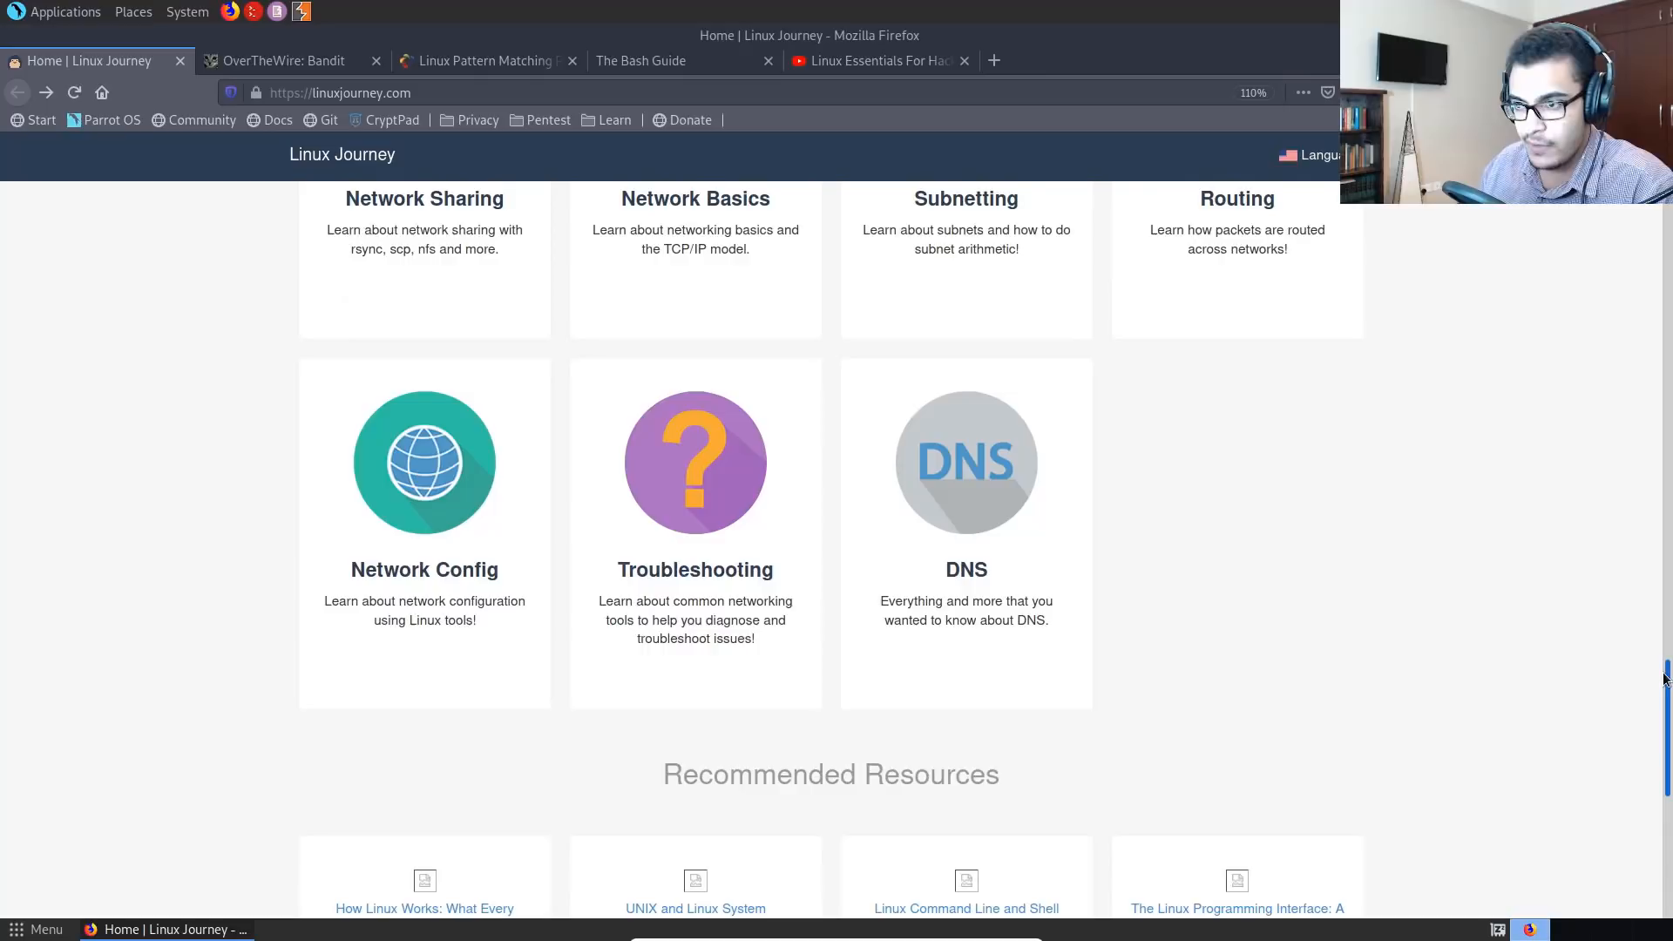
pyautogui.scroll(3)
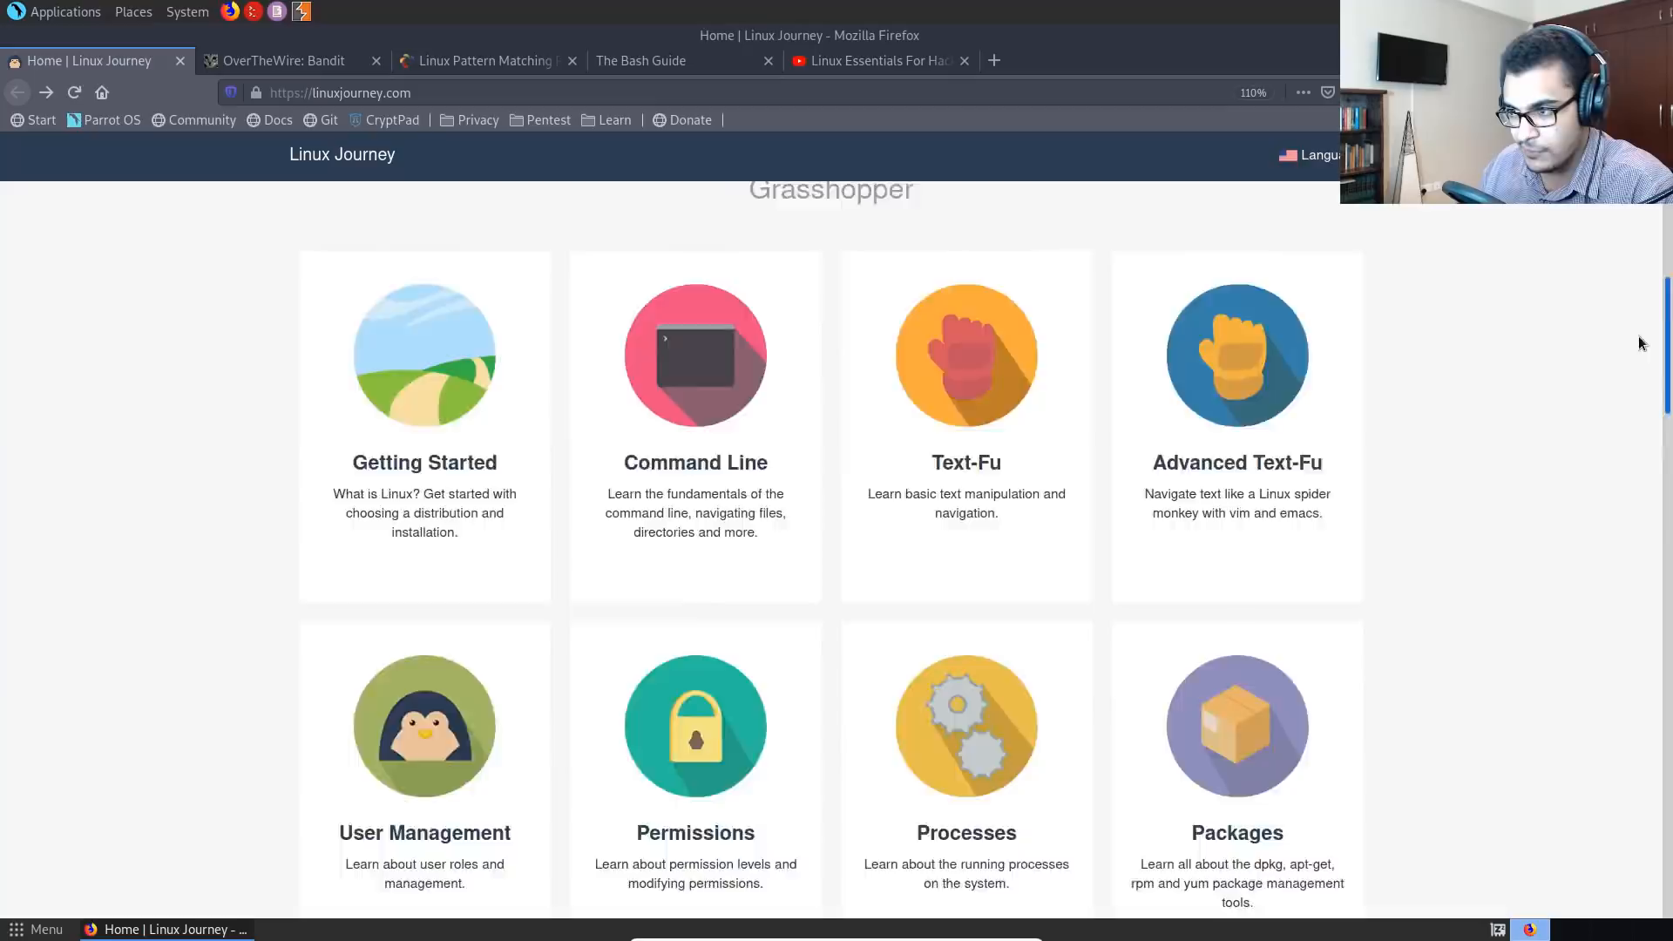
pyautogui.scroll(-3)
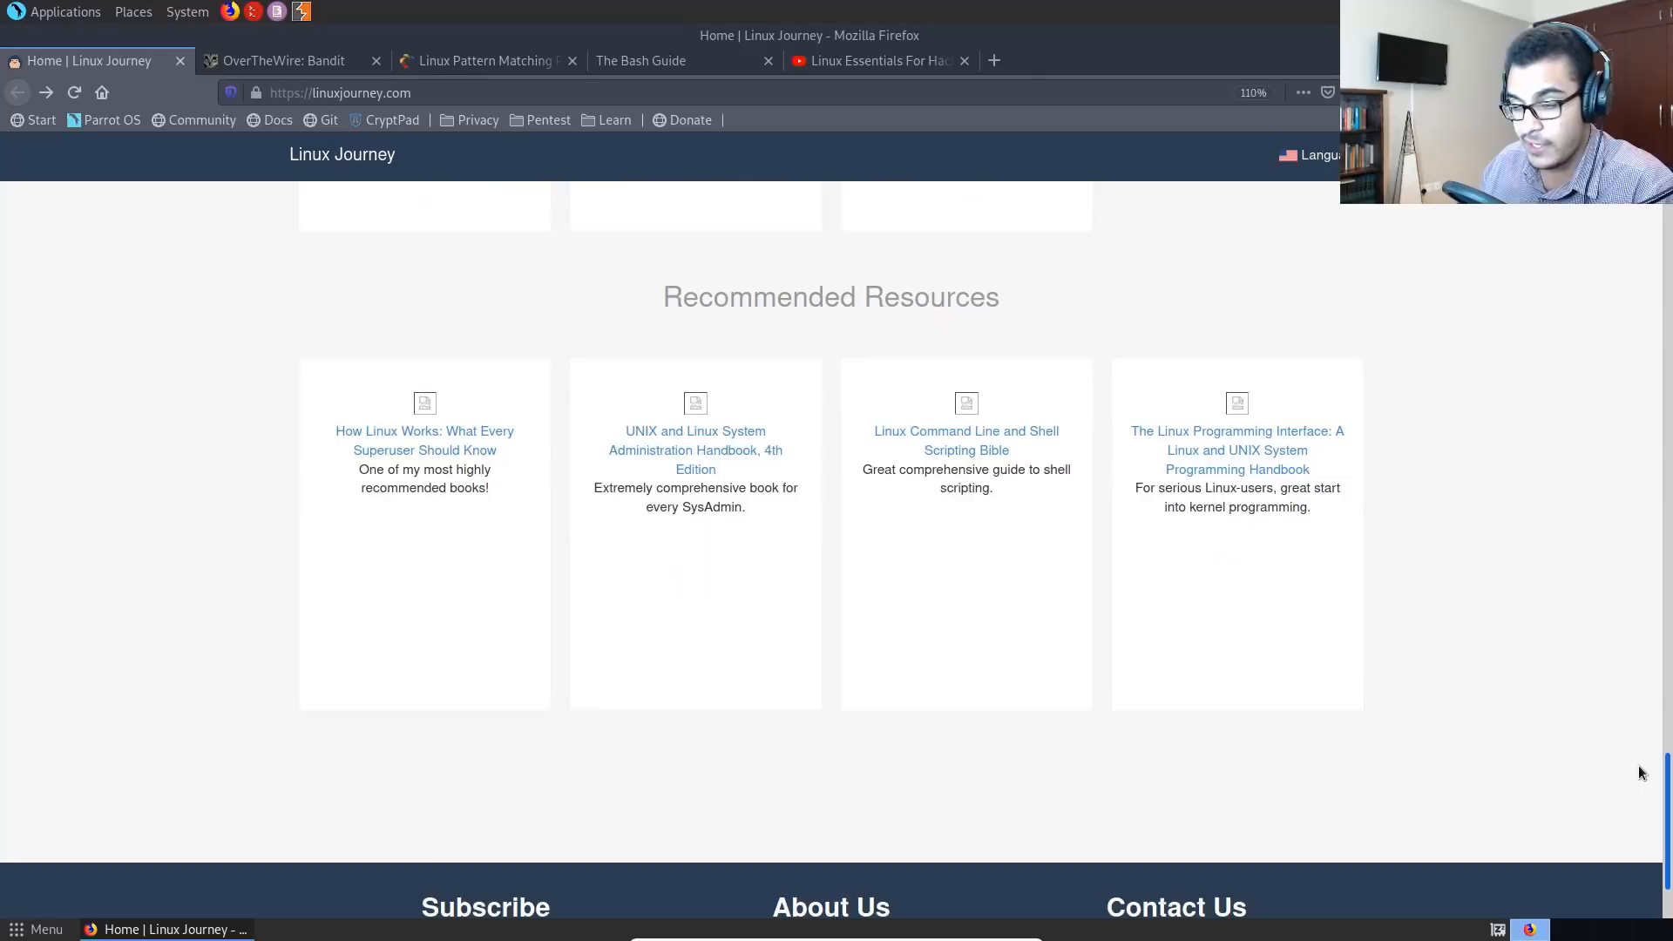
pyautogui.scroll(-3)
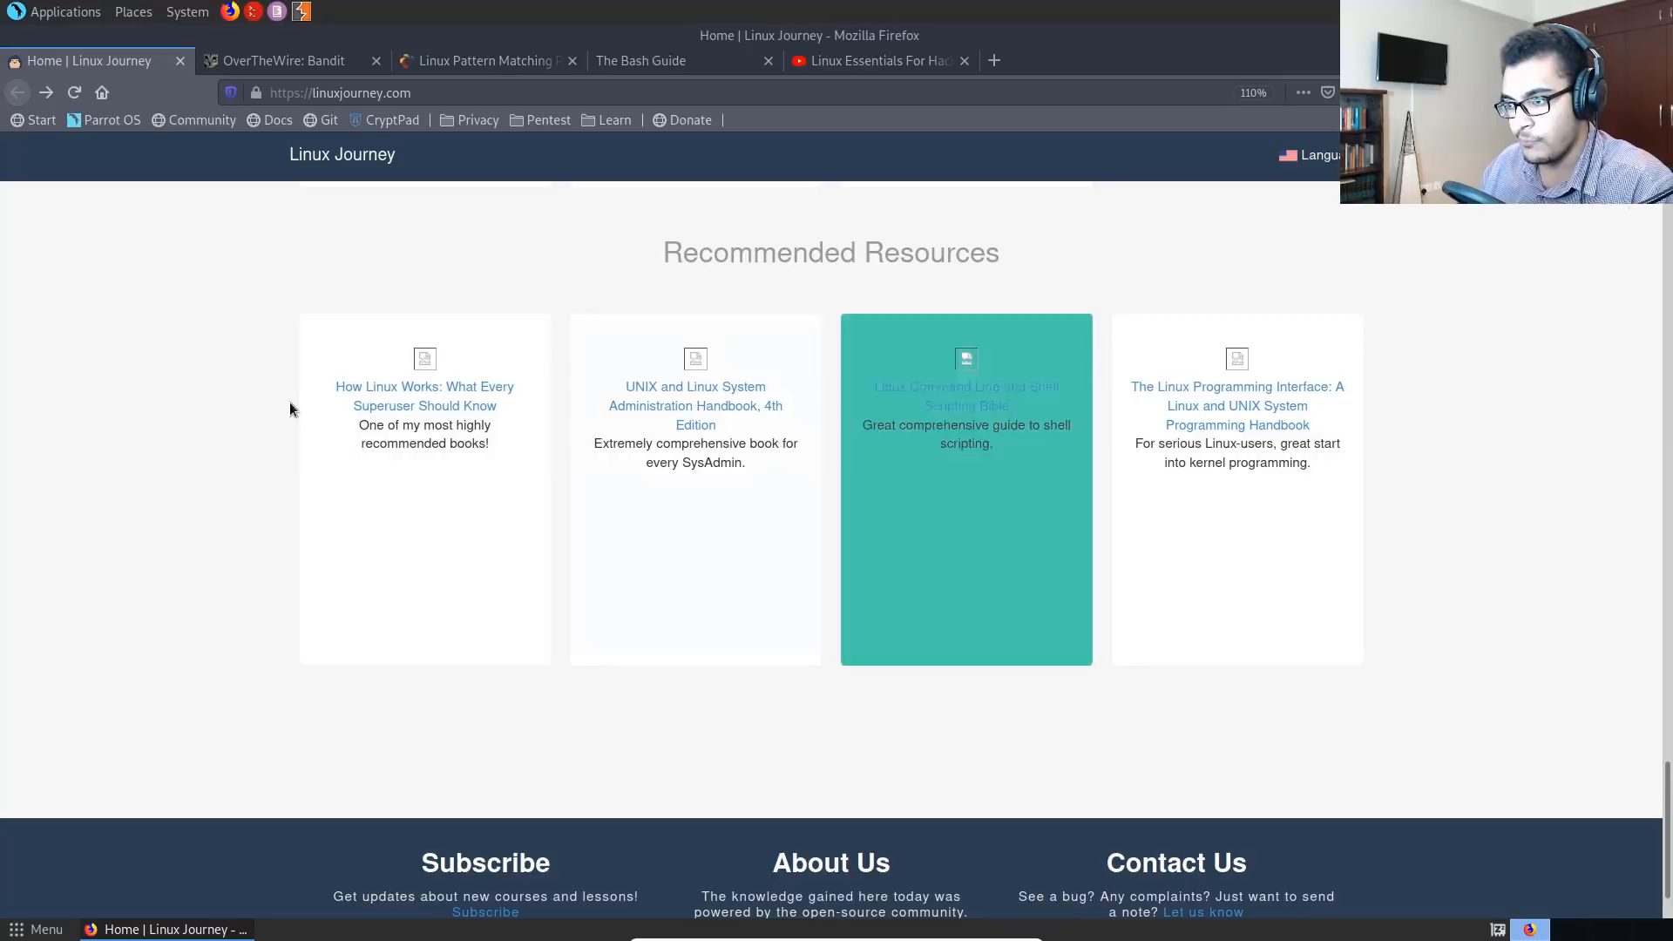
pyautogui.moveTo(718, 408)
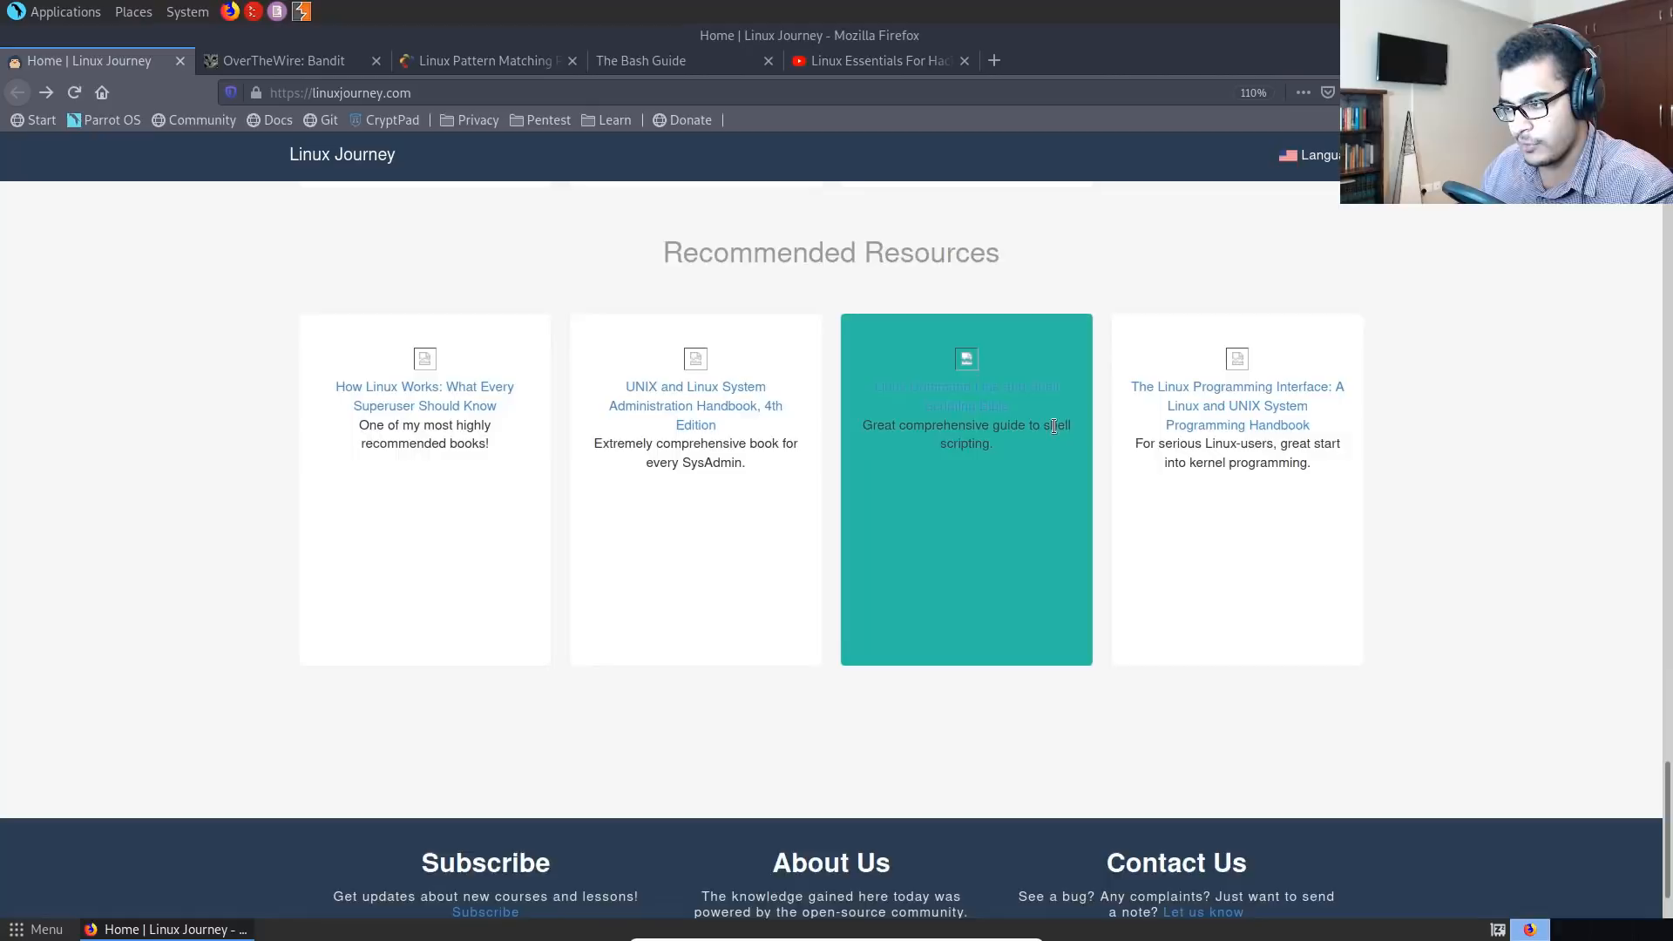
pyautogui.scroll(3)
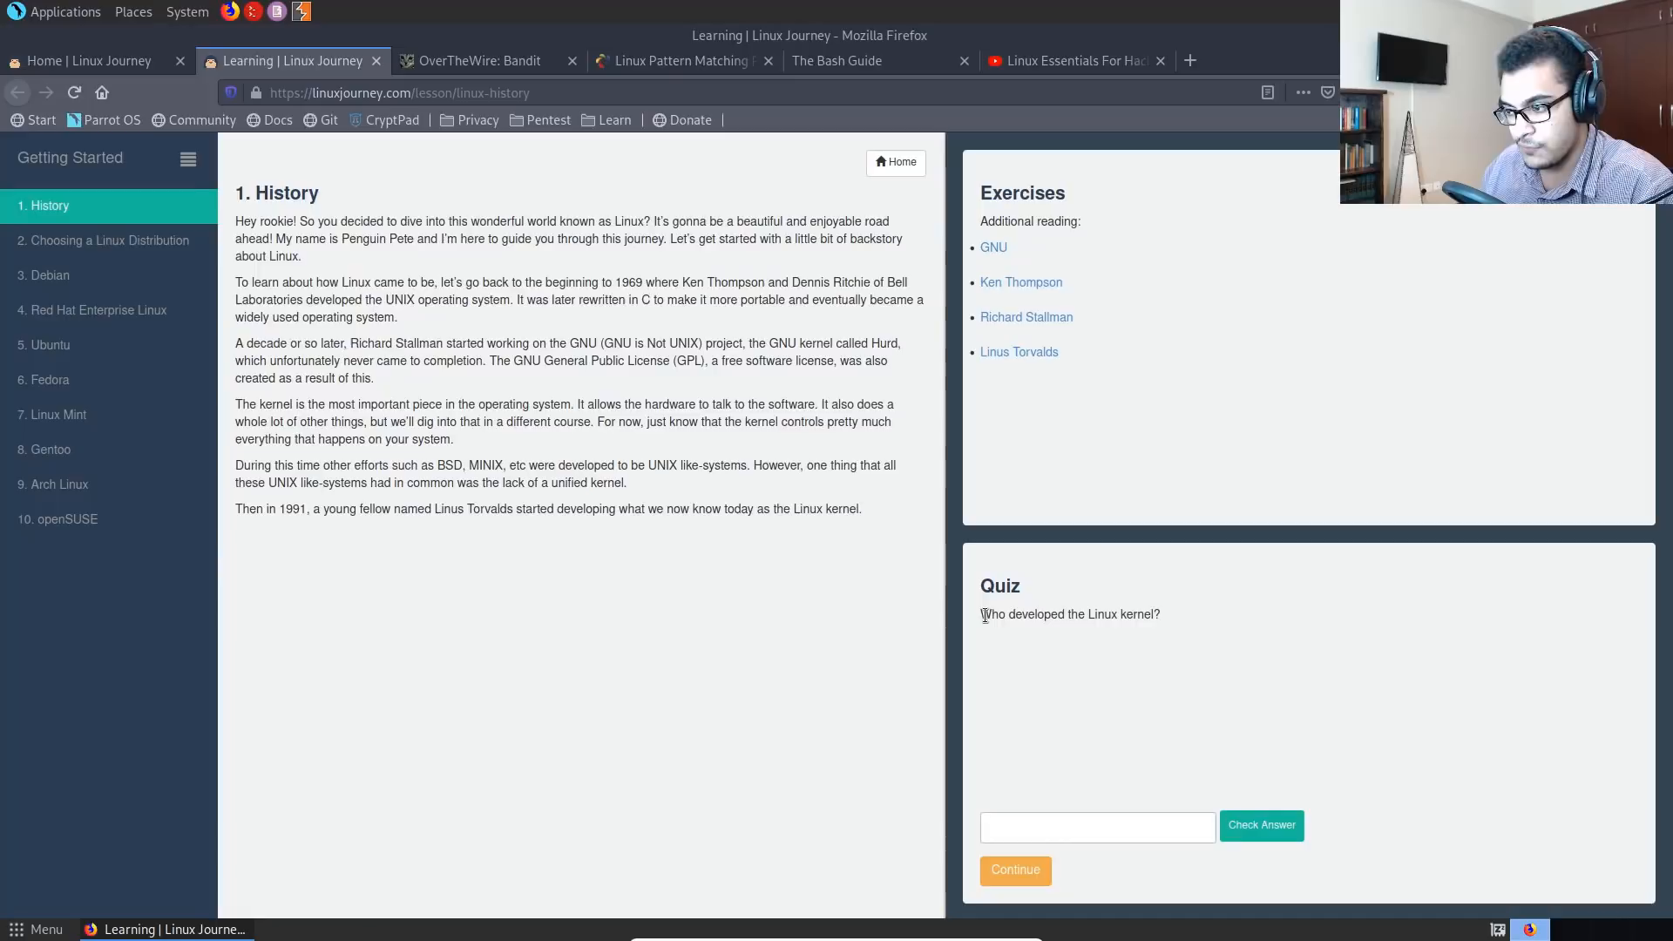
pyautogui.moveTo(1060, 639)
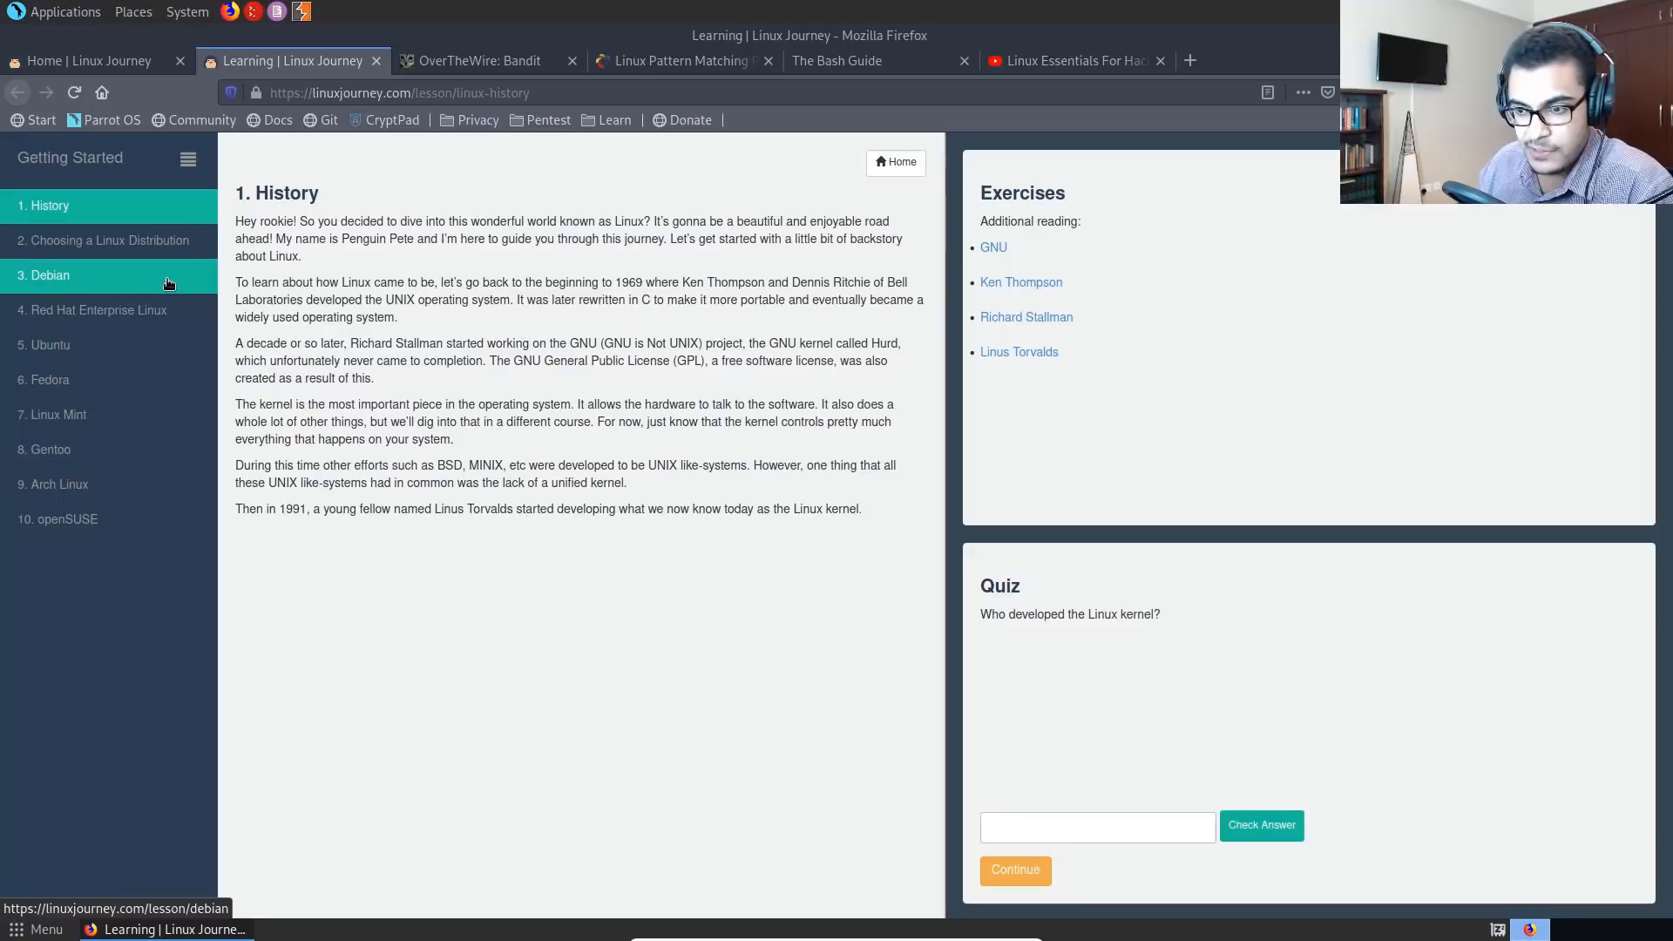
# - Move from the History lesson to the Debian lesson in the Getting Started sidebar
pyautogui.click(91, 310)
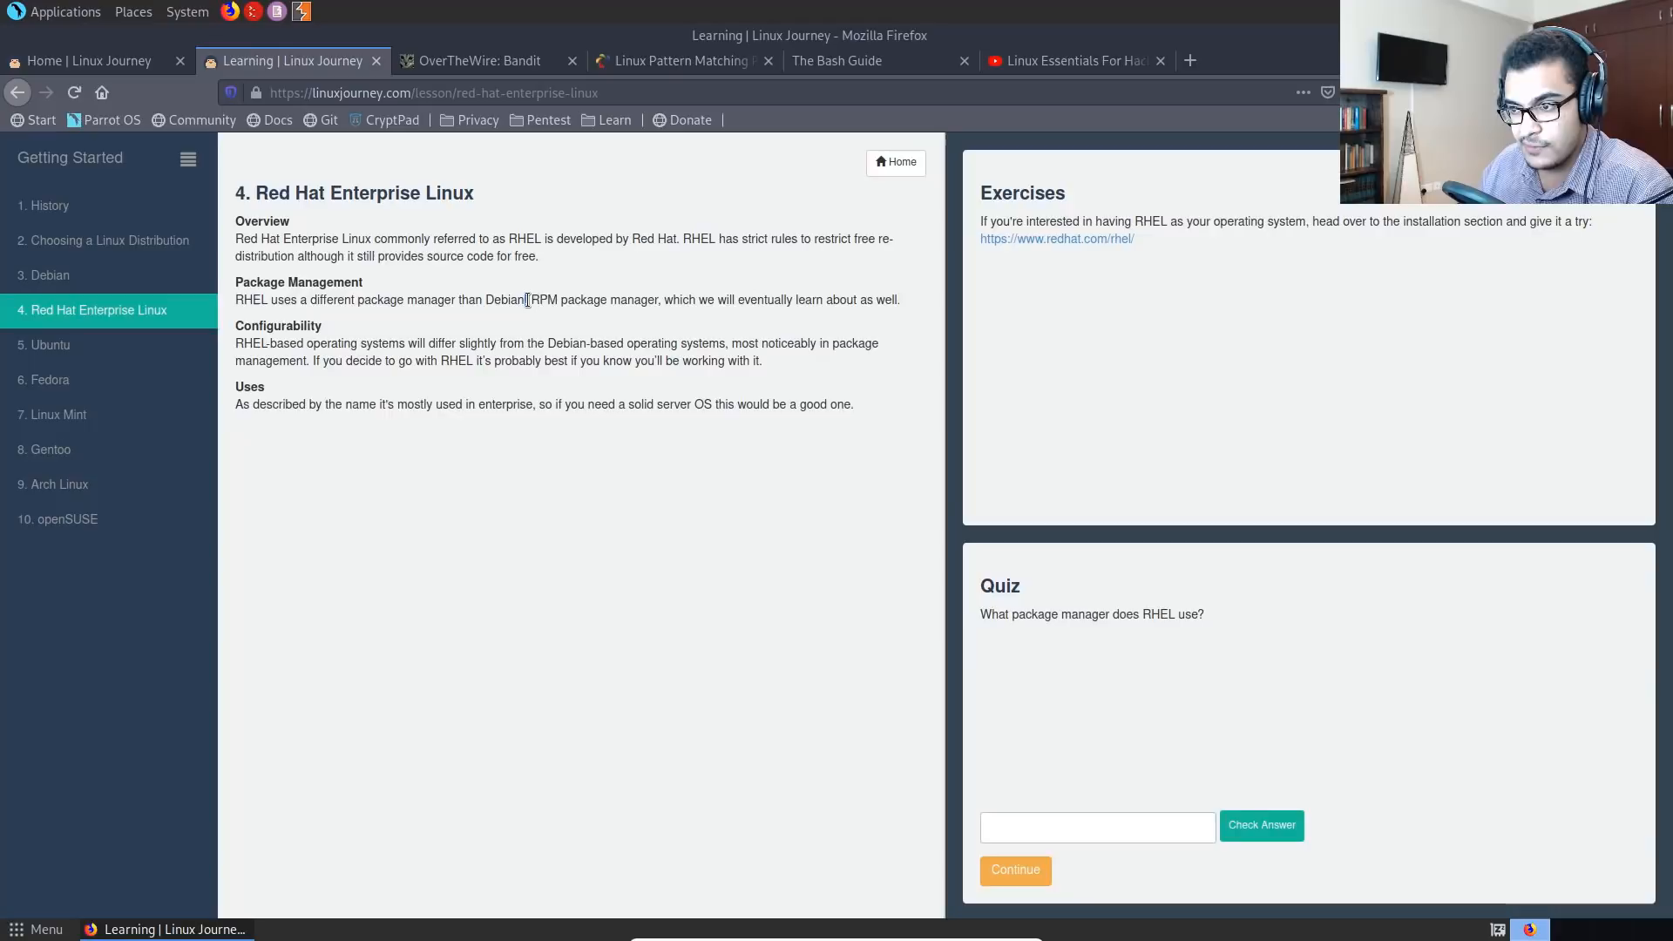
# - Highlight passages in the Red Hat lesson, read 7. Linux Mint, then return to the home page's course list
pyautogui.doubleClick(268, 344)
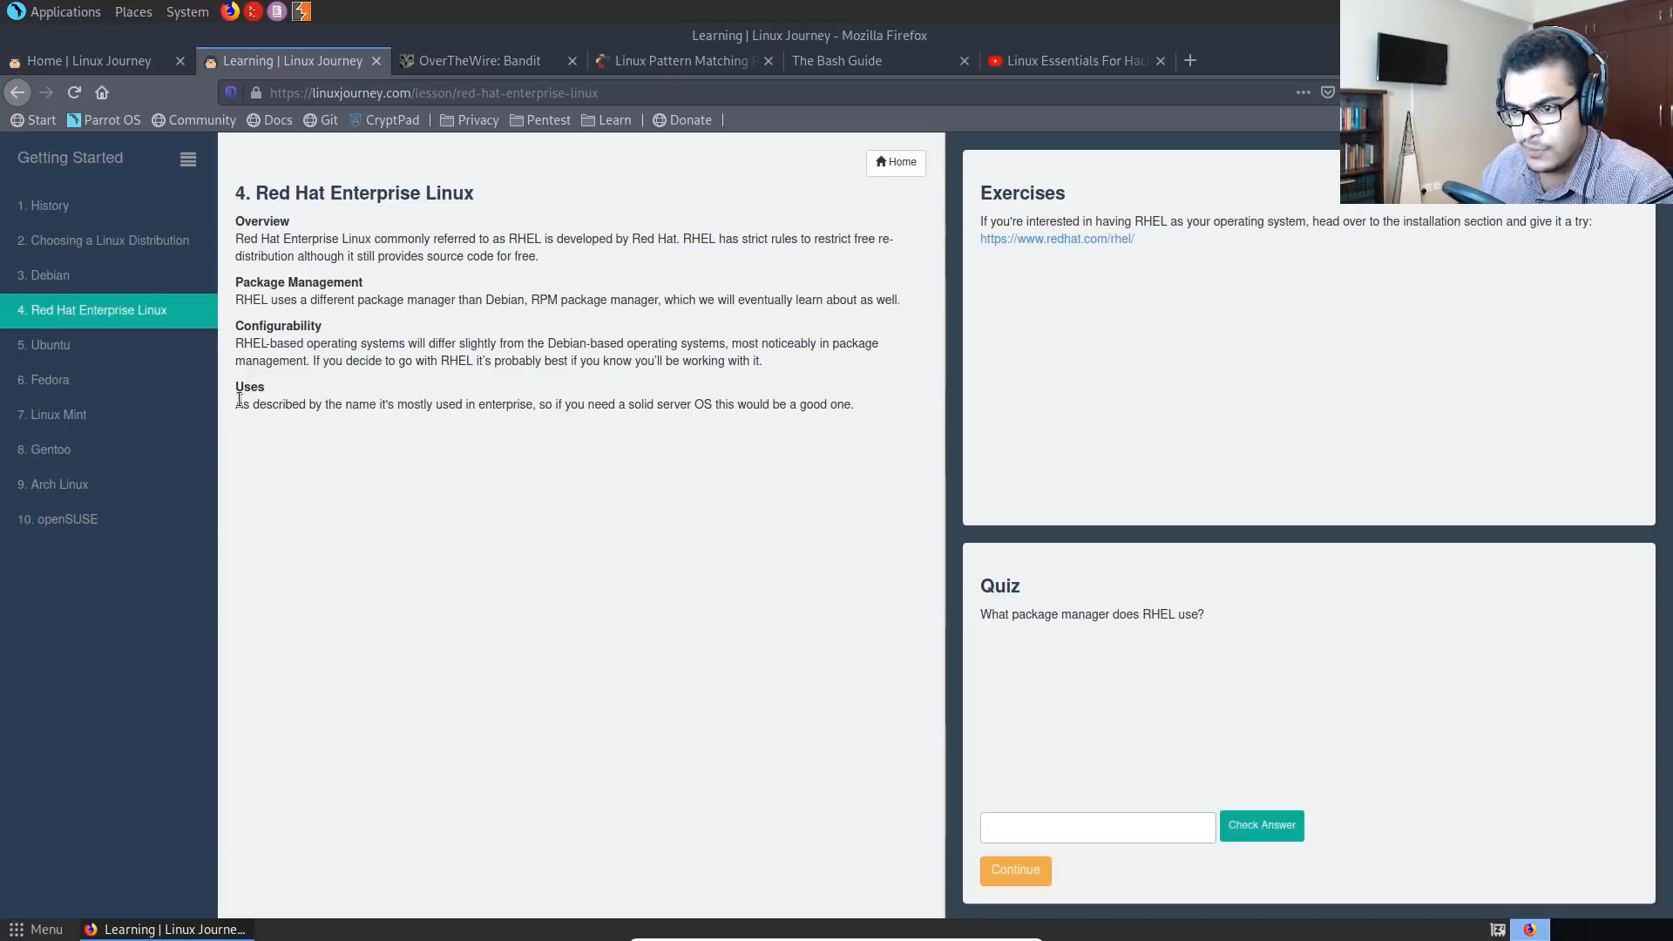
pyautogui.moveTo(235, 402); pyautogui.dragTo(392, 403)
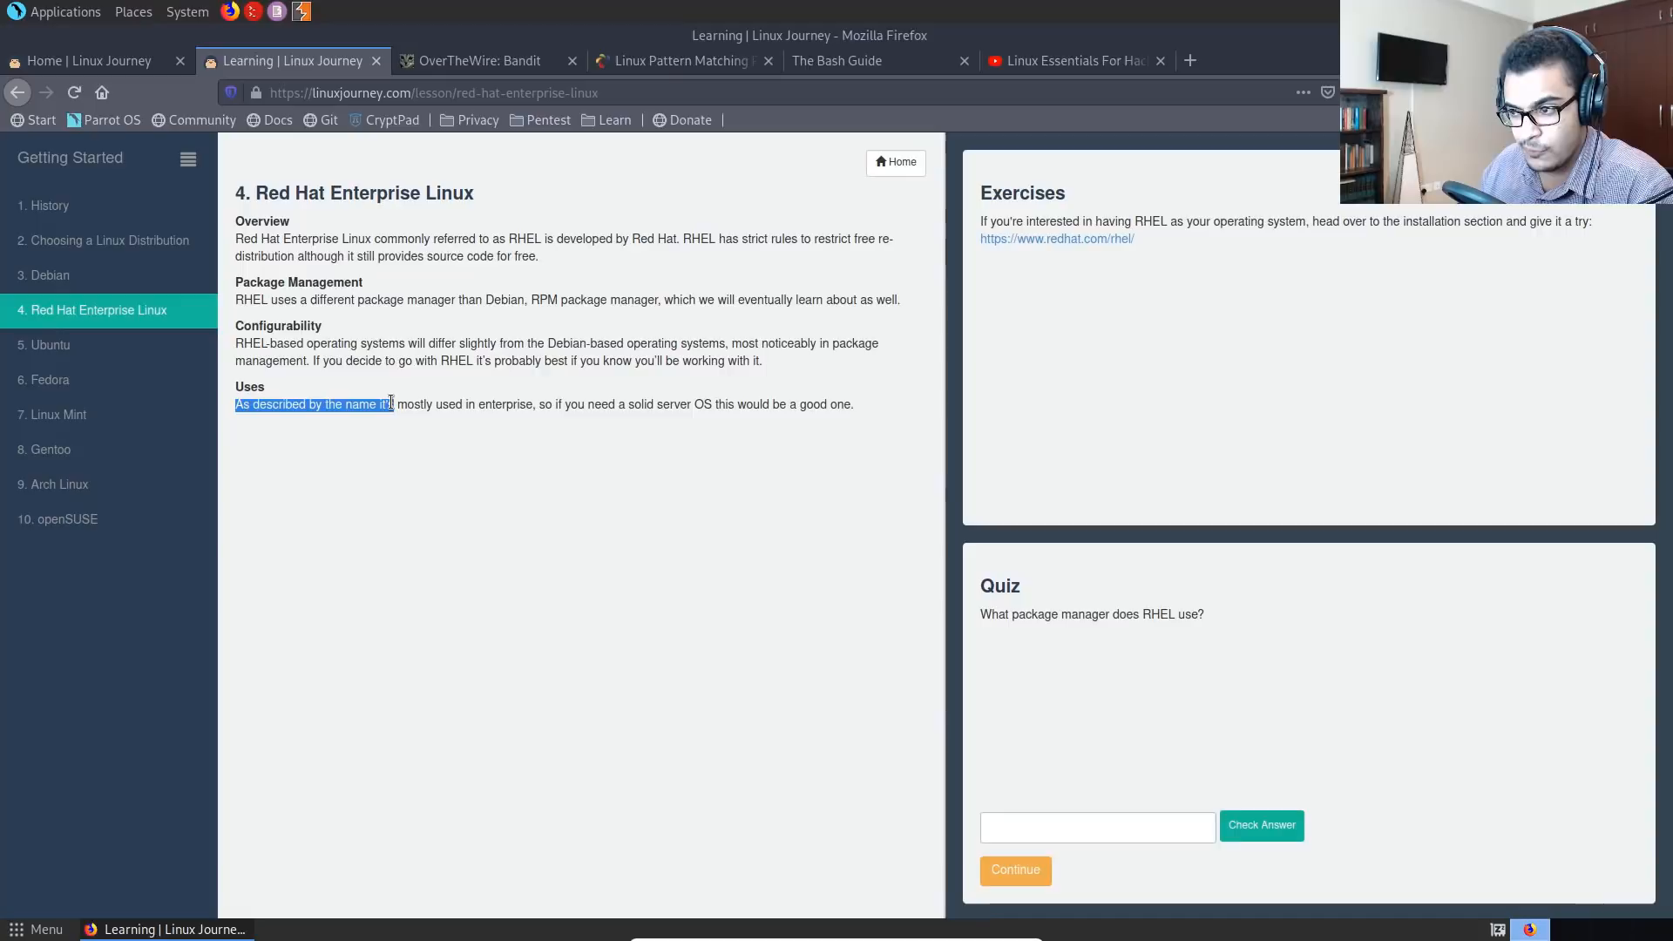
pyautogui.click(52, 415)
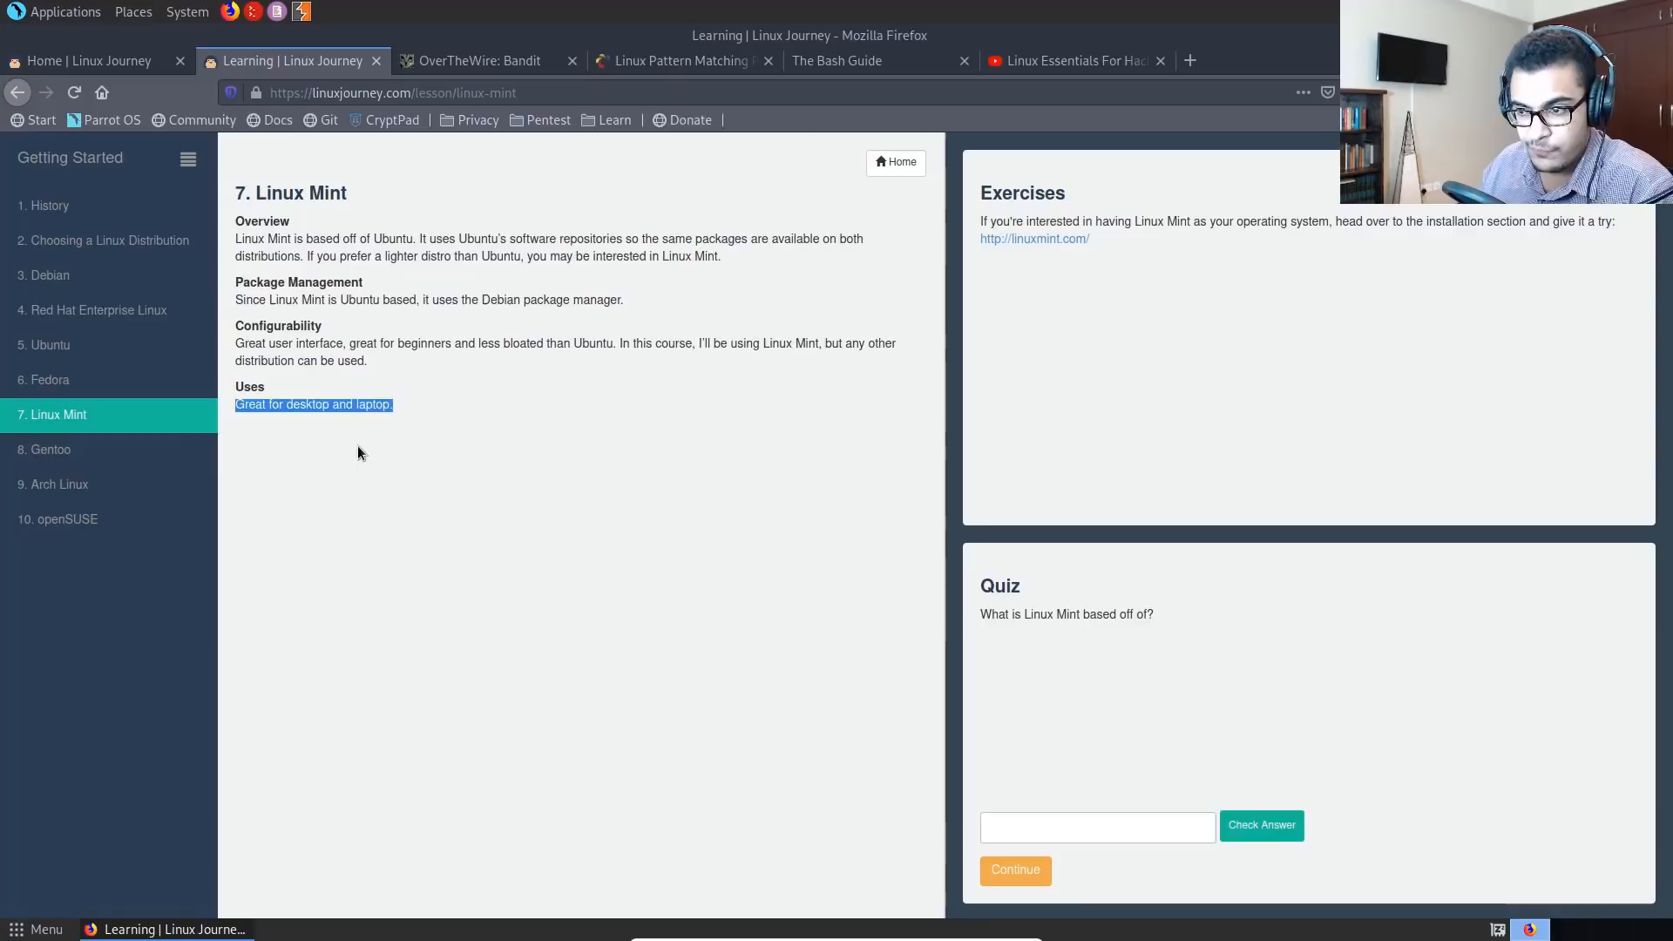
pyautogui.click(44, 449)
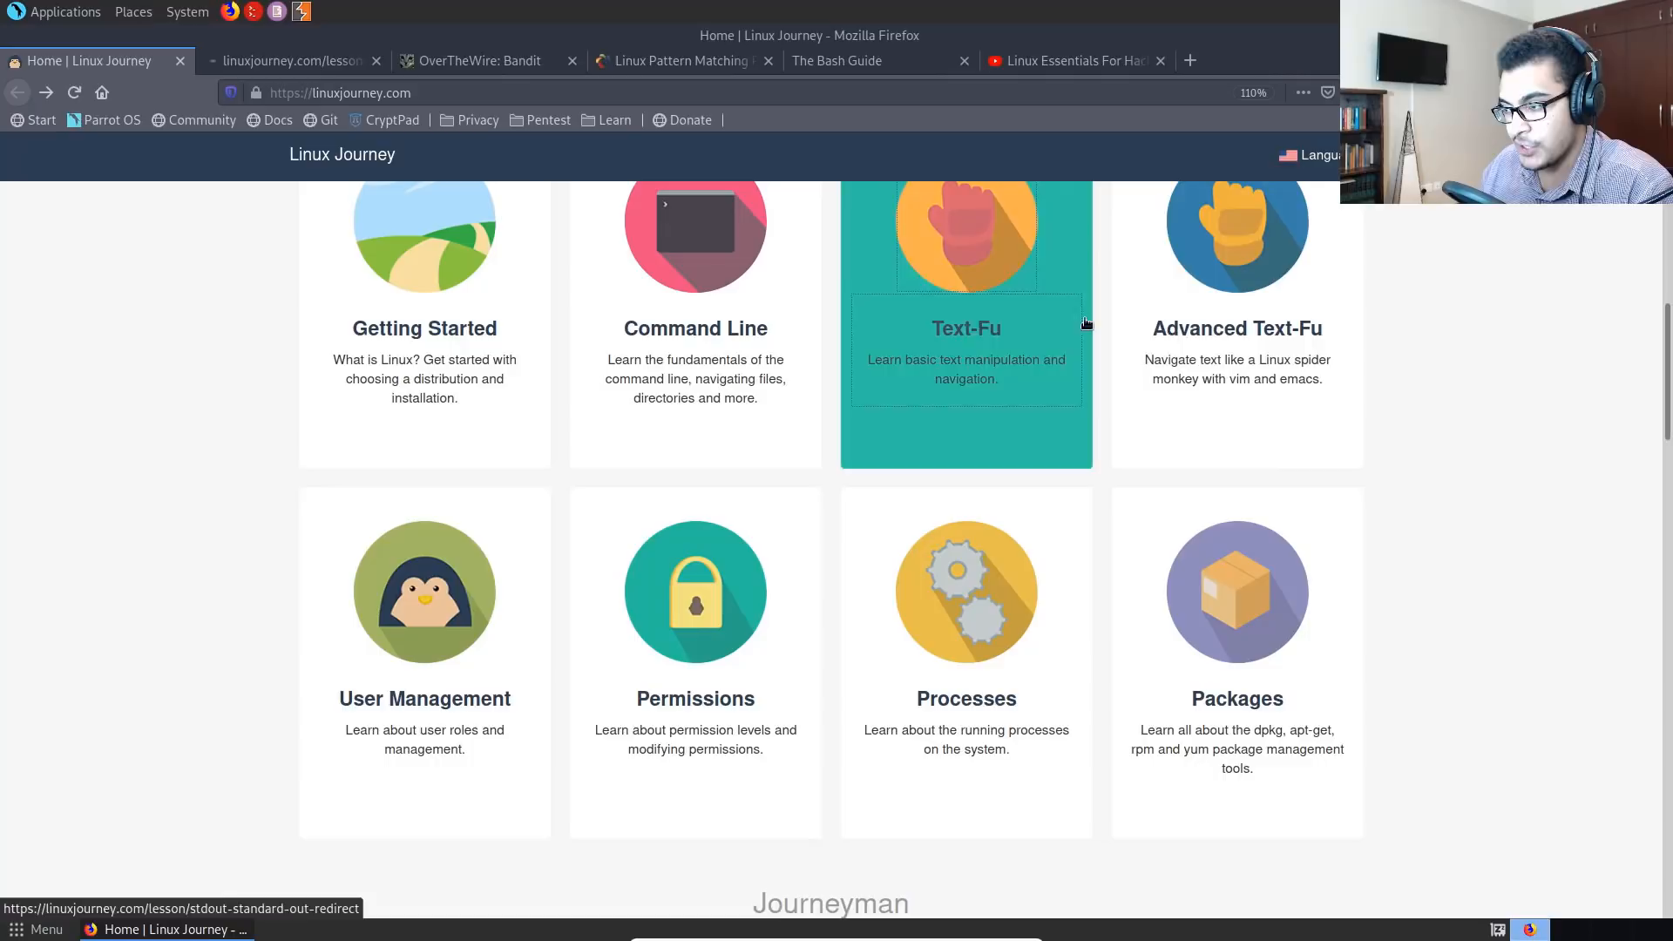
# - Start the Advanced Text-Fu course at its regex (Regular Expressions) lesson
pyautogui.click(965, 328)
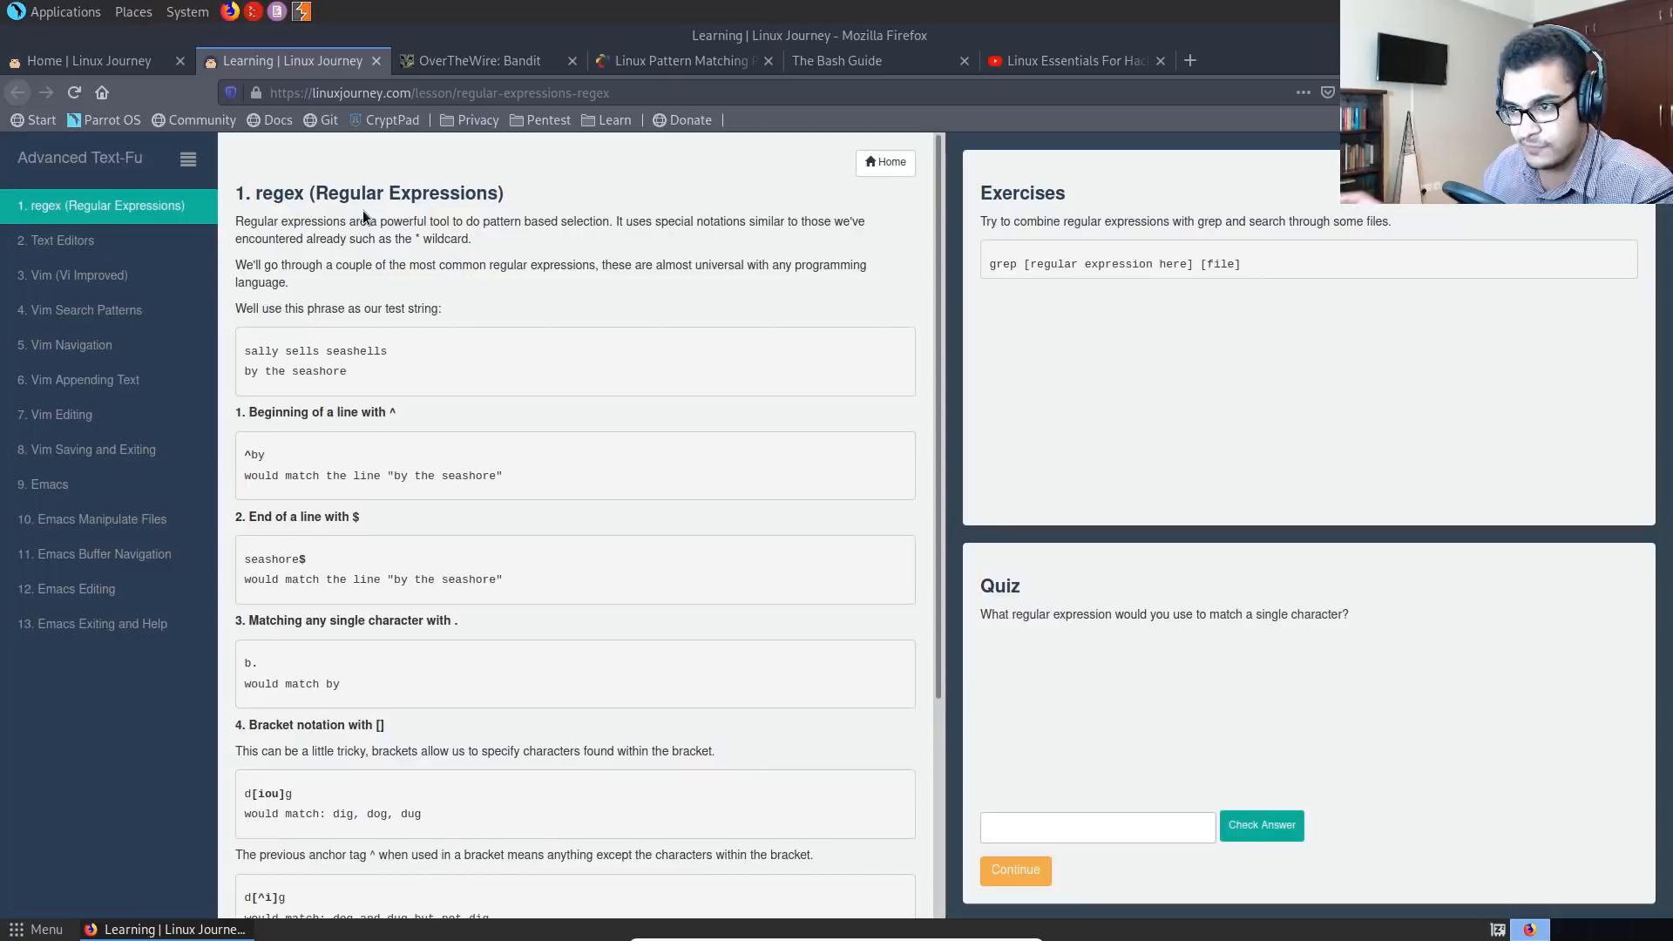
pyautogui.moveTo(185, 283)
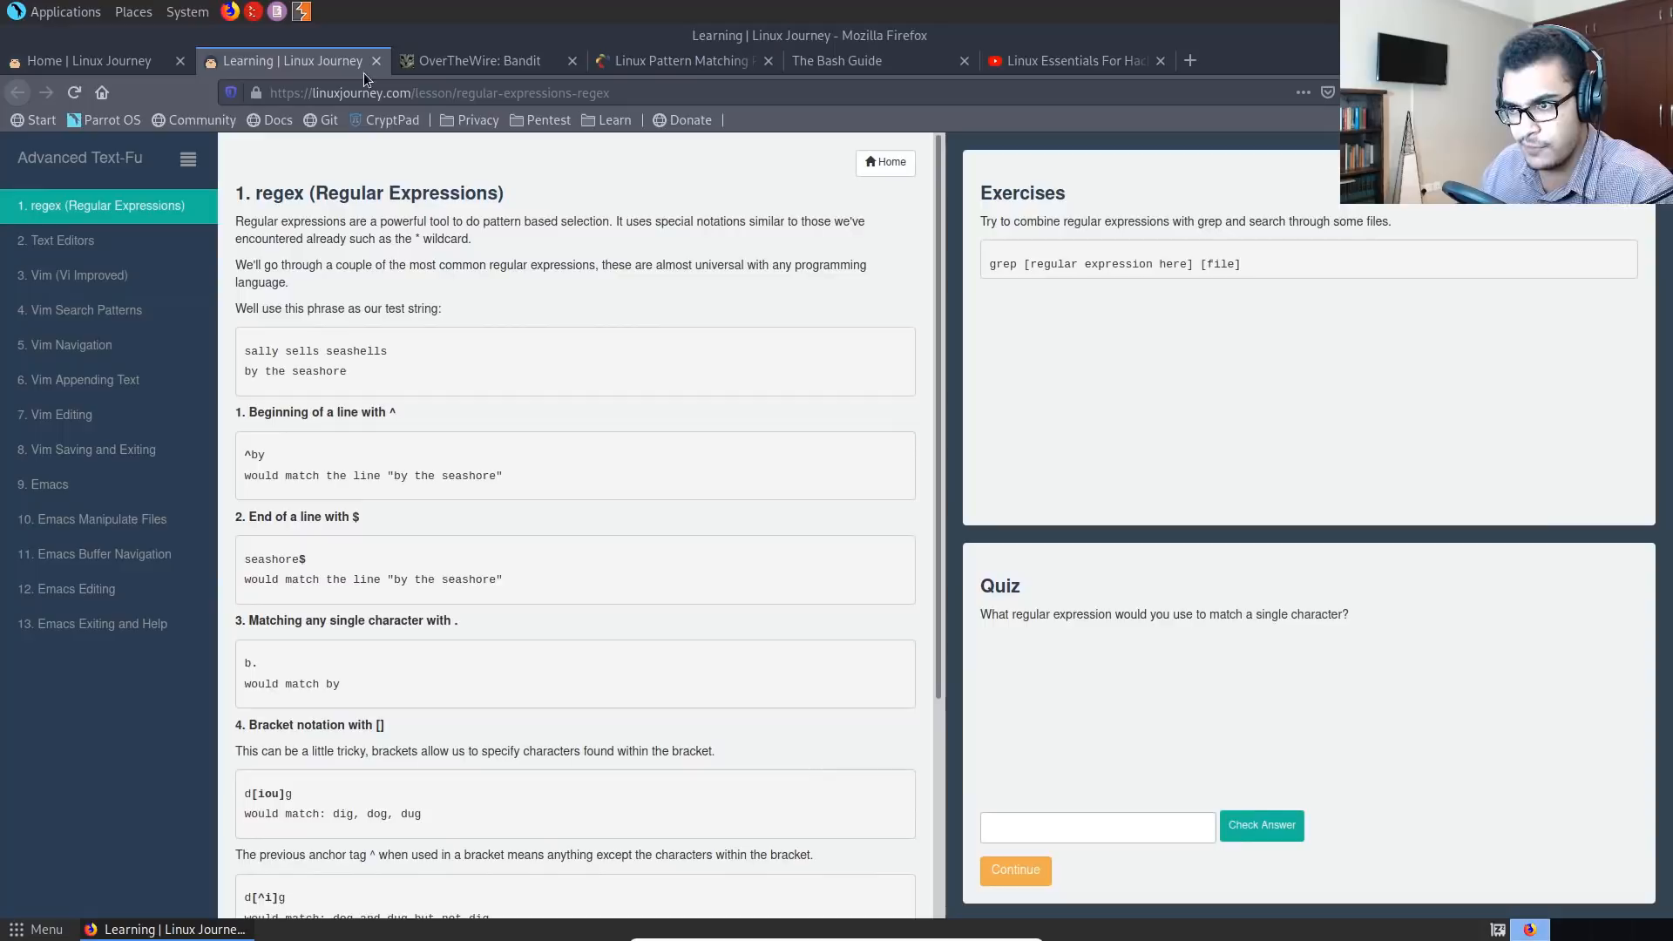
# - Return to the home page's Kernel course and view its 2. Privilege Levels lesson
pyautogui.click(87, 59)
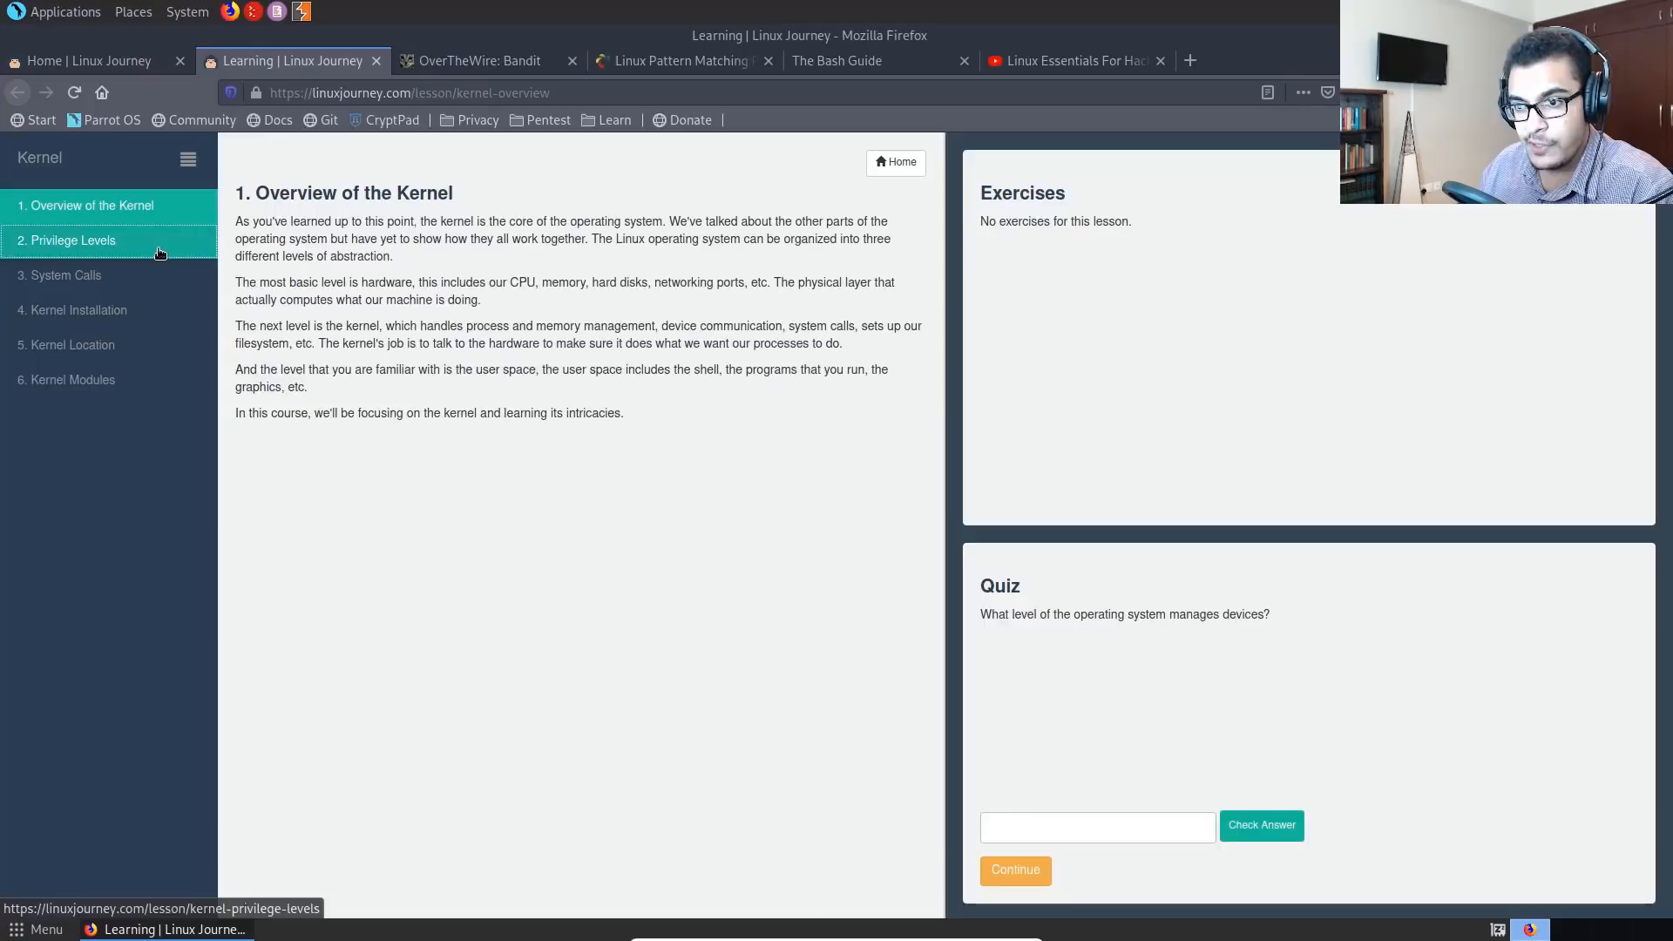
pyautogui.click(79, 310)
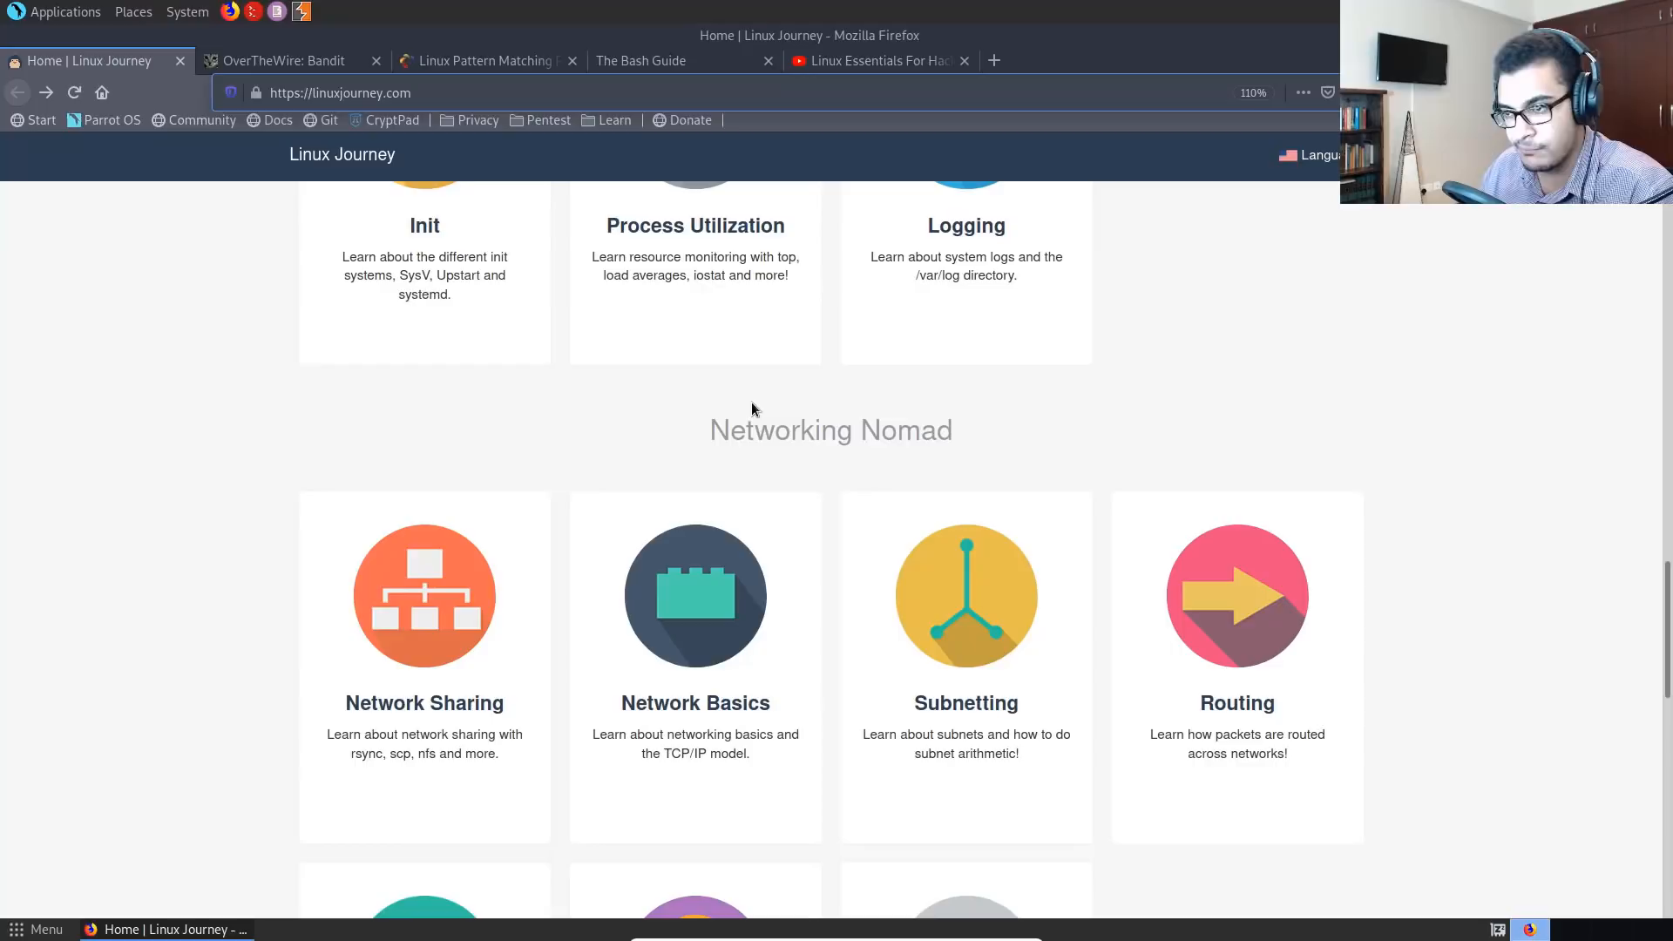
# - Scroll through the Networking Nomad courses, then switch to the OverTheWire: Bandit tab
pyautogui.scroll(-3)
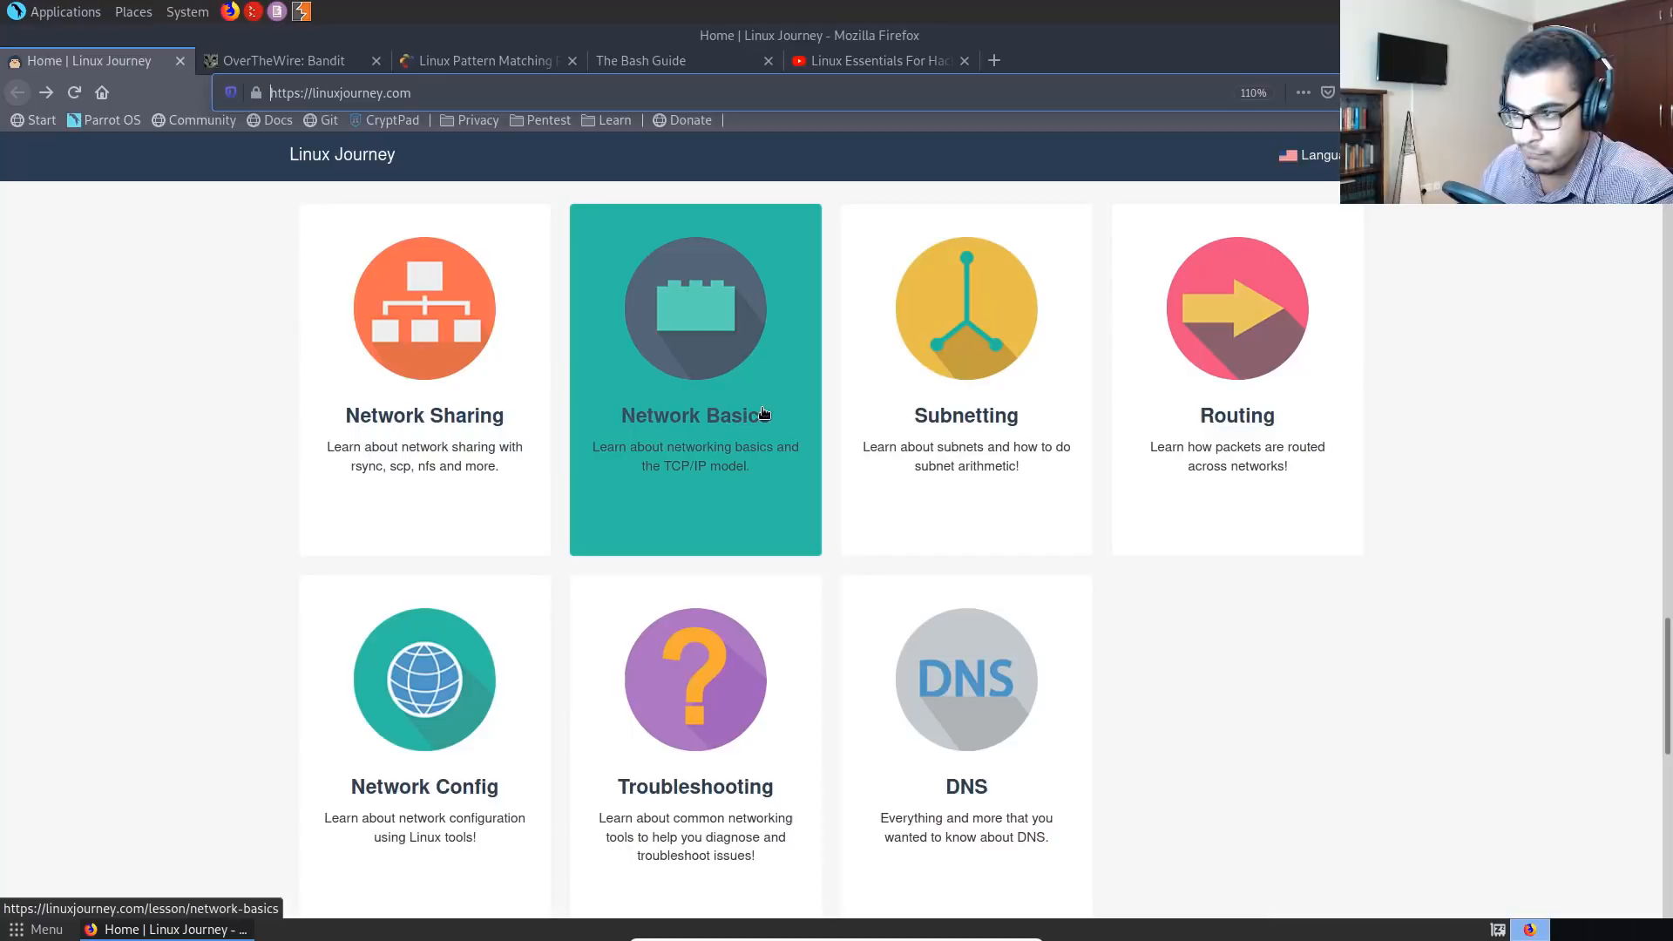
pyautogui.moveTo(914, 627)
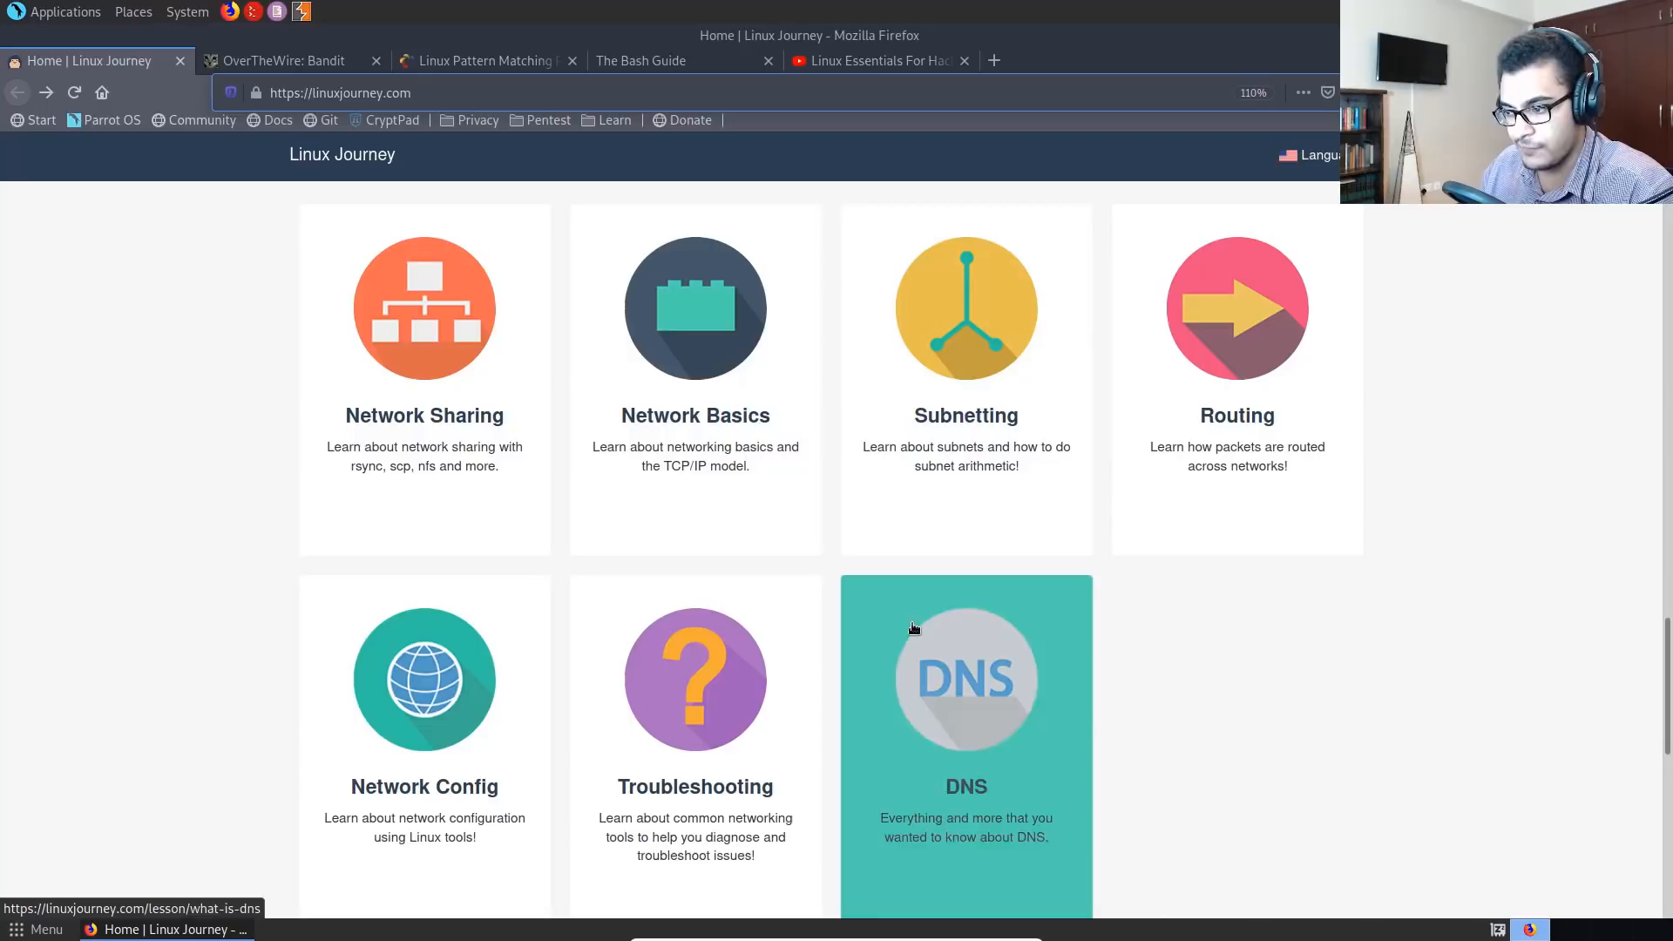
pyautogui.moveTo(842, 467)
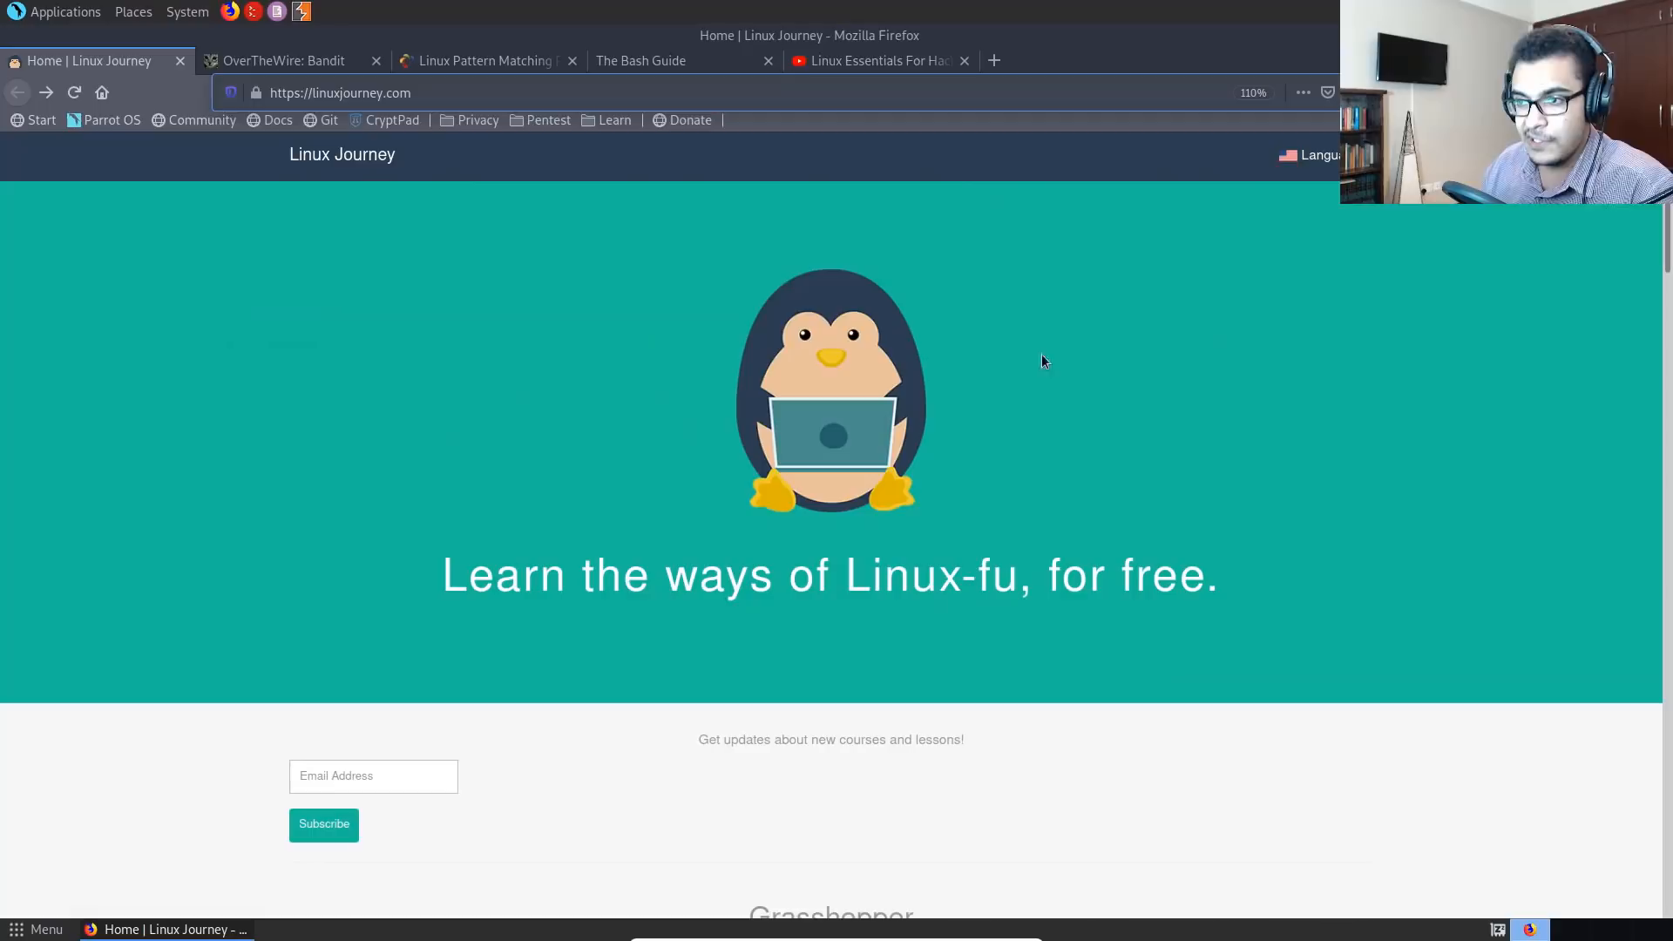
pyautogui.scroll(-3)
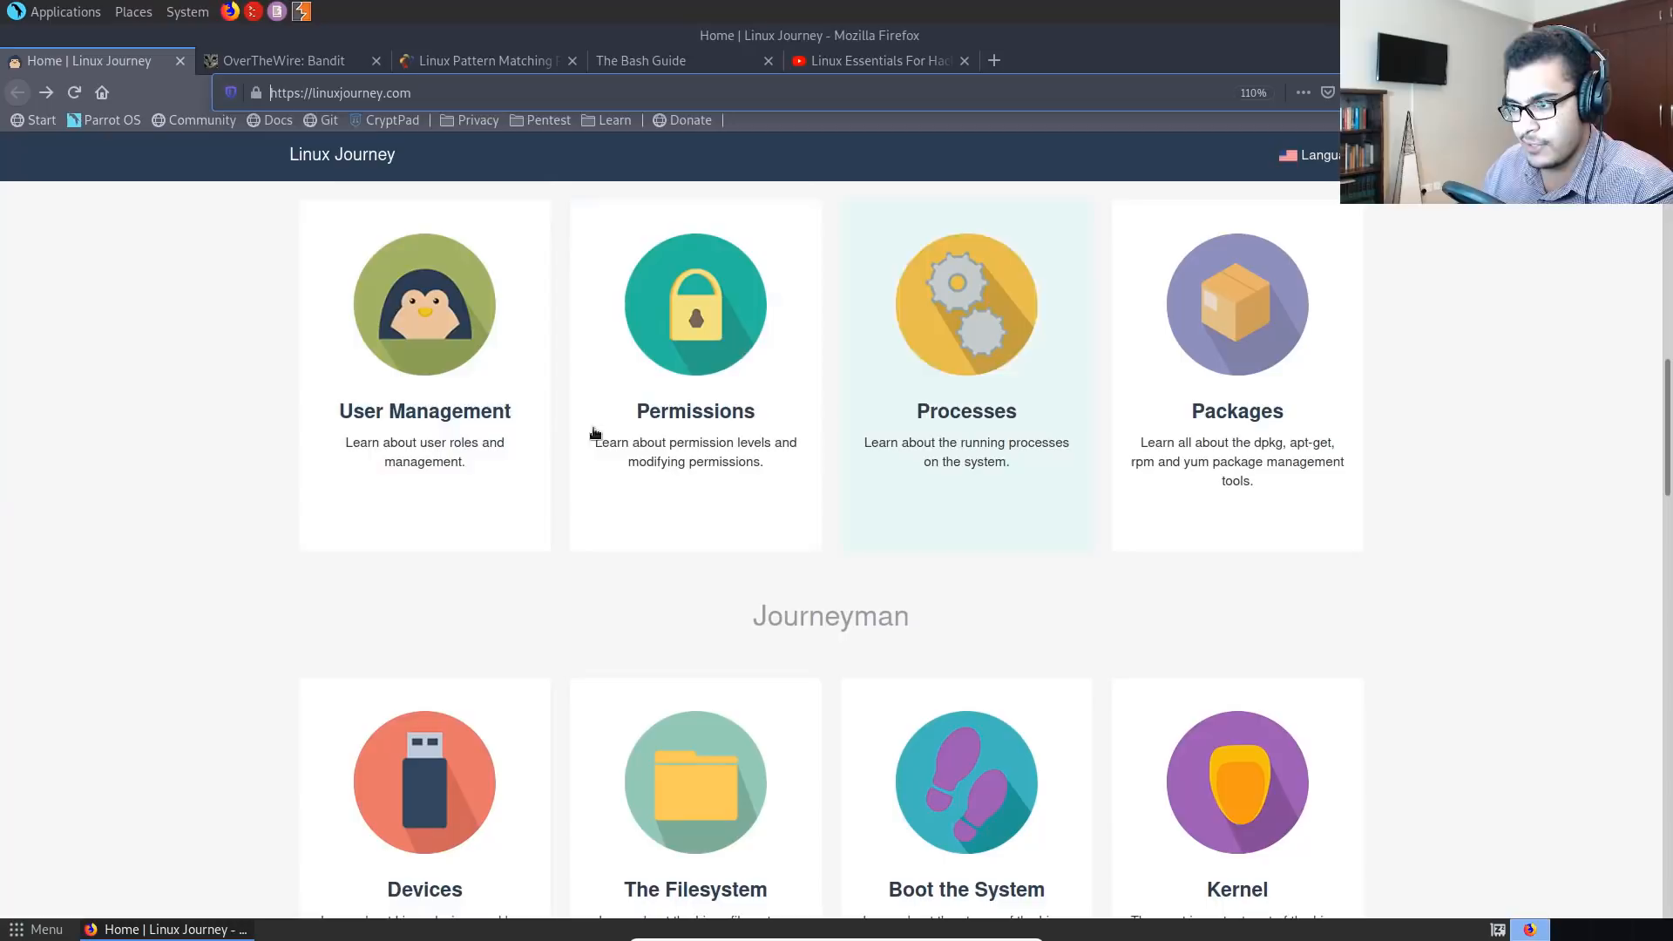
pyautogui.click(282, 61)
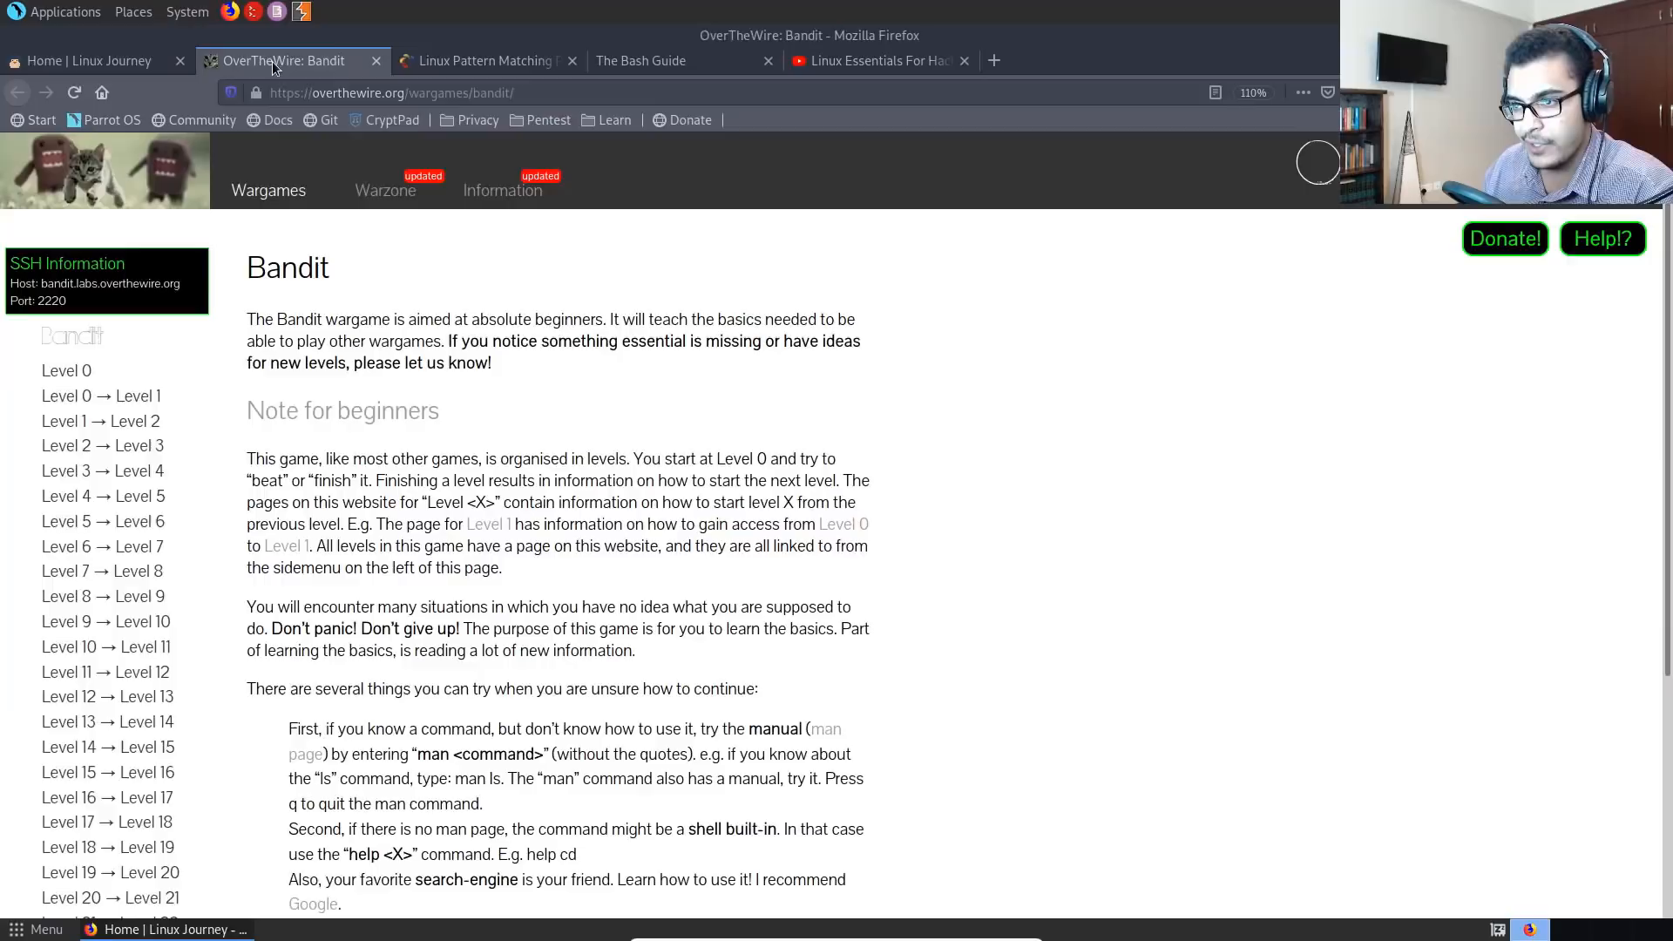
# - Enlarge and read the Bandit beginner notes and level list, then switch to the Linux Essentials For Hackers playlist
pyautogui.press('ctrl+plus')
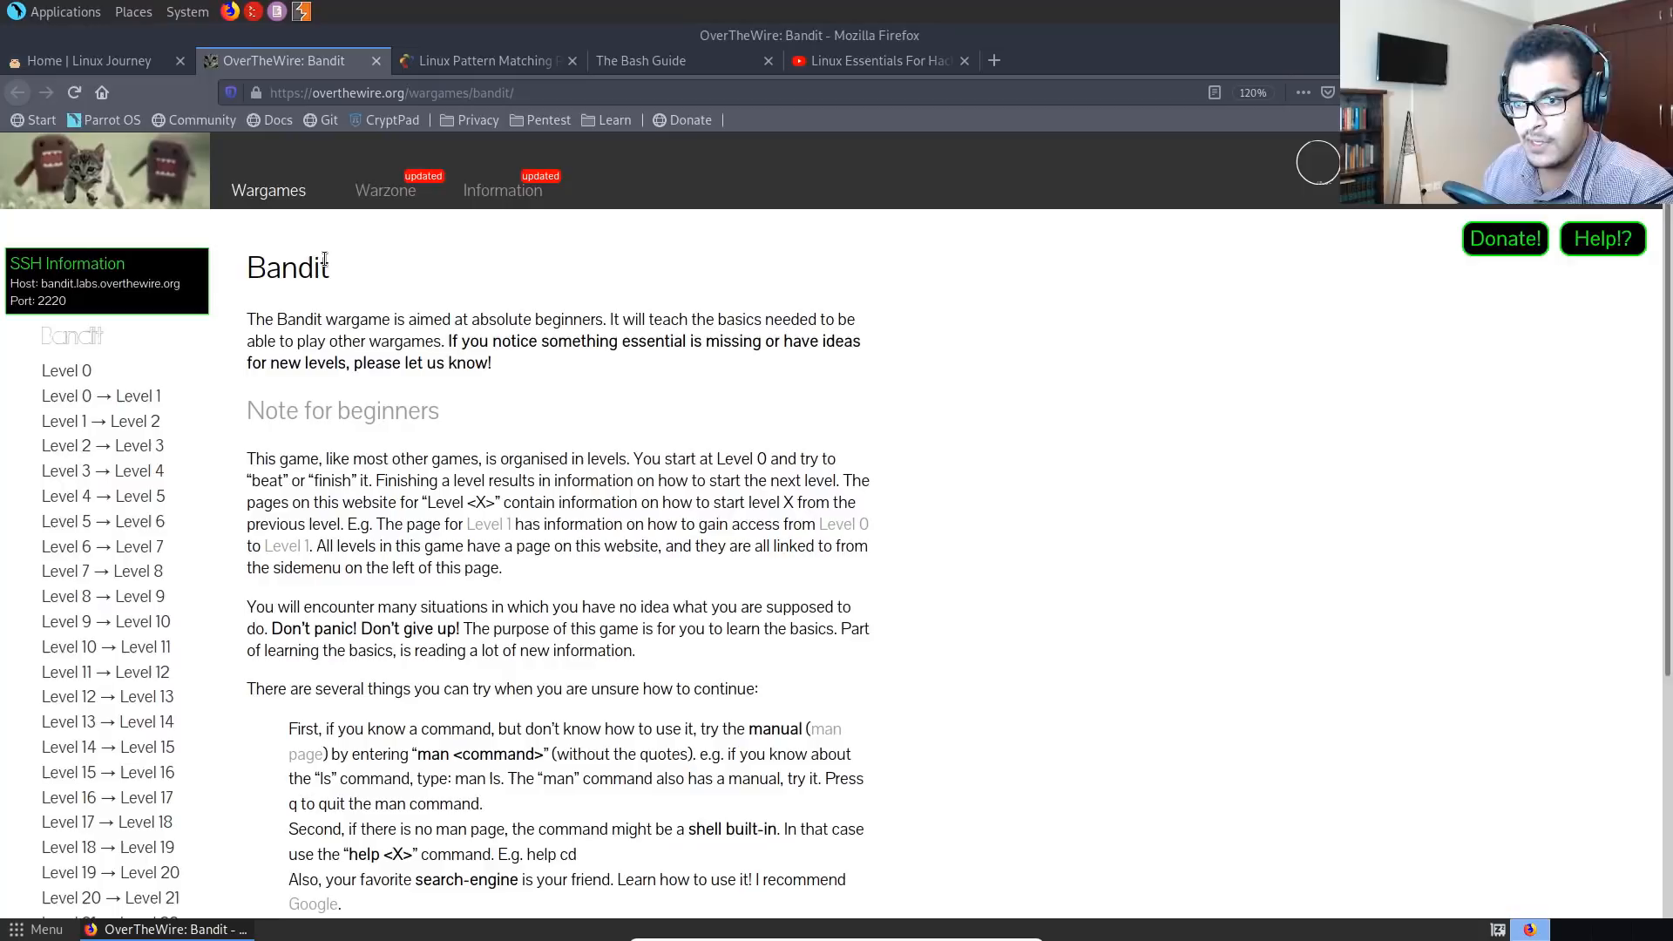
pyautogui.click(424, 92)
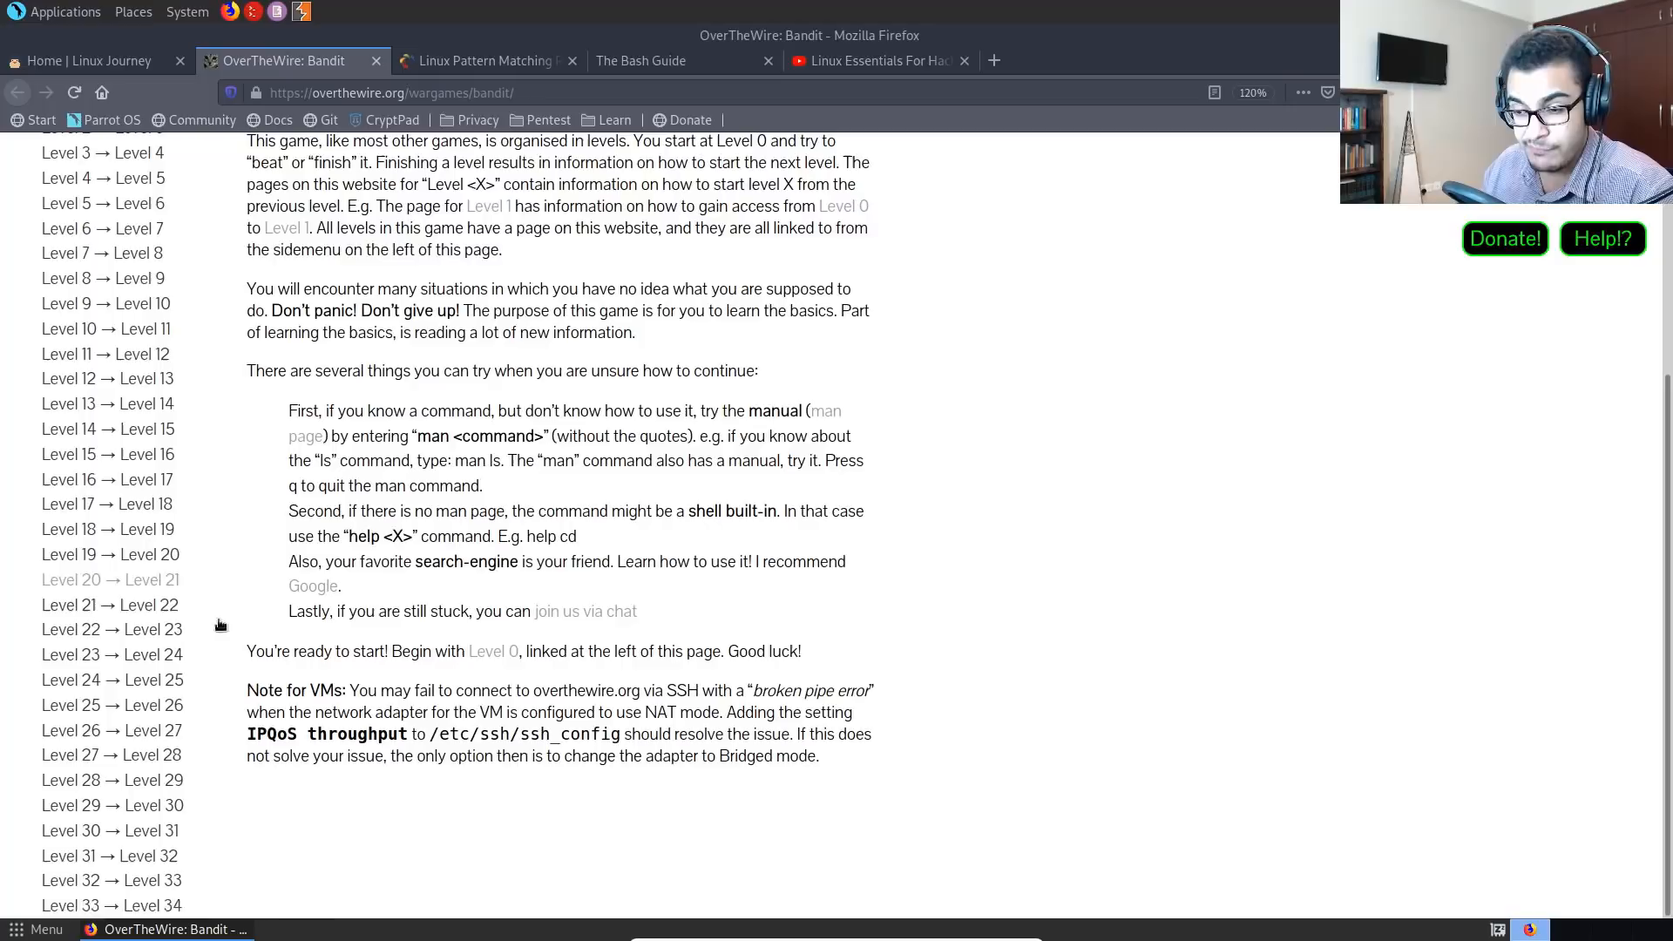
pyautogui.scroll(3)
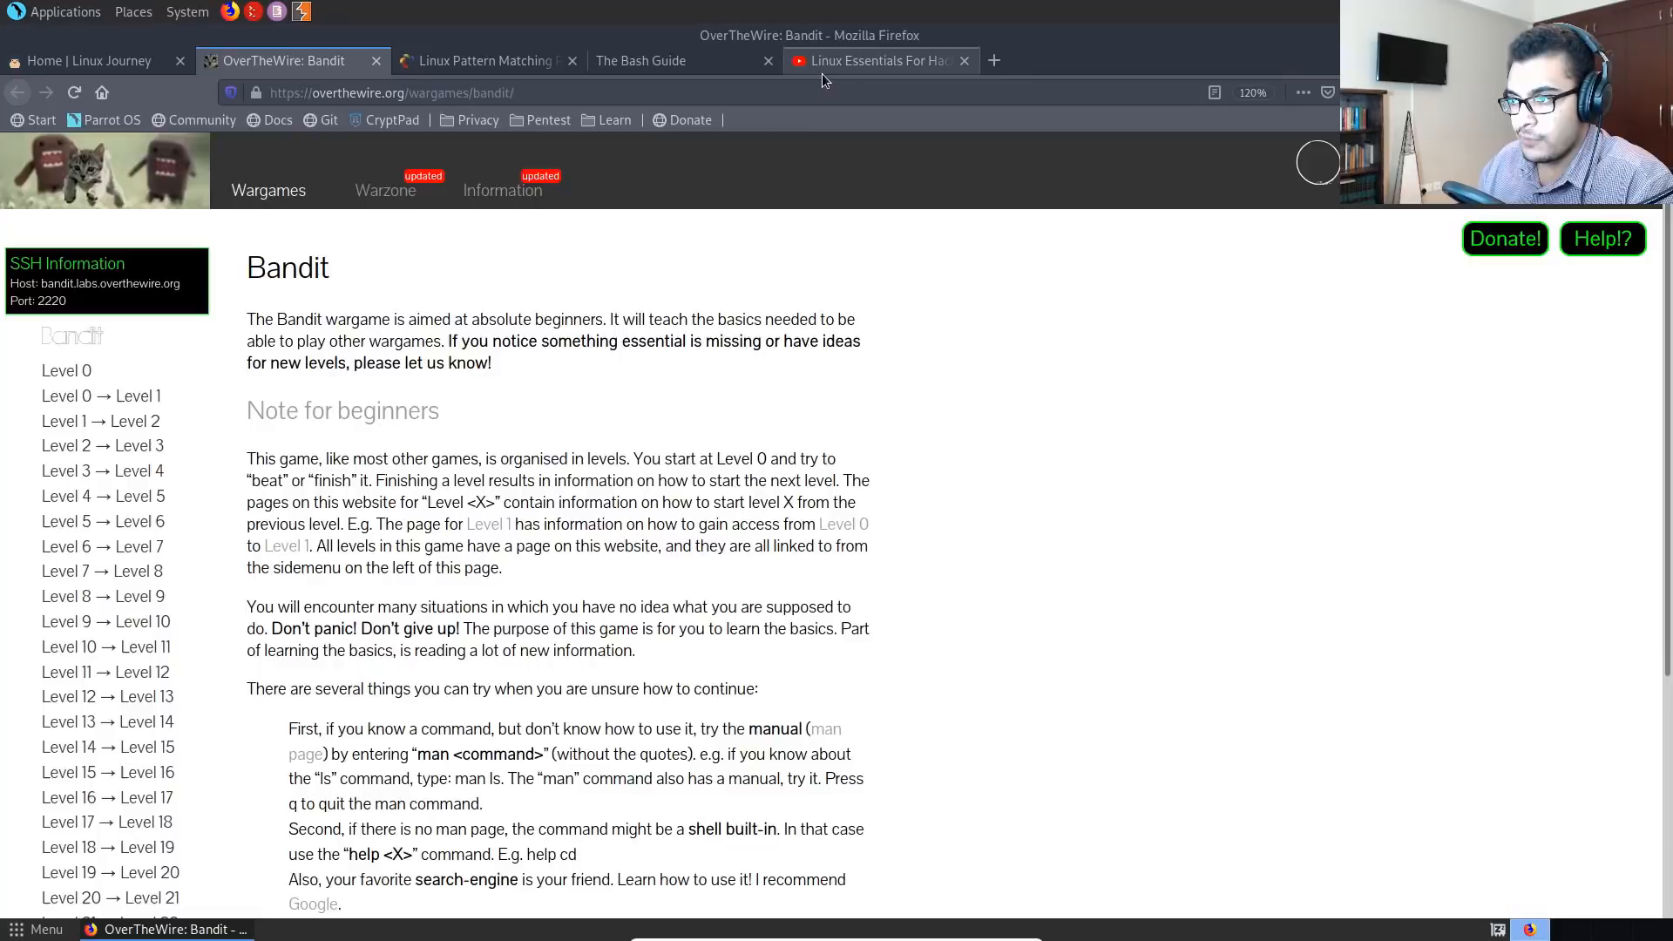
pyautogui.click(875, 61)
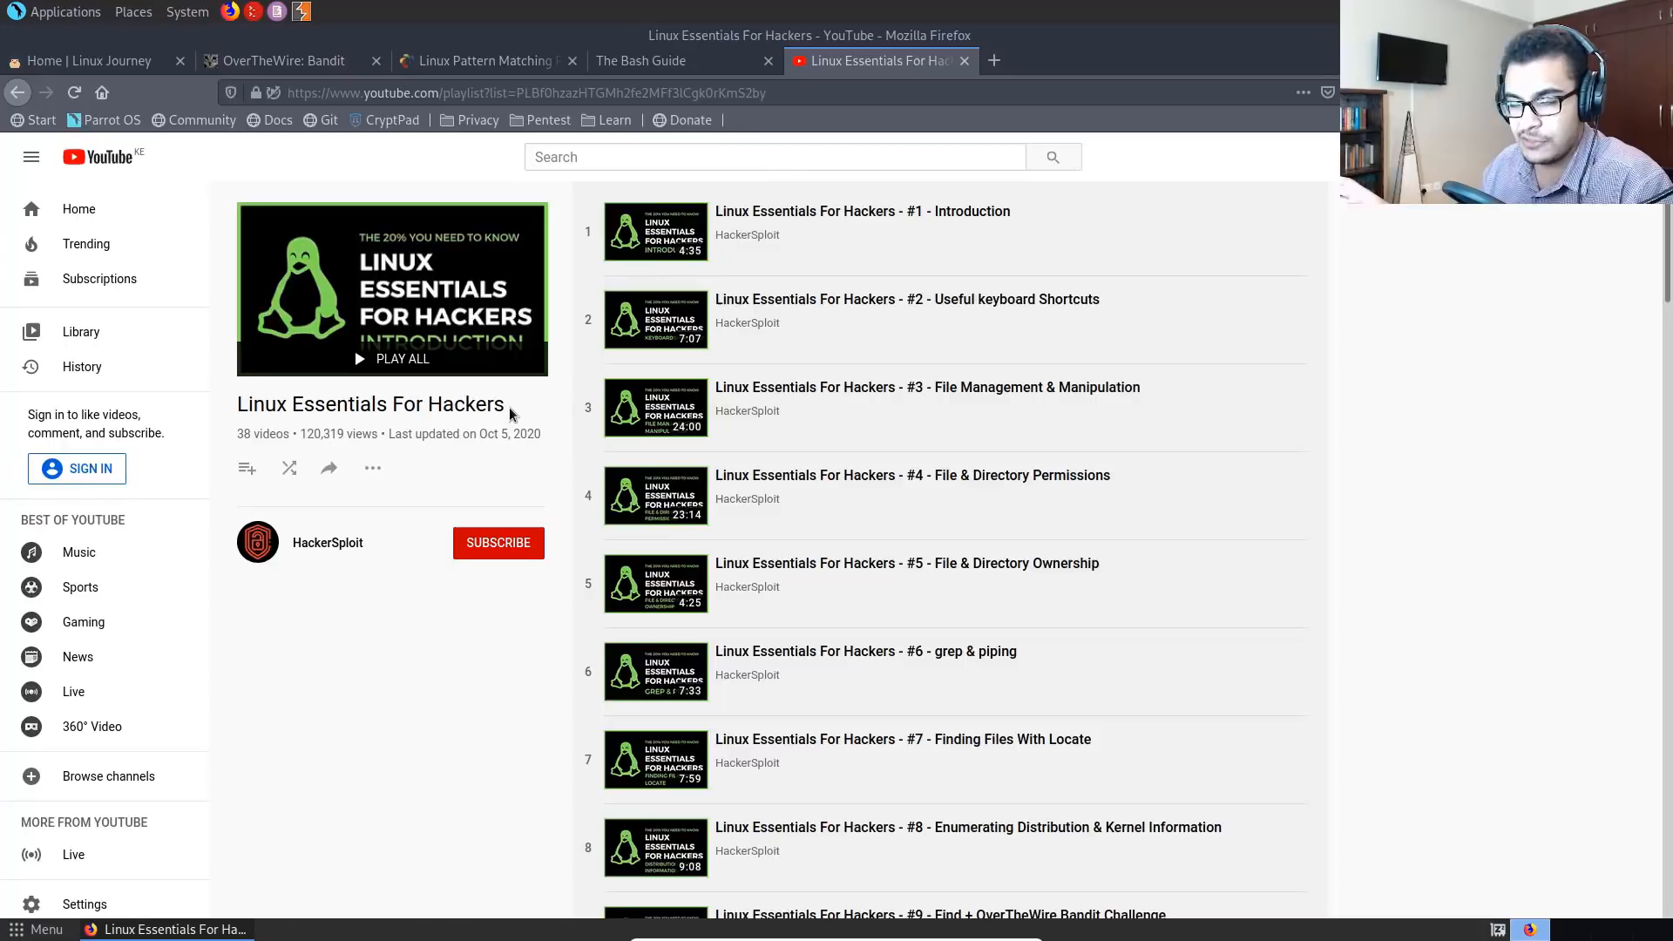
pyautogui.moveTo(681, 341)
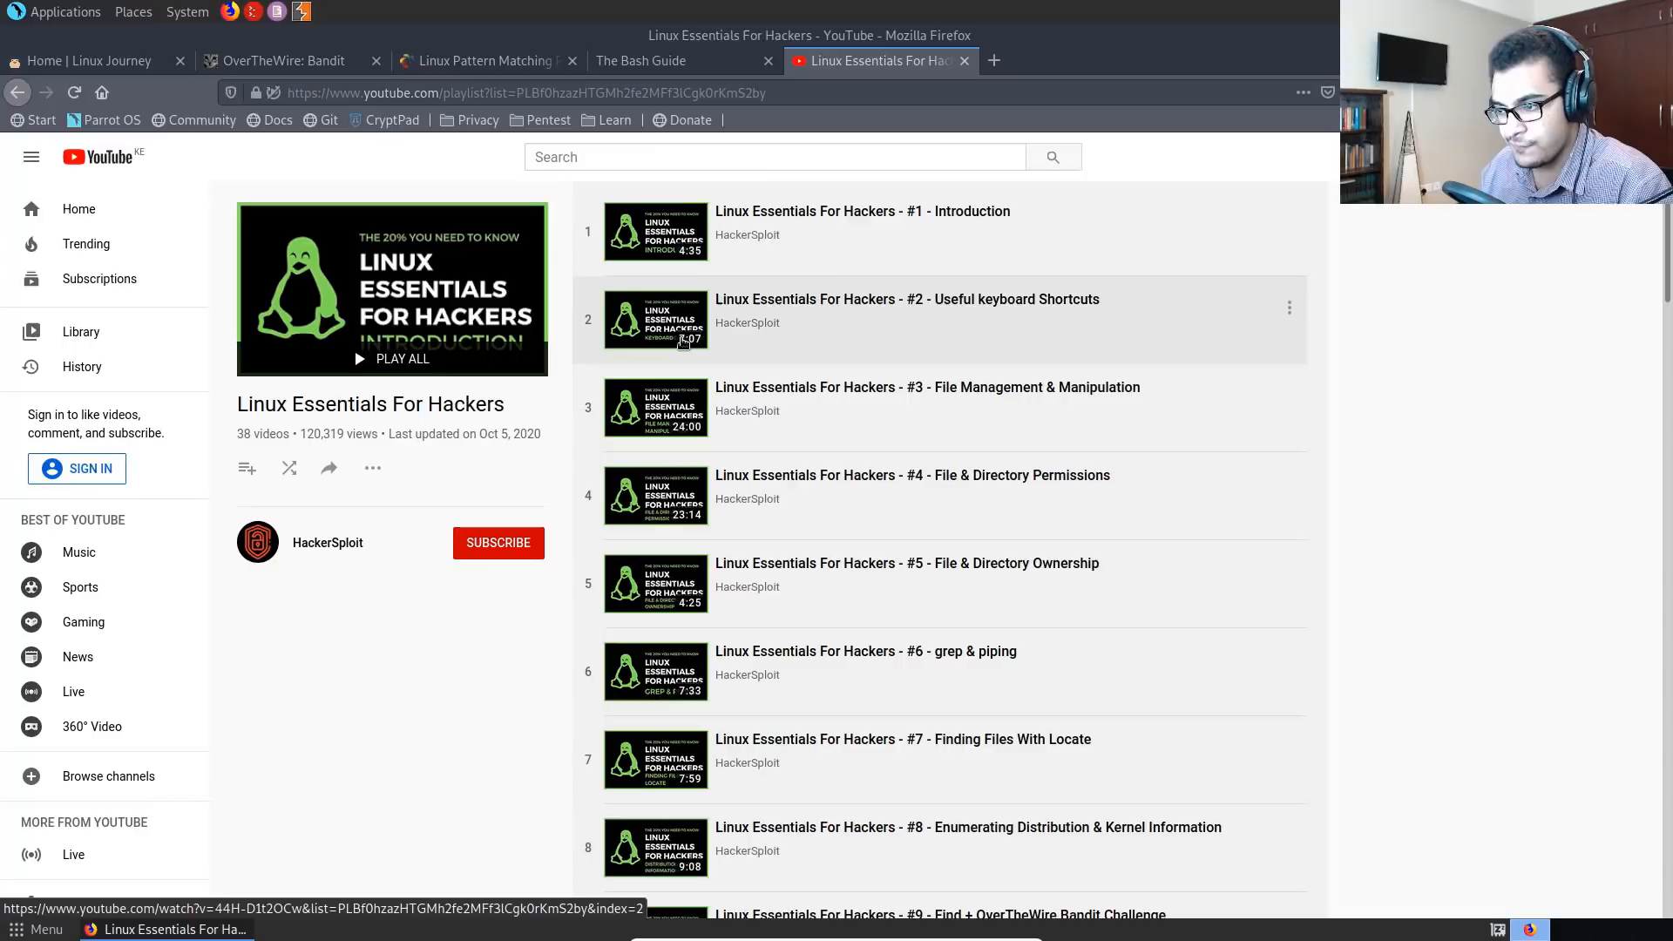
pyautogui.moveTo(882, 336)
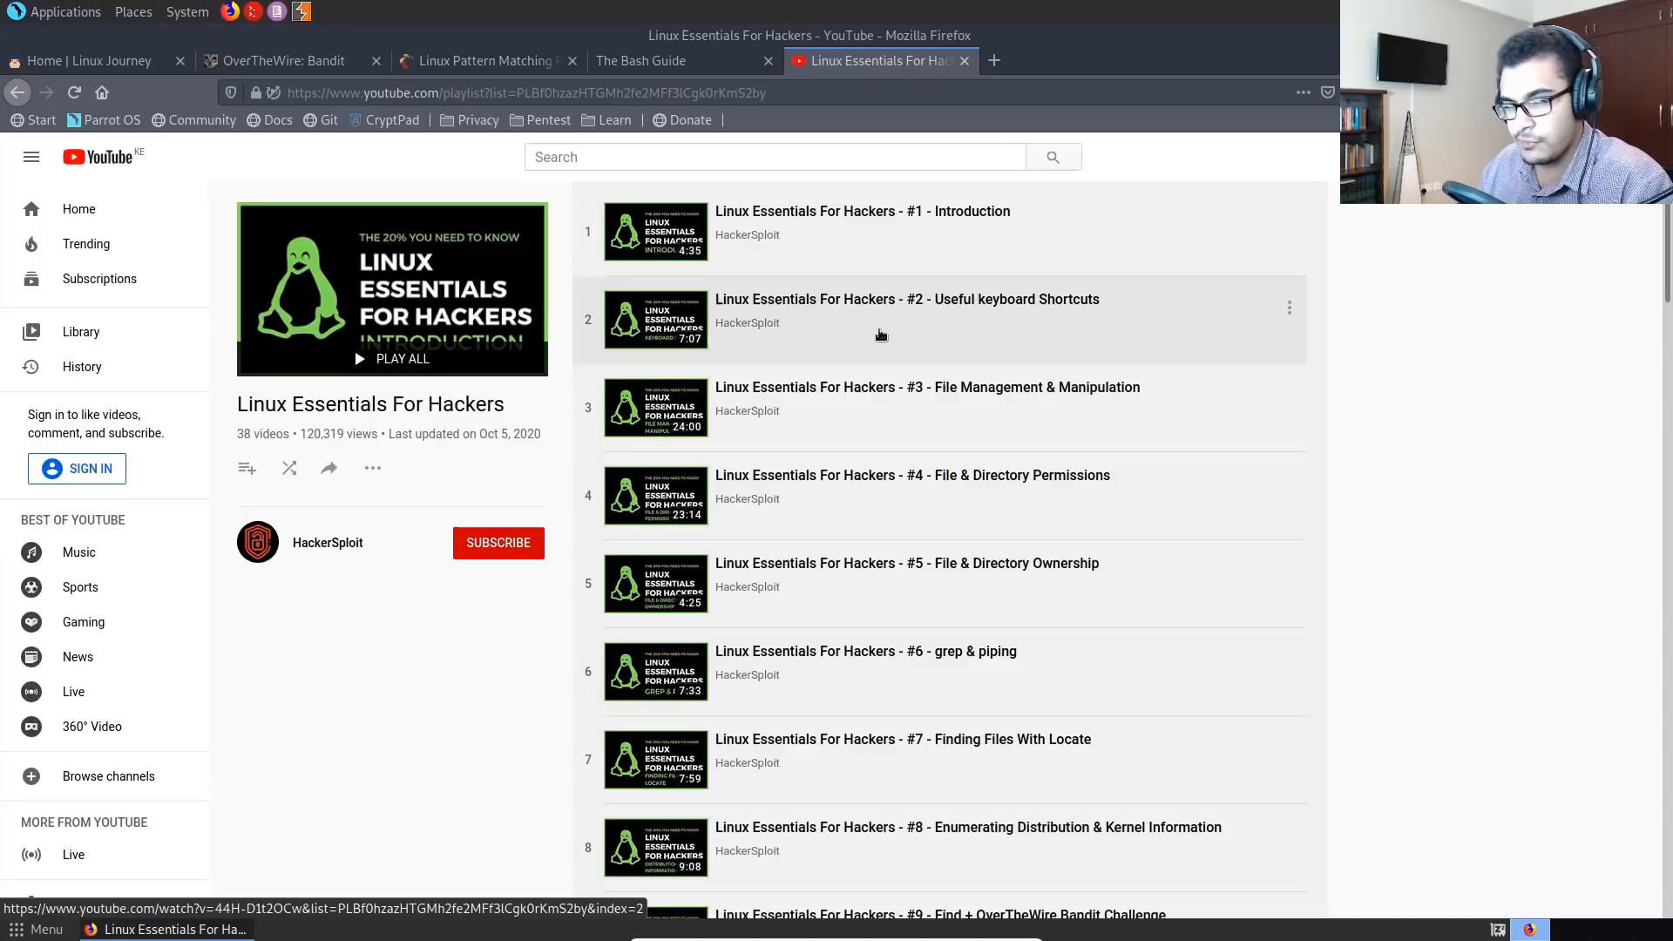
# - Scroll the playlist down past video 26 to the Bandit walkthrough videos
pyautogui.scroll(-3)
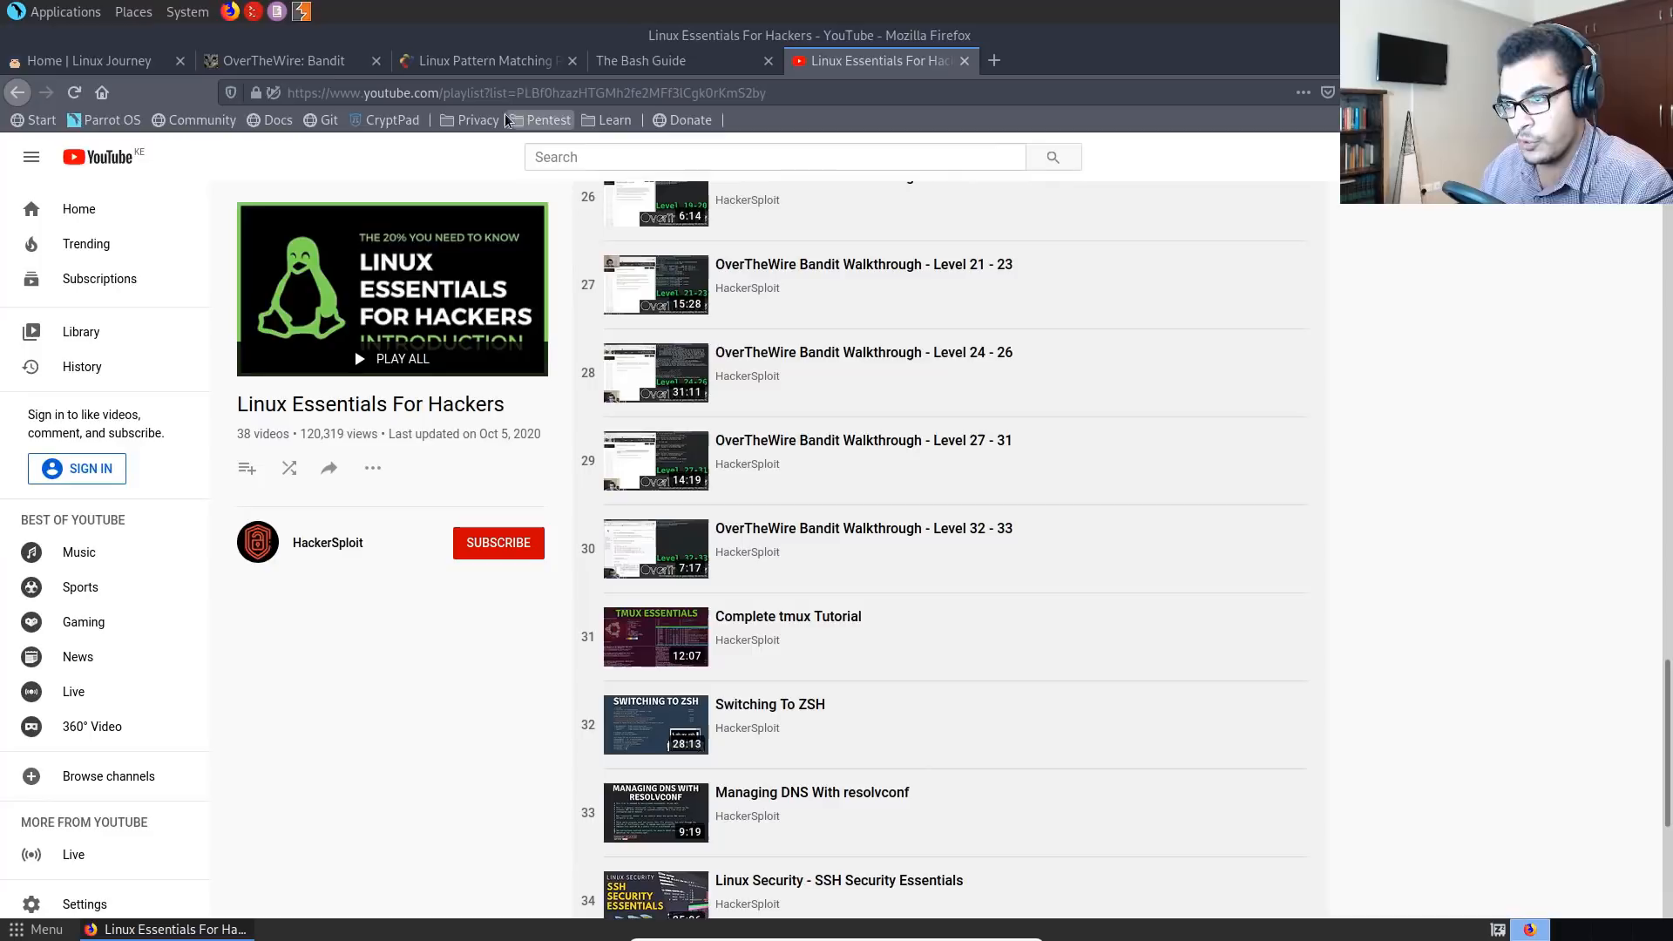
# - View the grep pattern-matching page and start the Manual Pages lesson from the module list
pyautogui.click(481, 60)
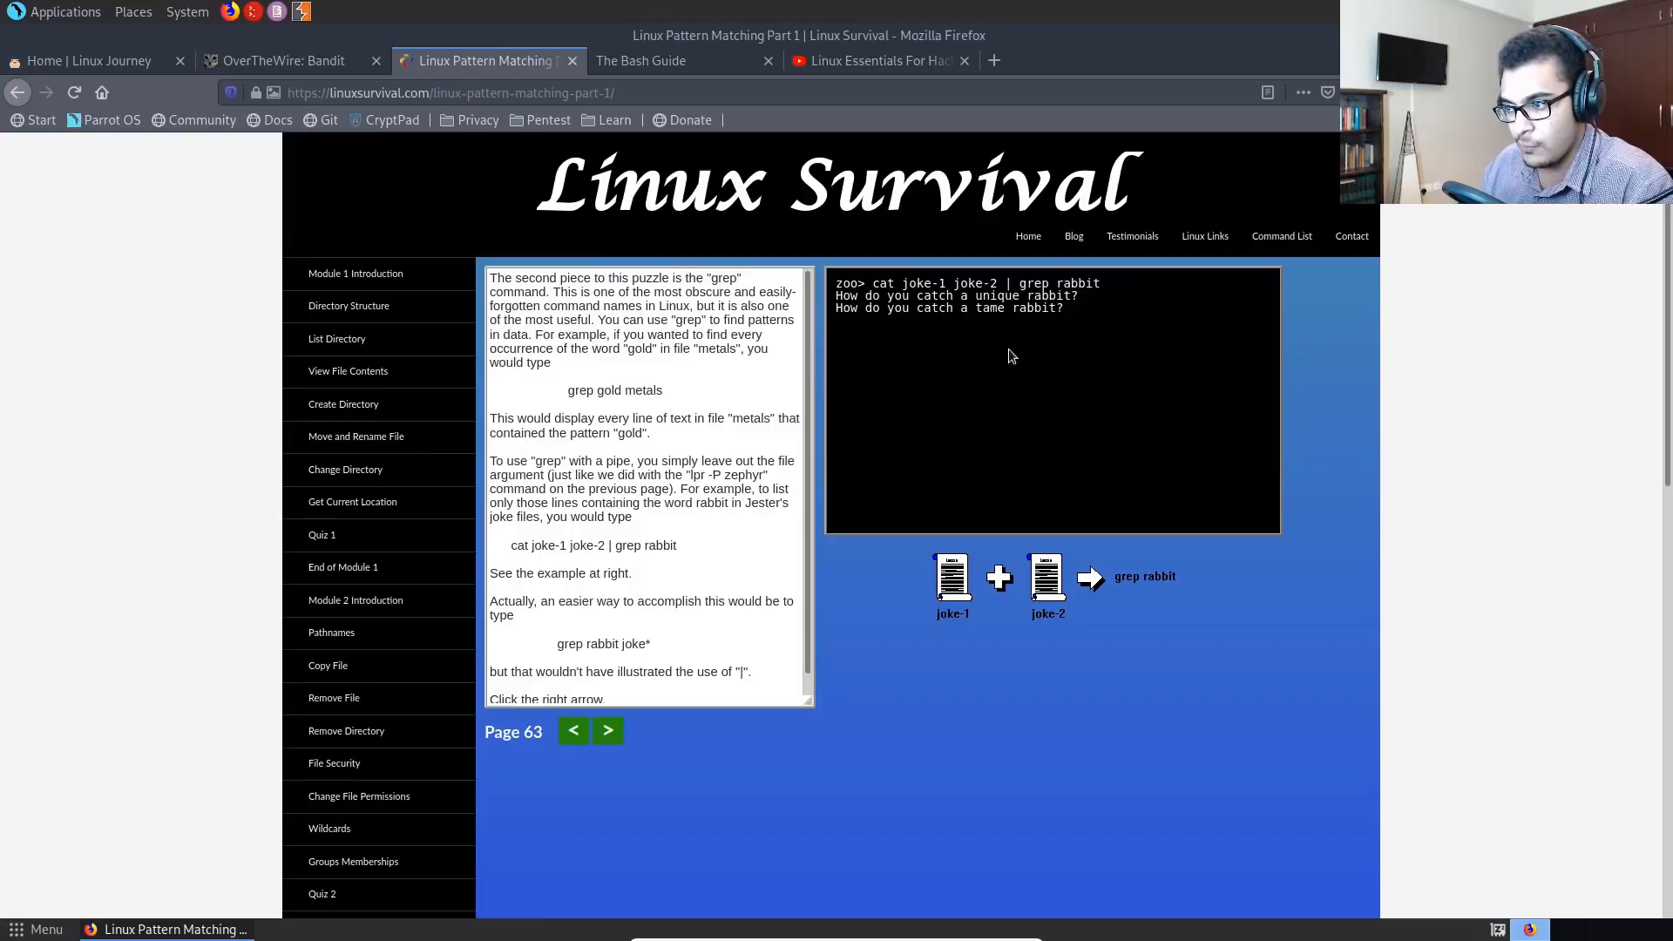
pyautogui.scroll(-3)
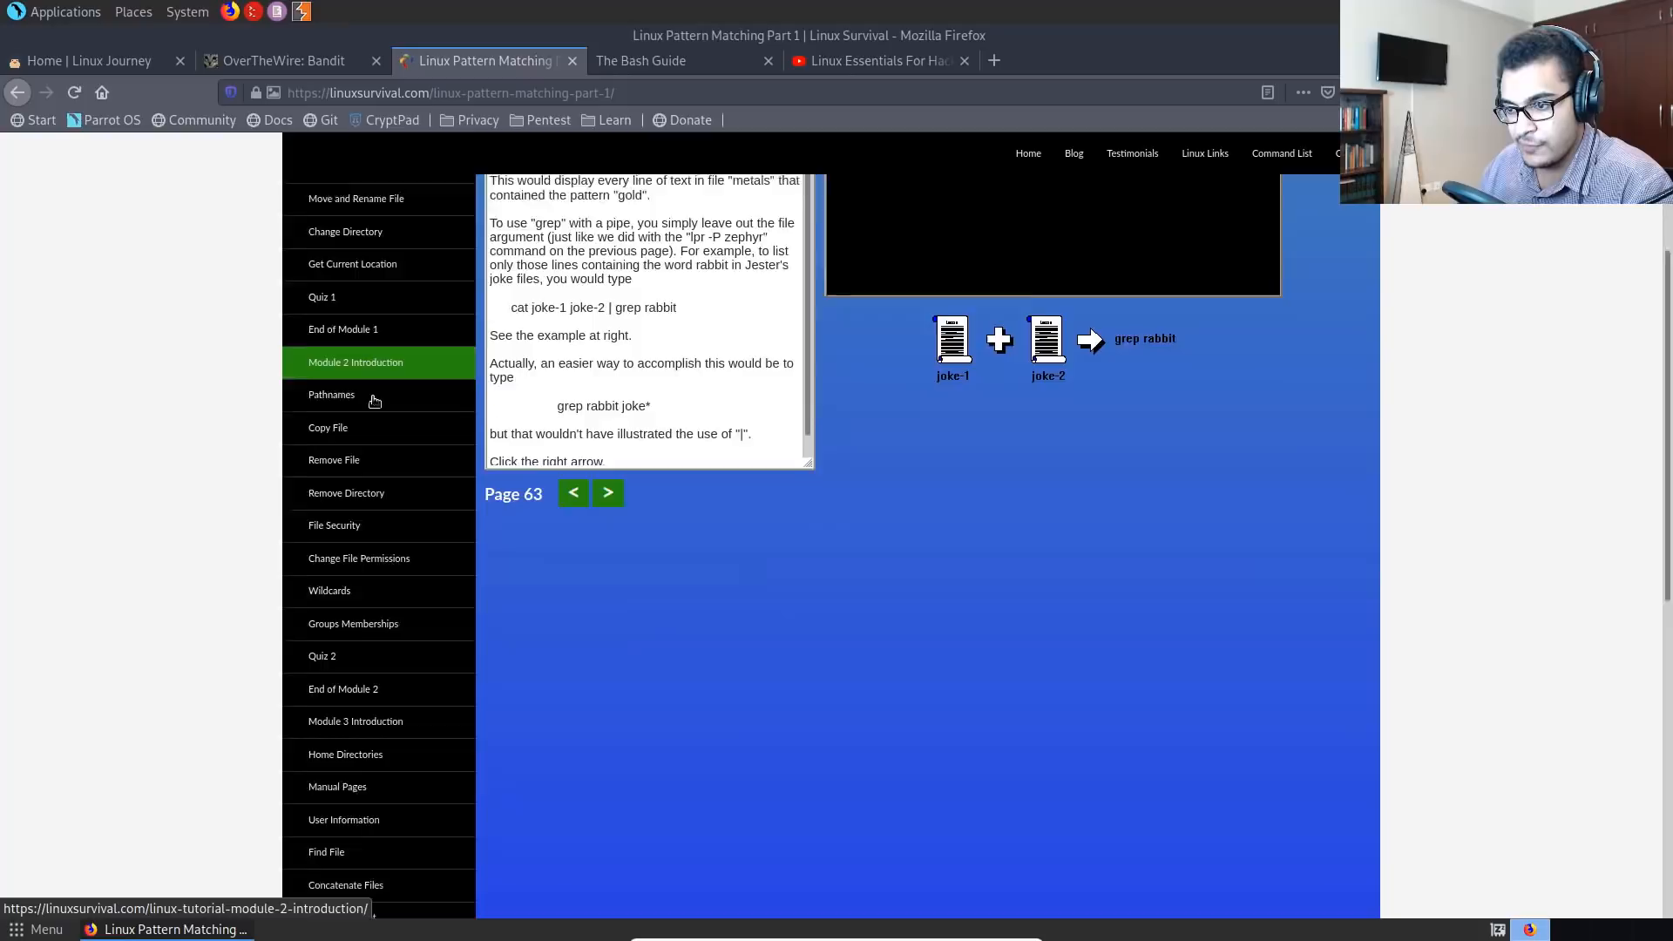
pyautogui.scroll(-3)
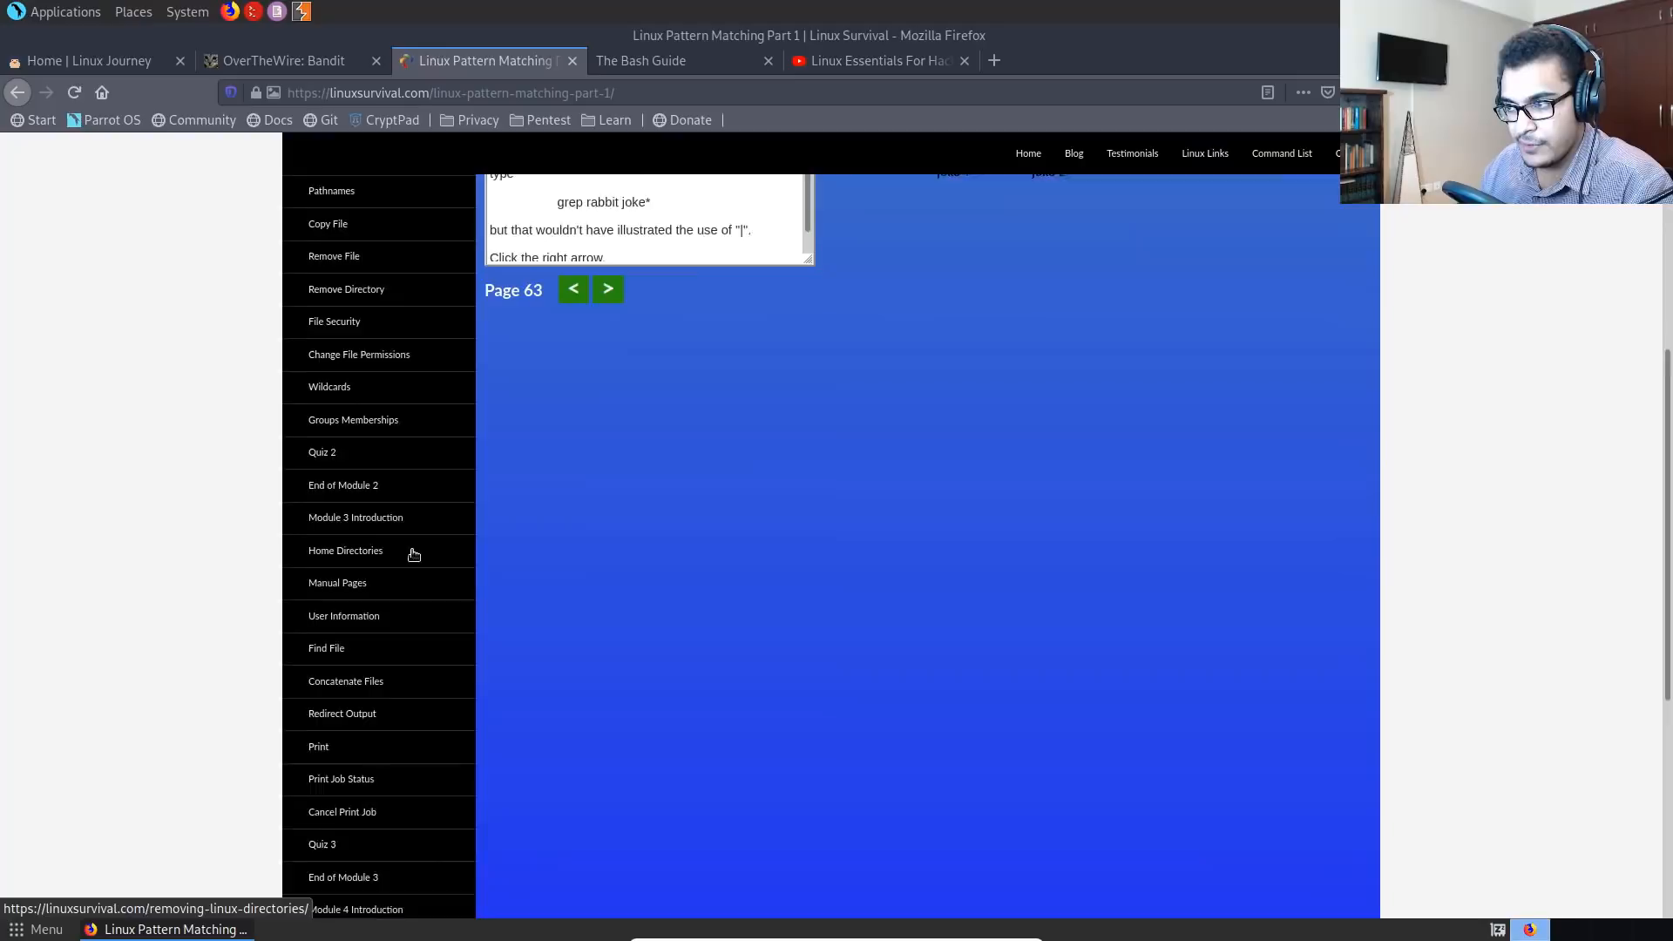
pyautogui.click(338, 577)
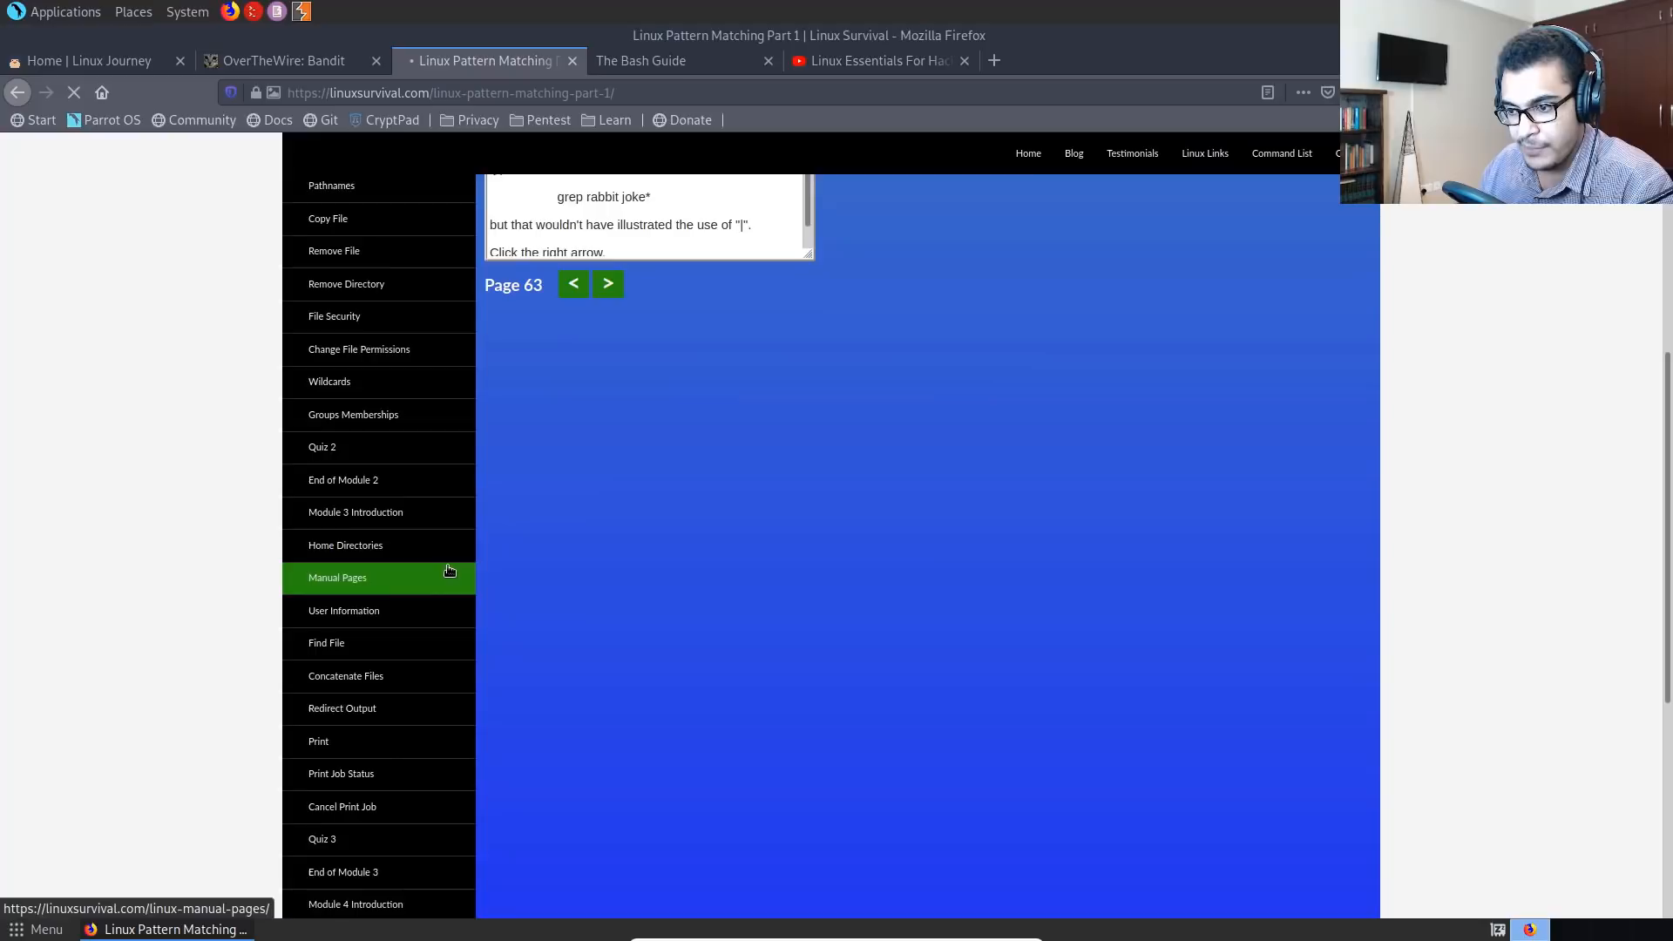
# - Read the Manual Pages lesson on the man command, then switch to The Bash Guide homepage
pyautogui.click(338, 577)
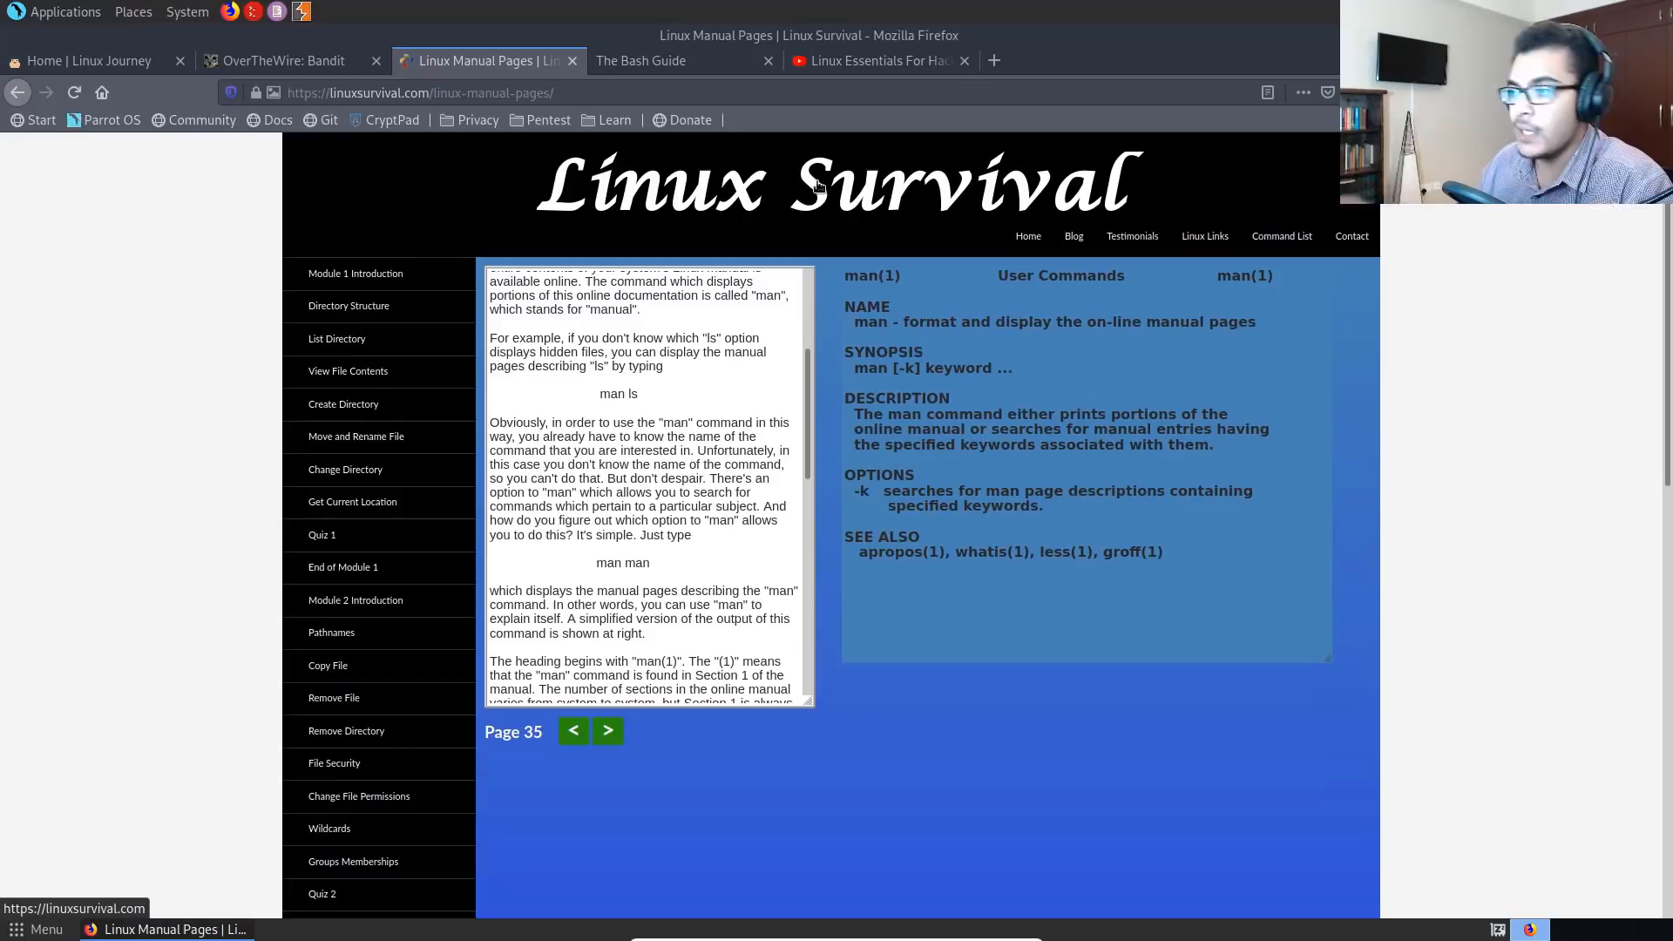
pyautogui.click(641, 59)
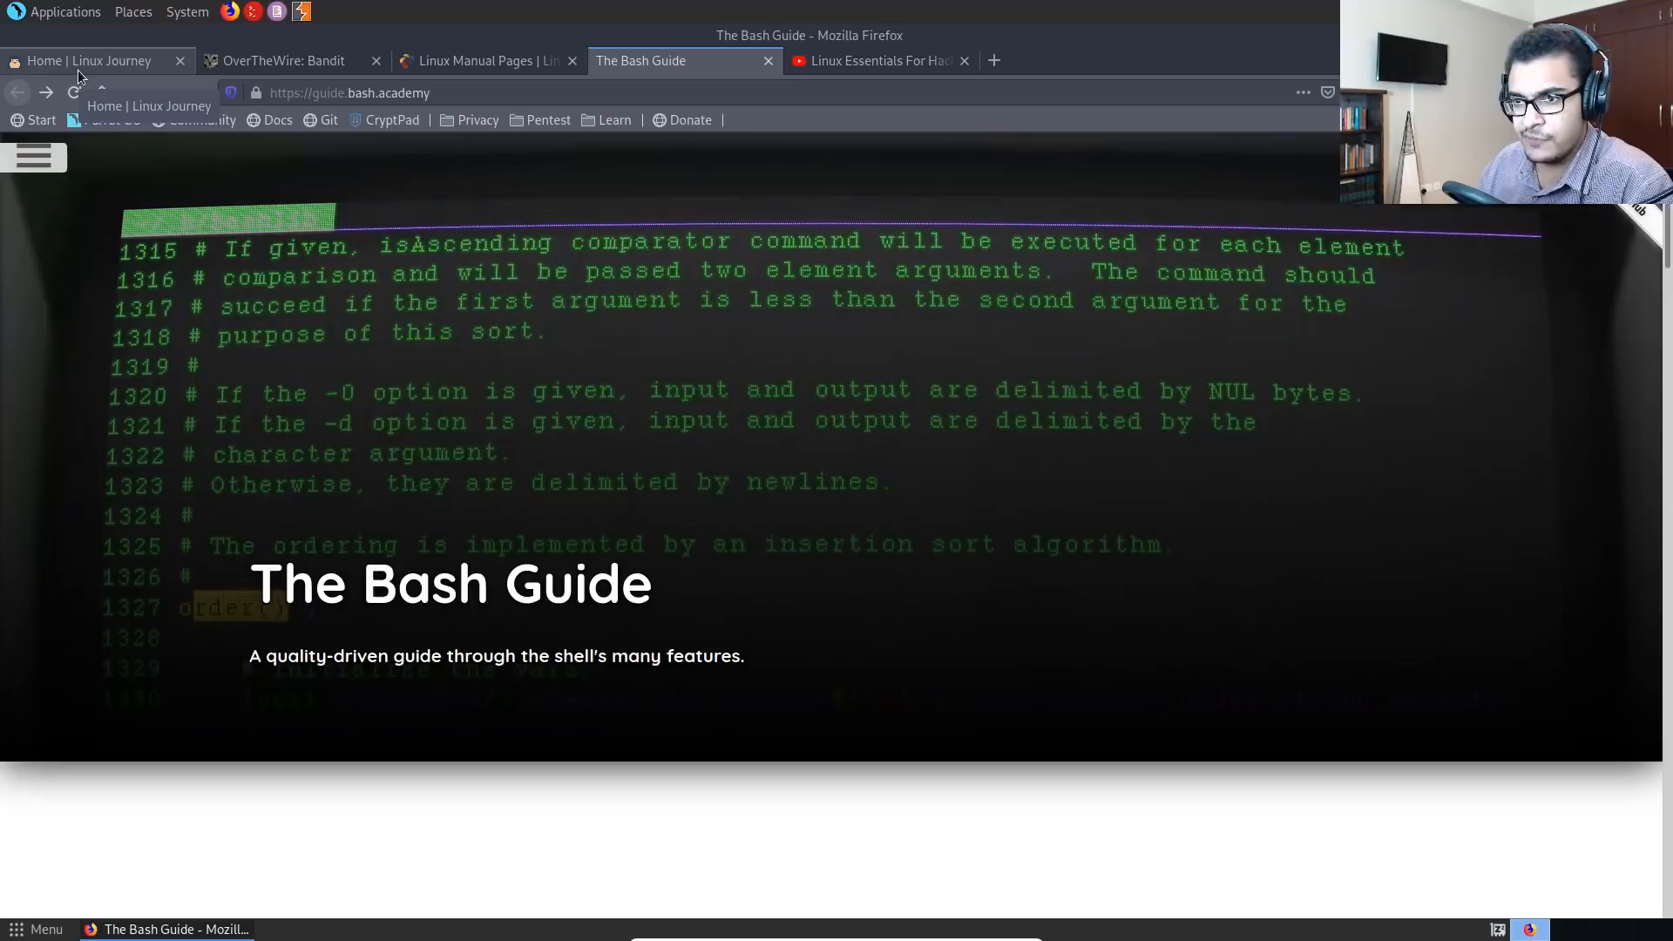
# - Revisit Linux Journey's networking courses and recommended books, then return to The Bash Guide
pyautogui.click(91, 59)
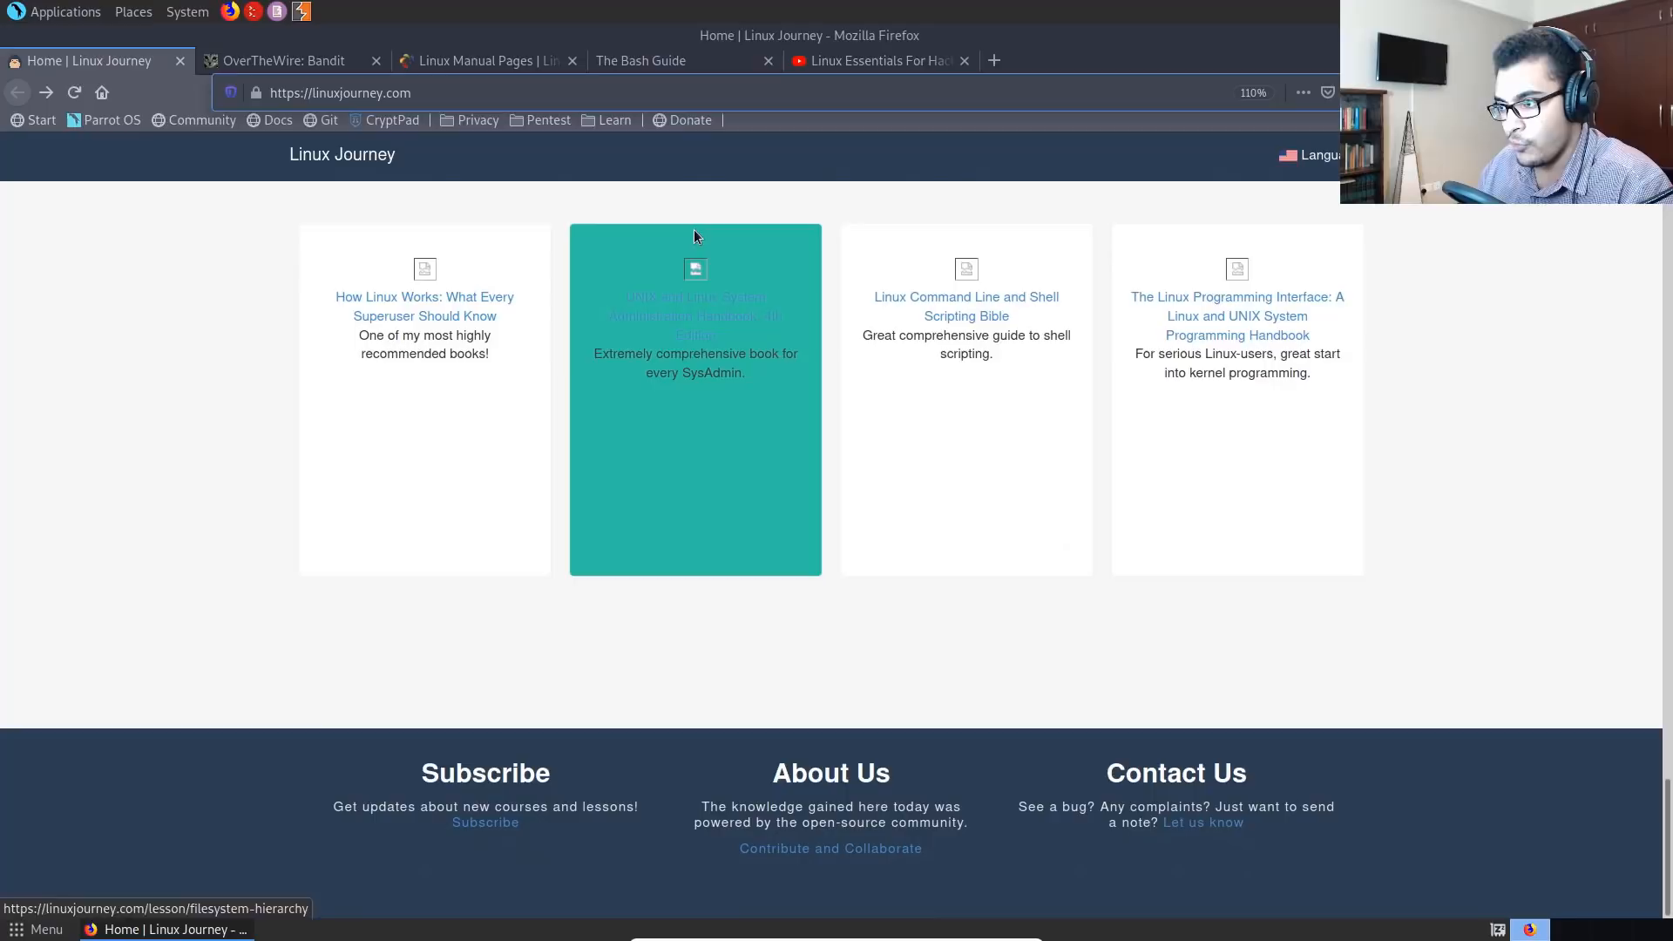
pyautogui.moveTo(993, 317)
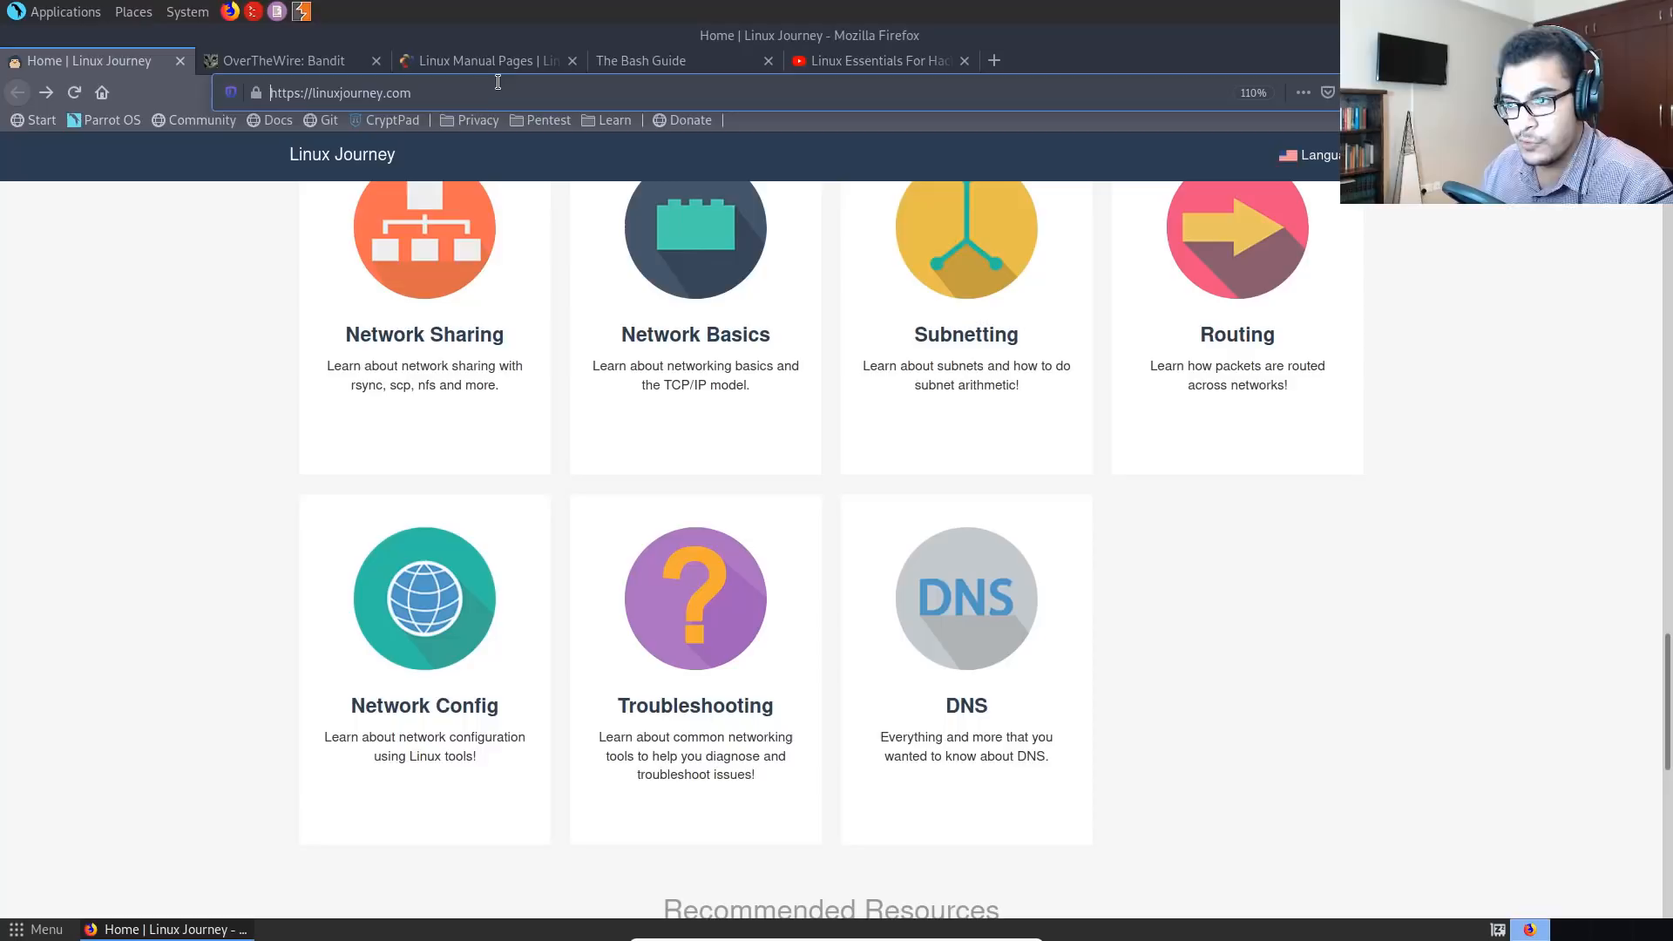
pyautogui.click(642, 59)
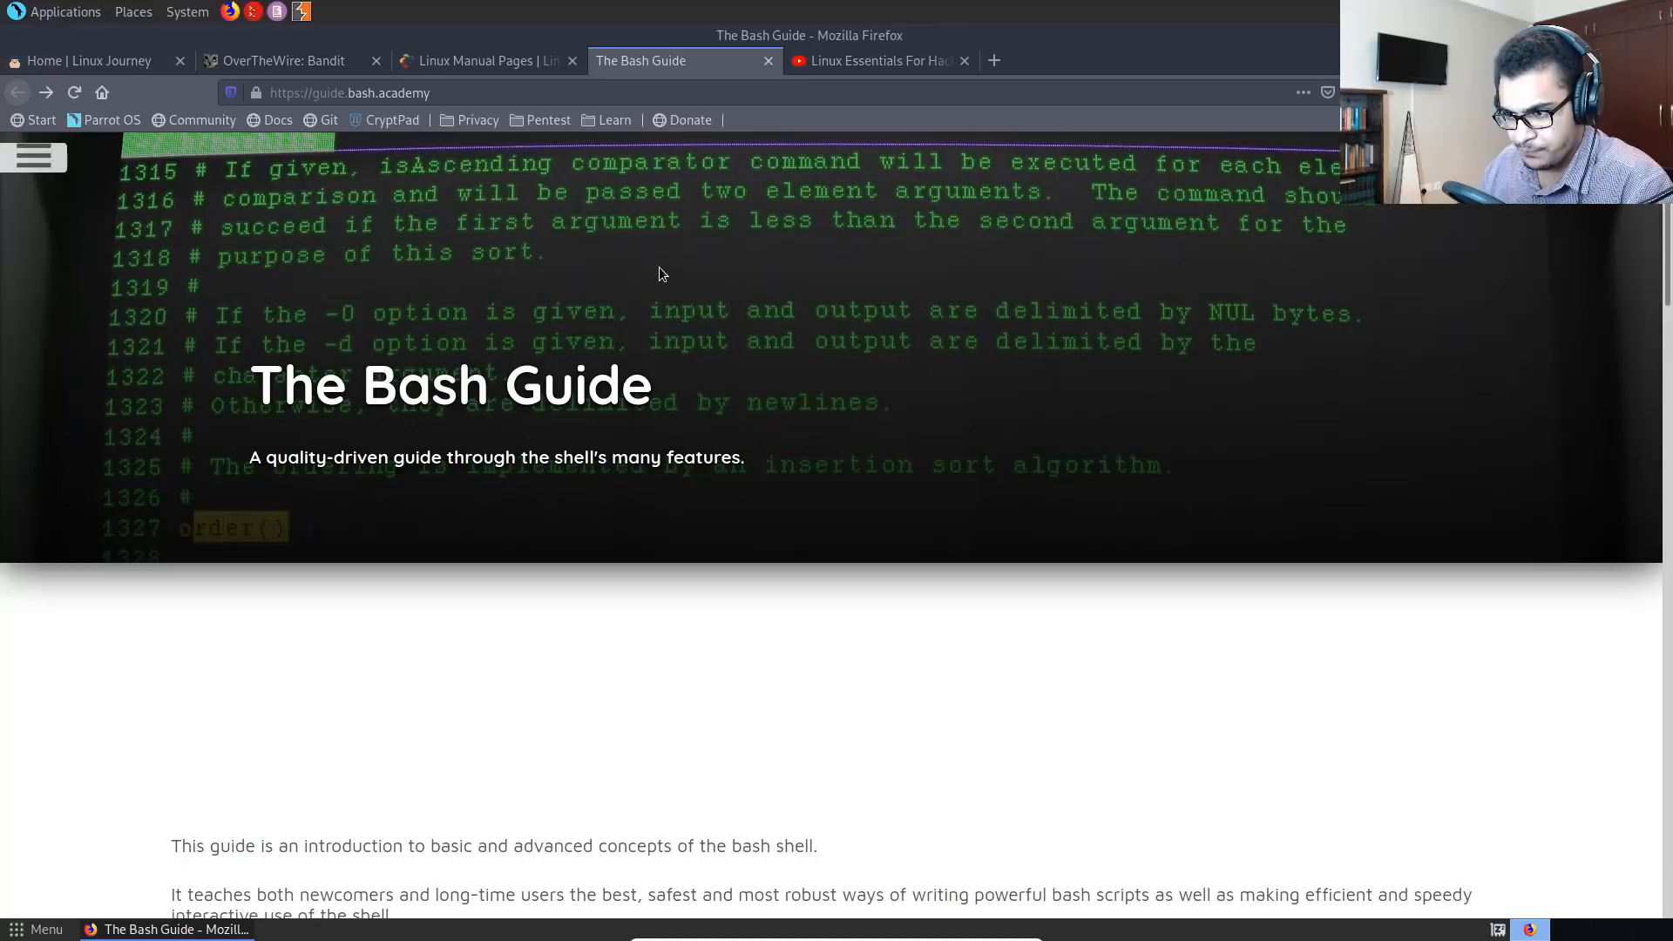
# - Scroll through the Bash Guide's introduction, authorship and exercises sections down to the Chapters list
pyautogui.scroll(-3)
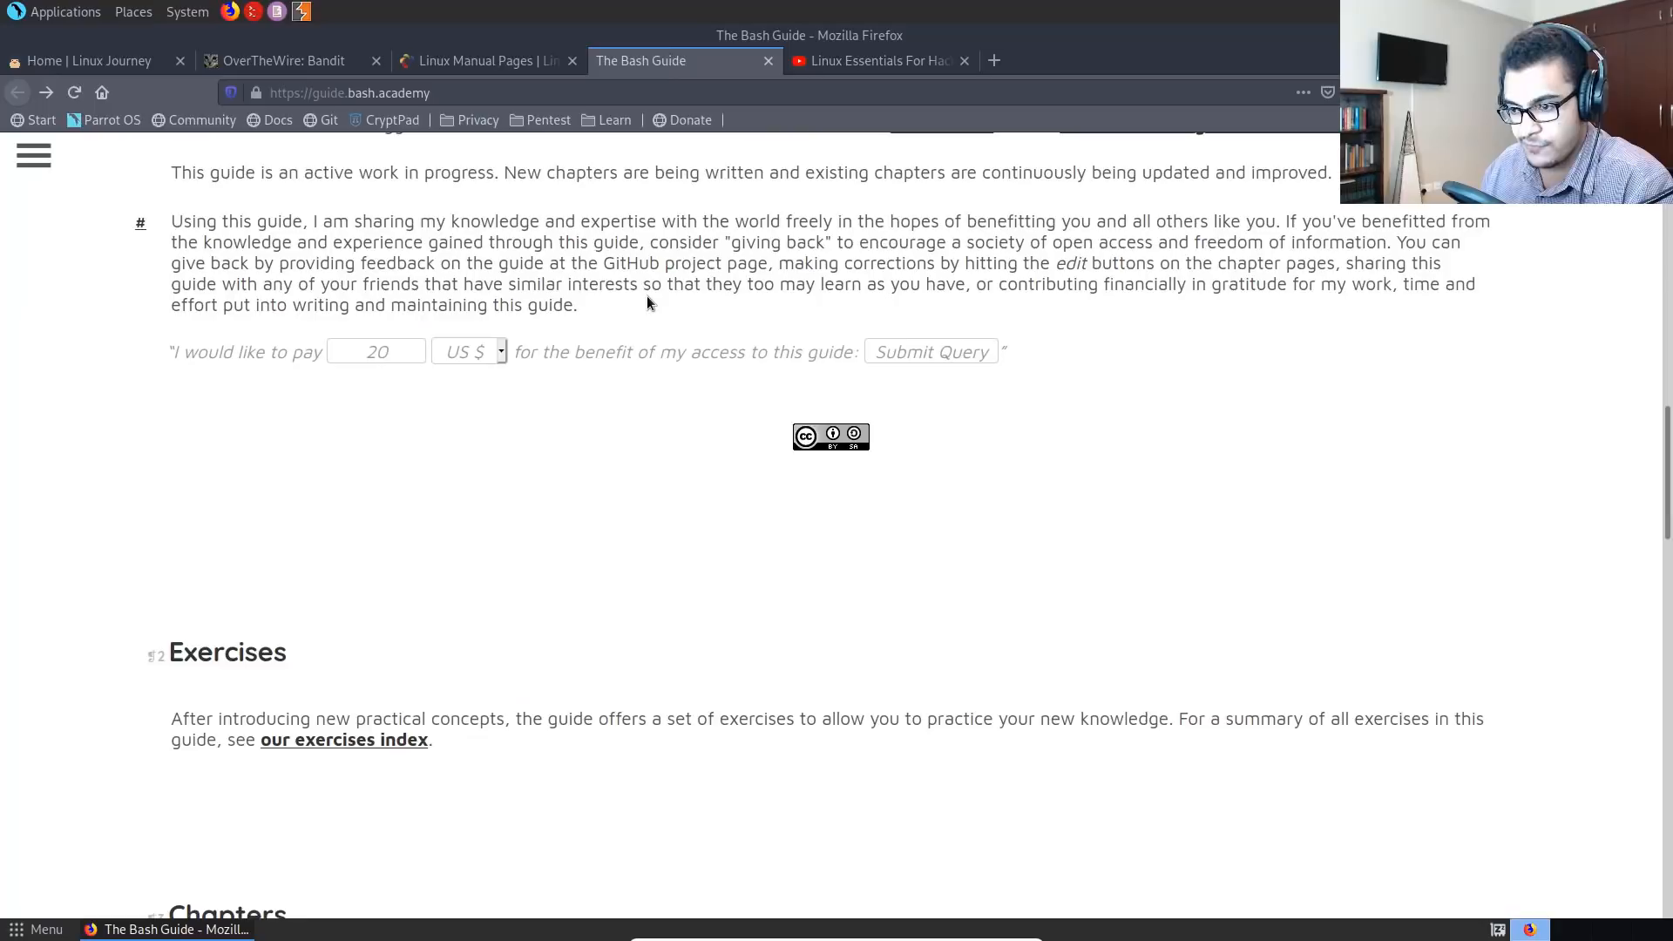
pyautogui.scroll(3)
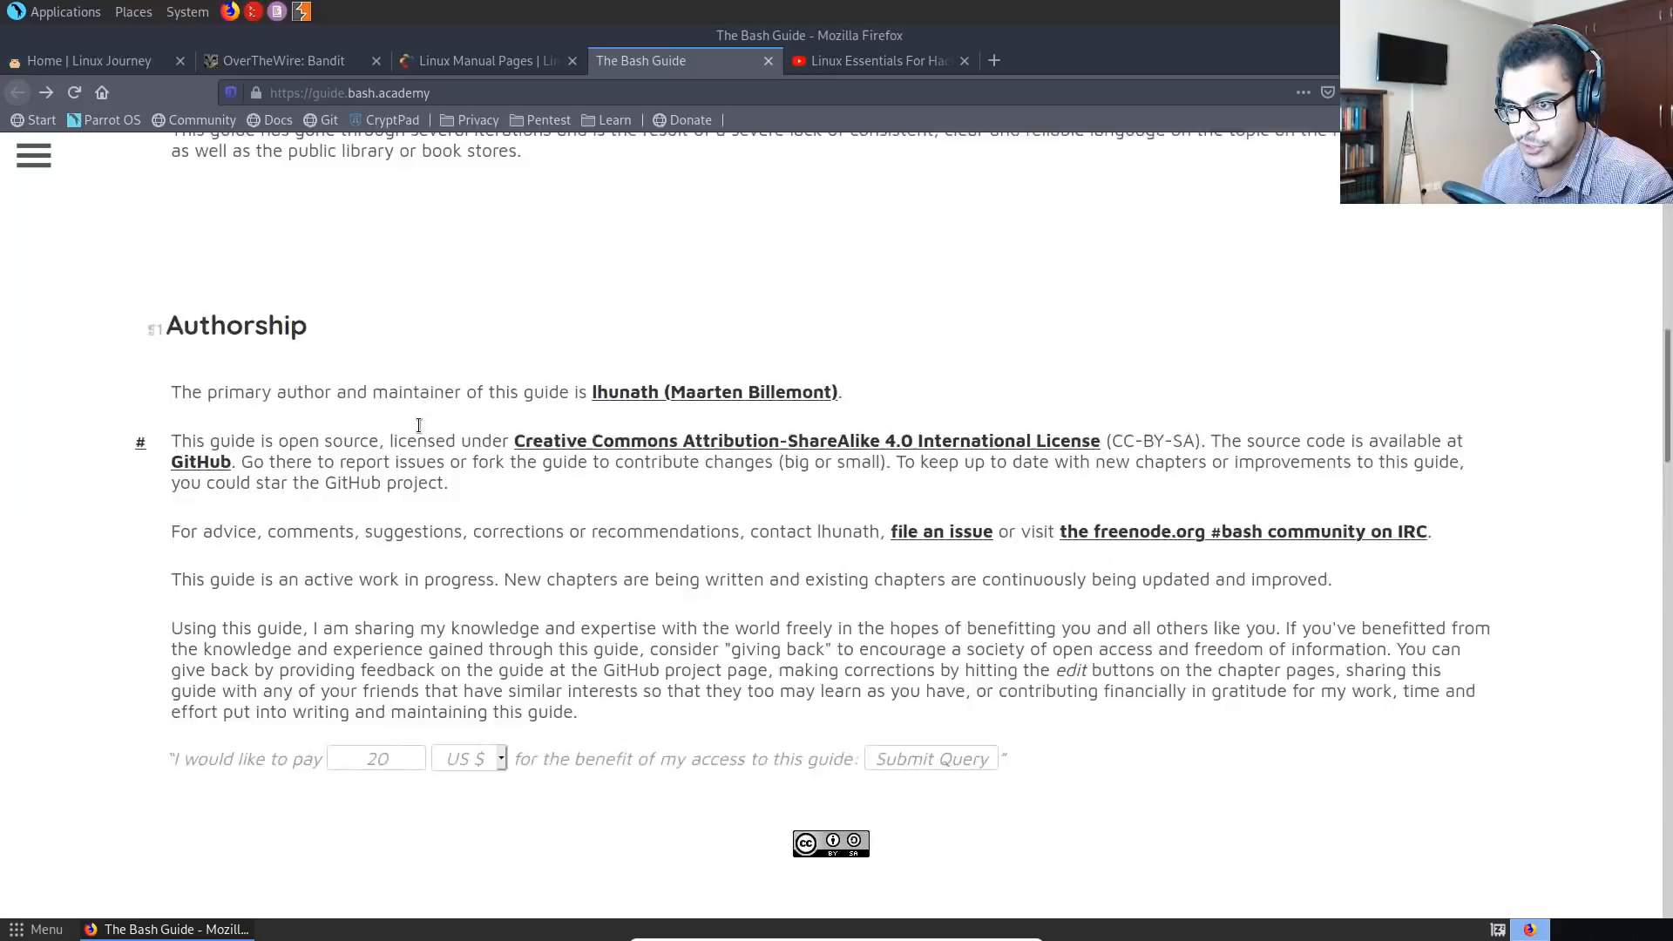
pyautogui.scroll(3)
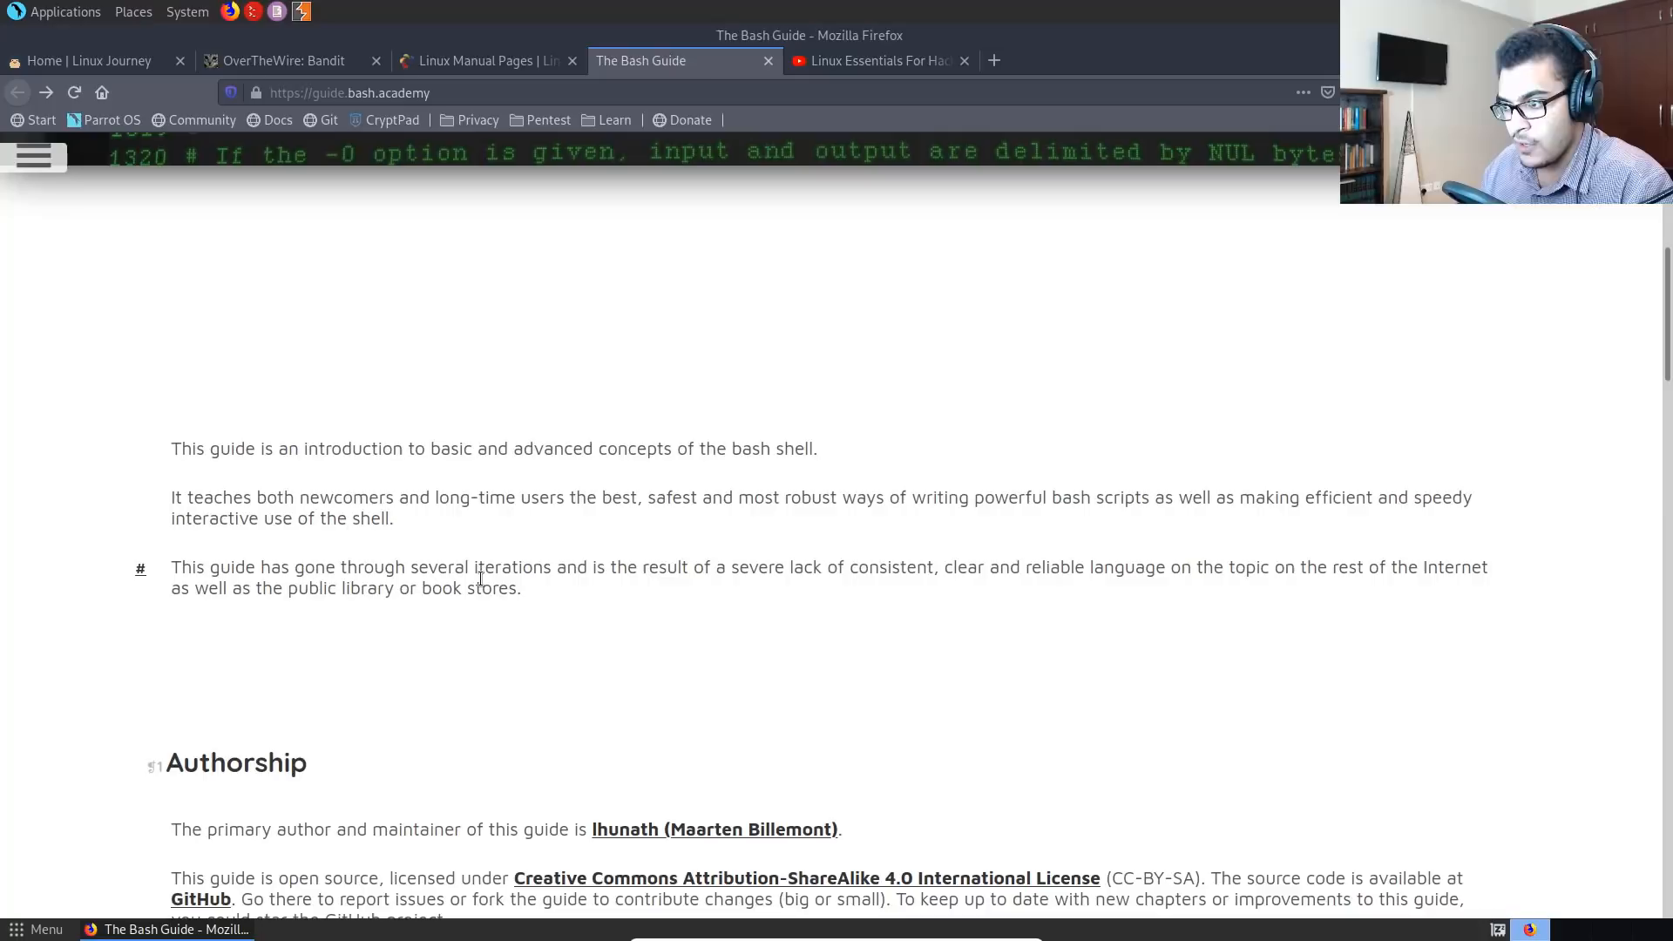
pyautogui.scroll(-3)
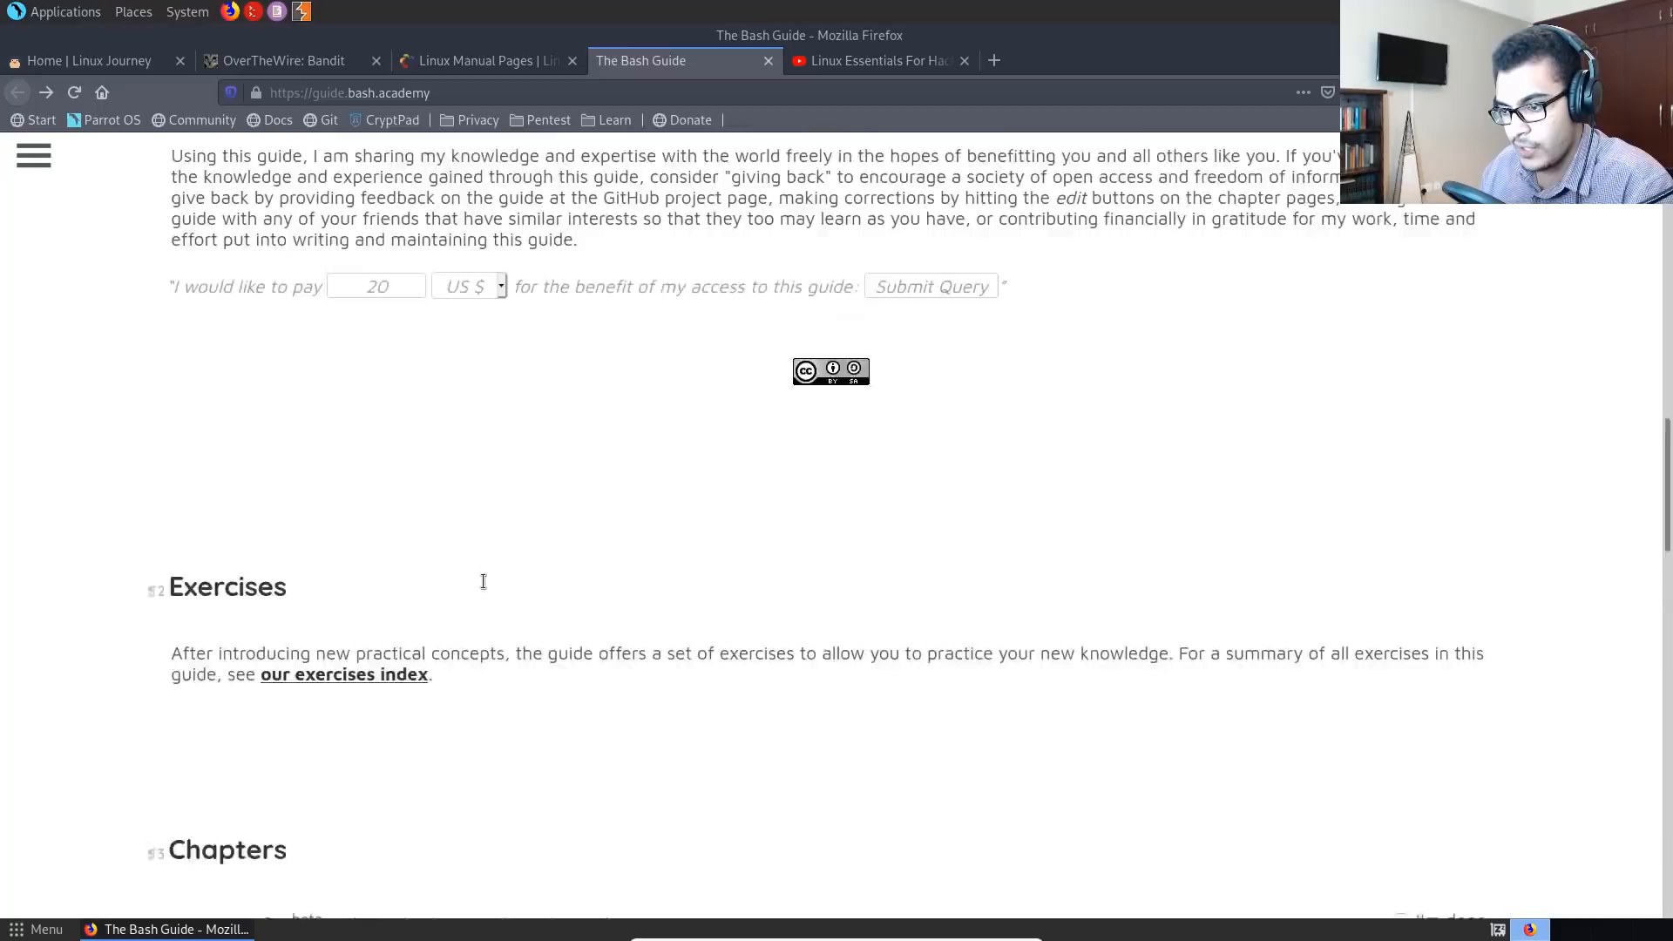
pyautogui.scroll(-3)
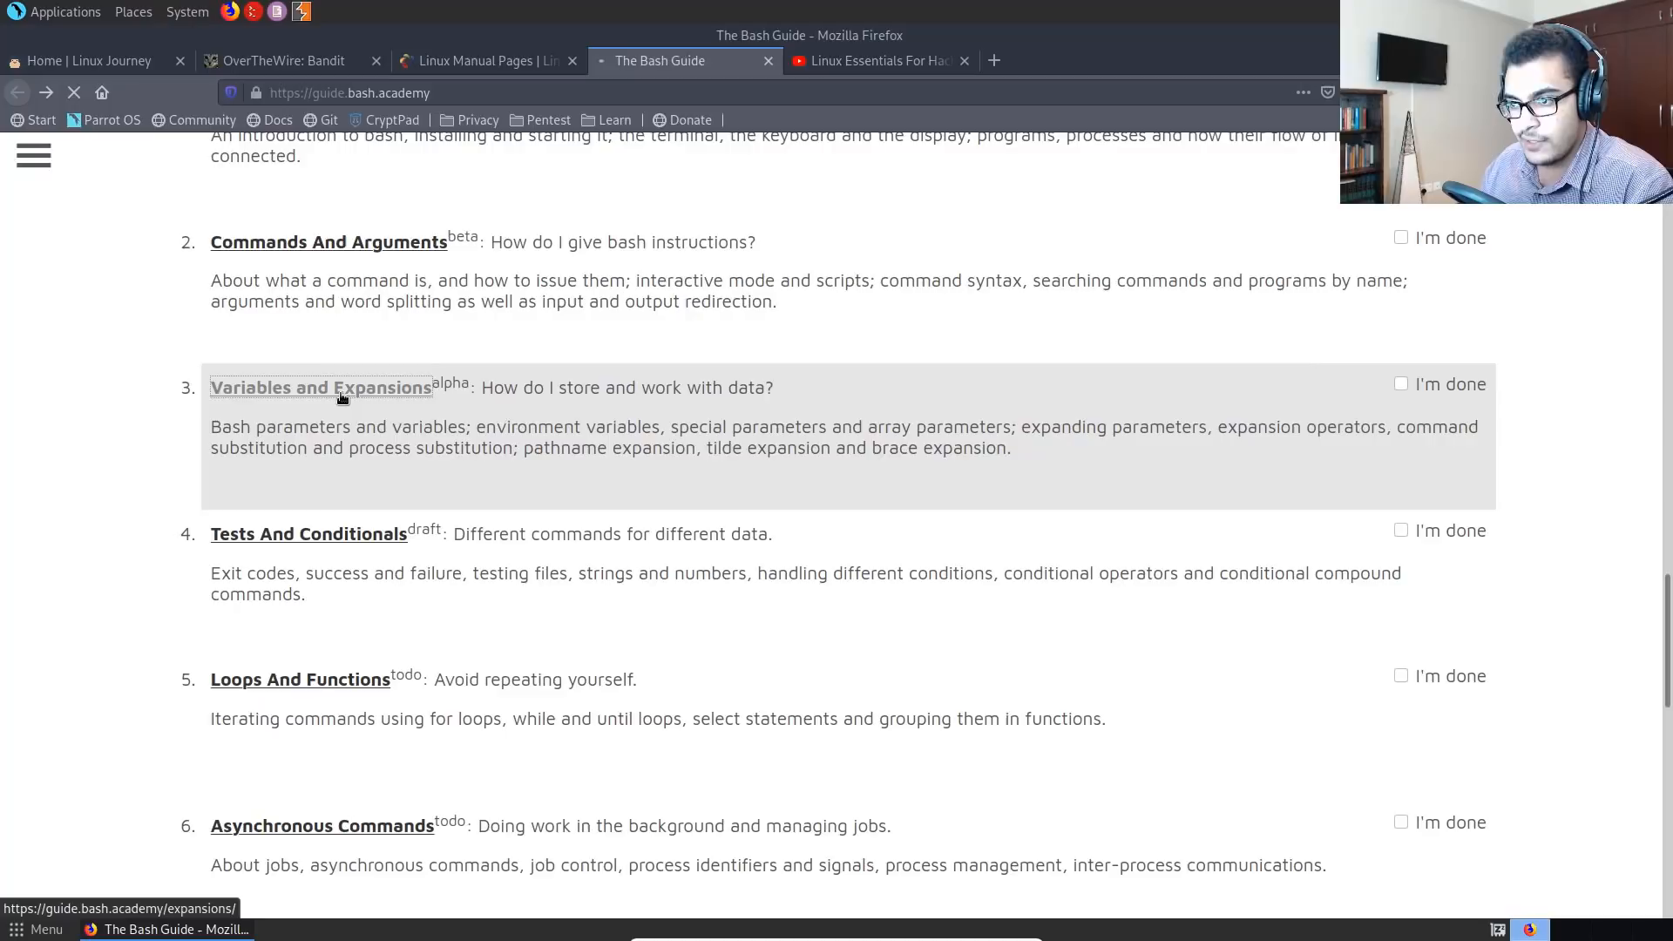
# - Open the Variables and Expansions chapter at Pathname Expansion, then return to the Linux Journey home page
pyautogui.click(321, 387)
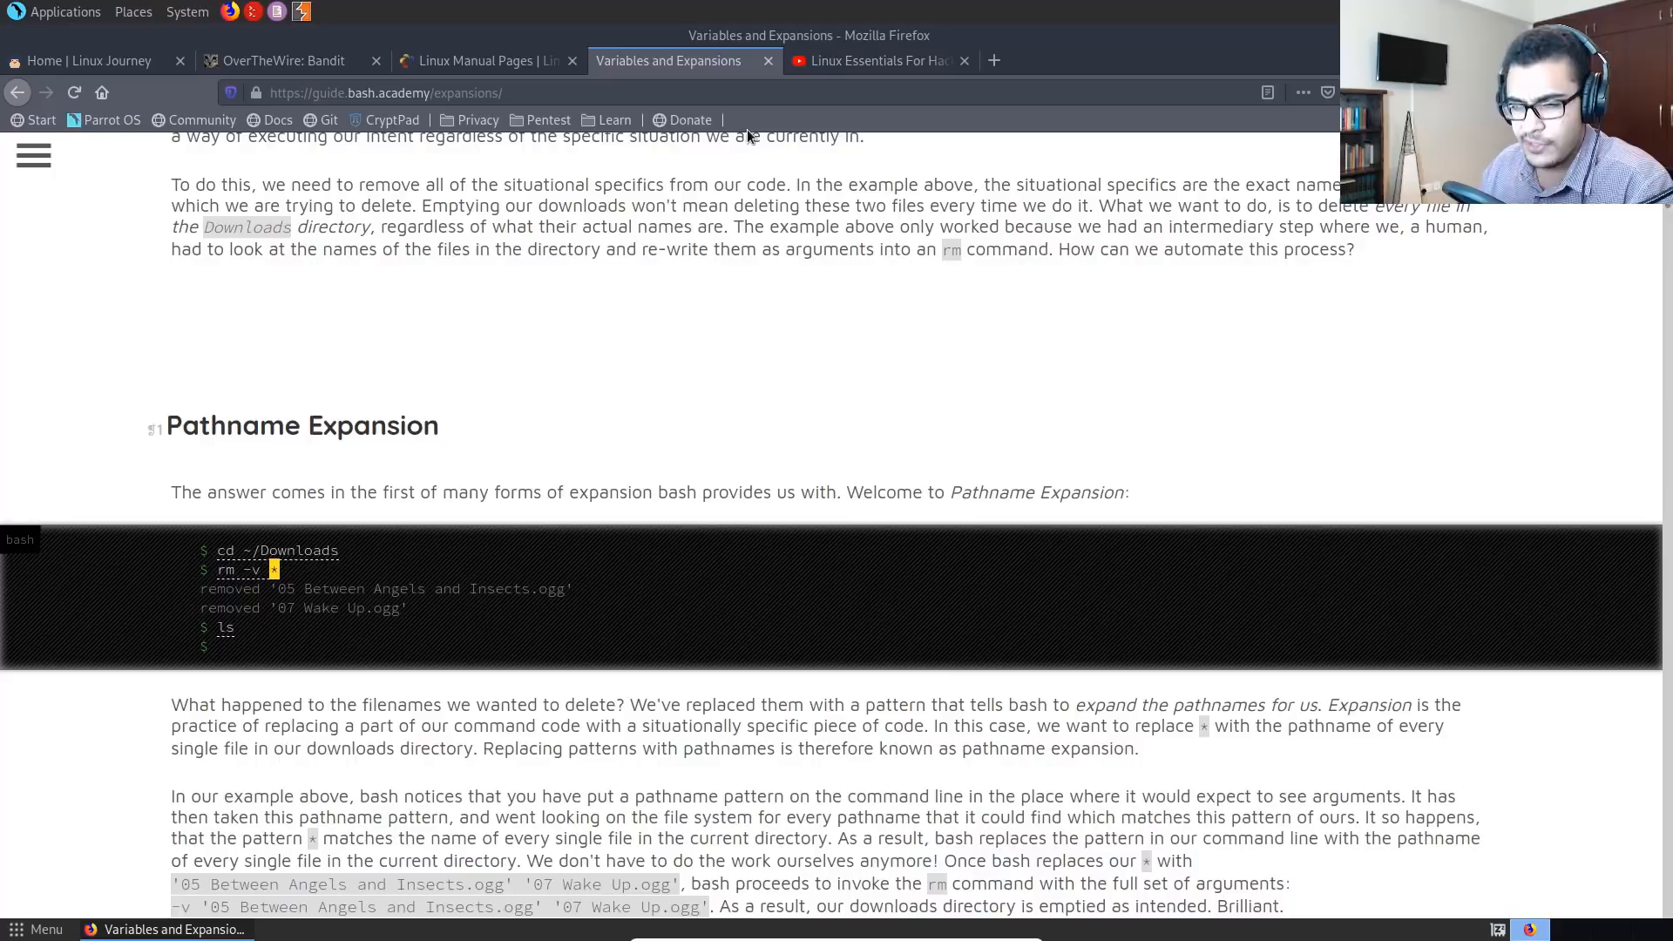
pyautogui.click(87, 59)
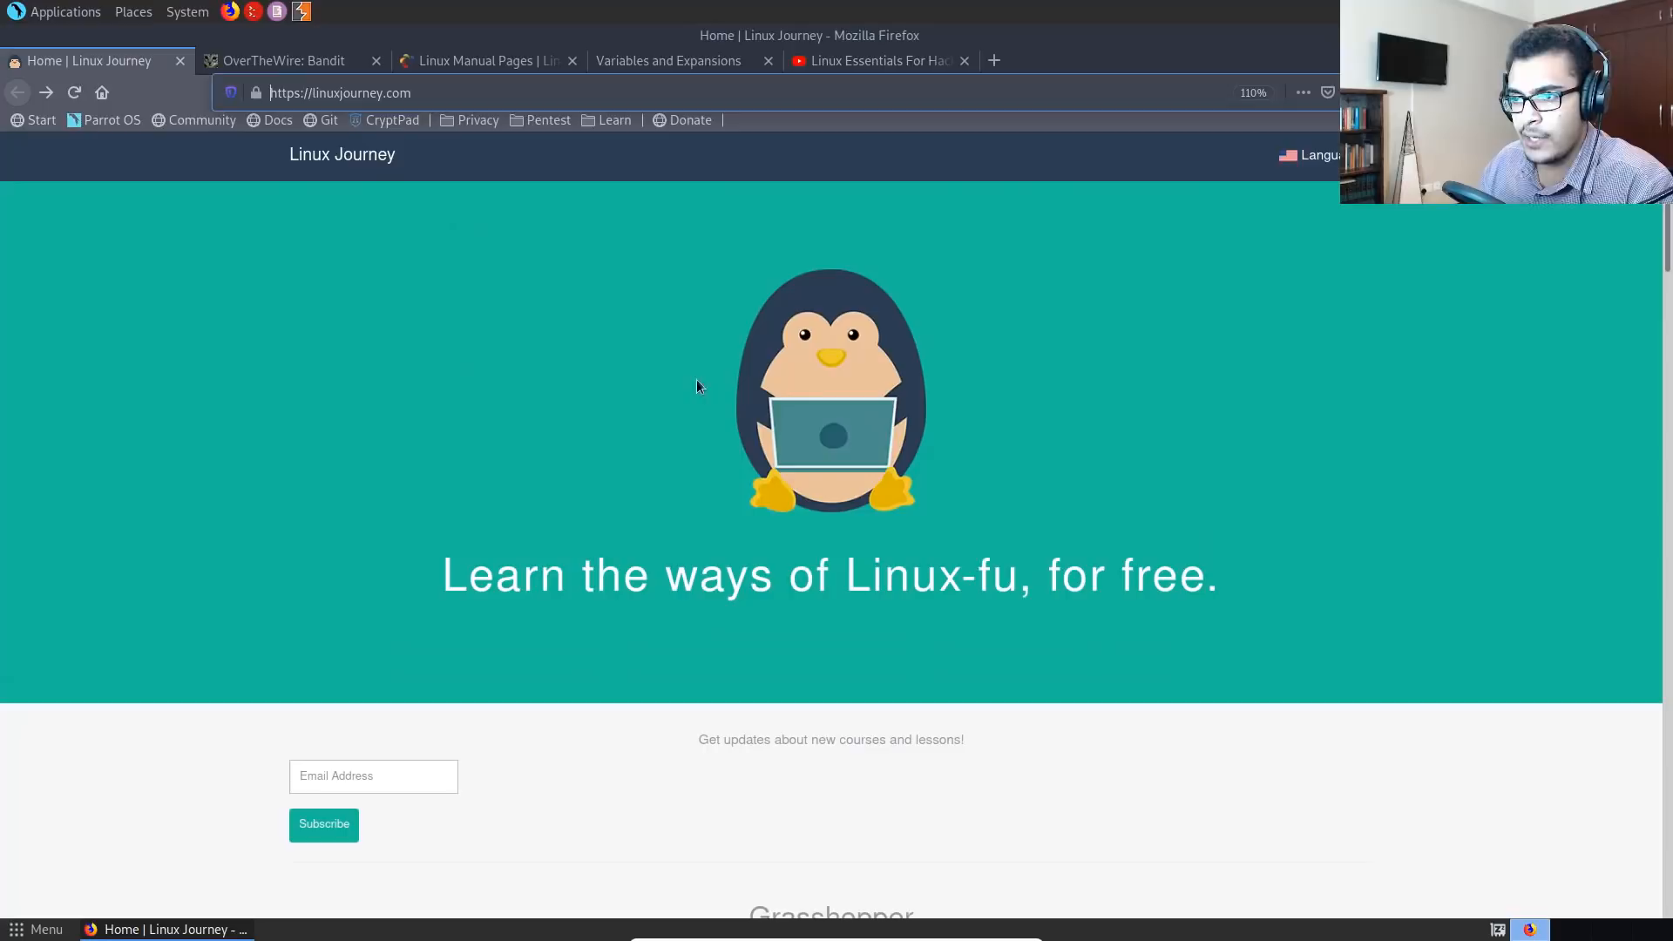
pyautogui.moveTo(648, 378)
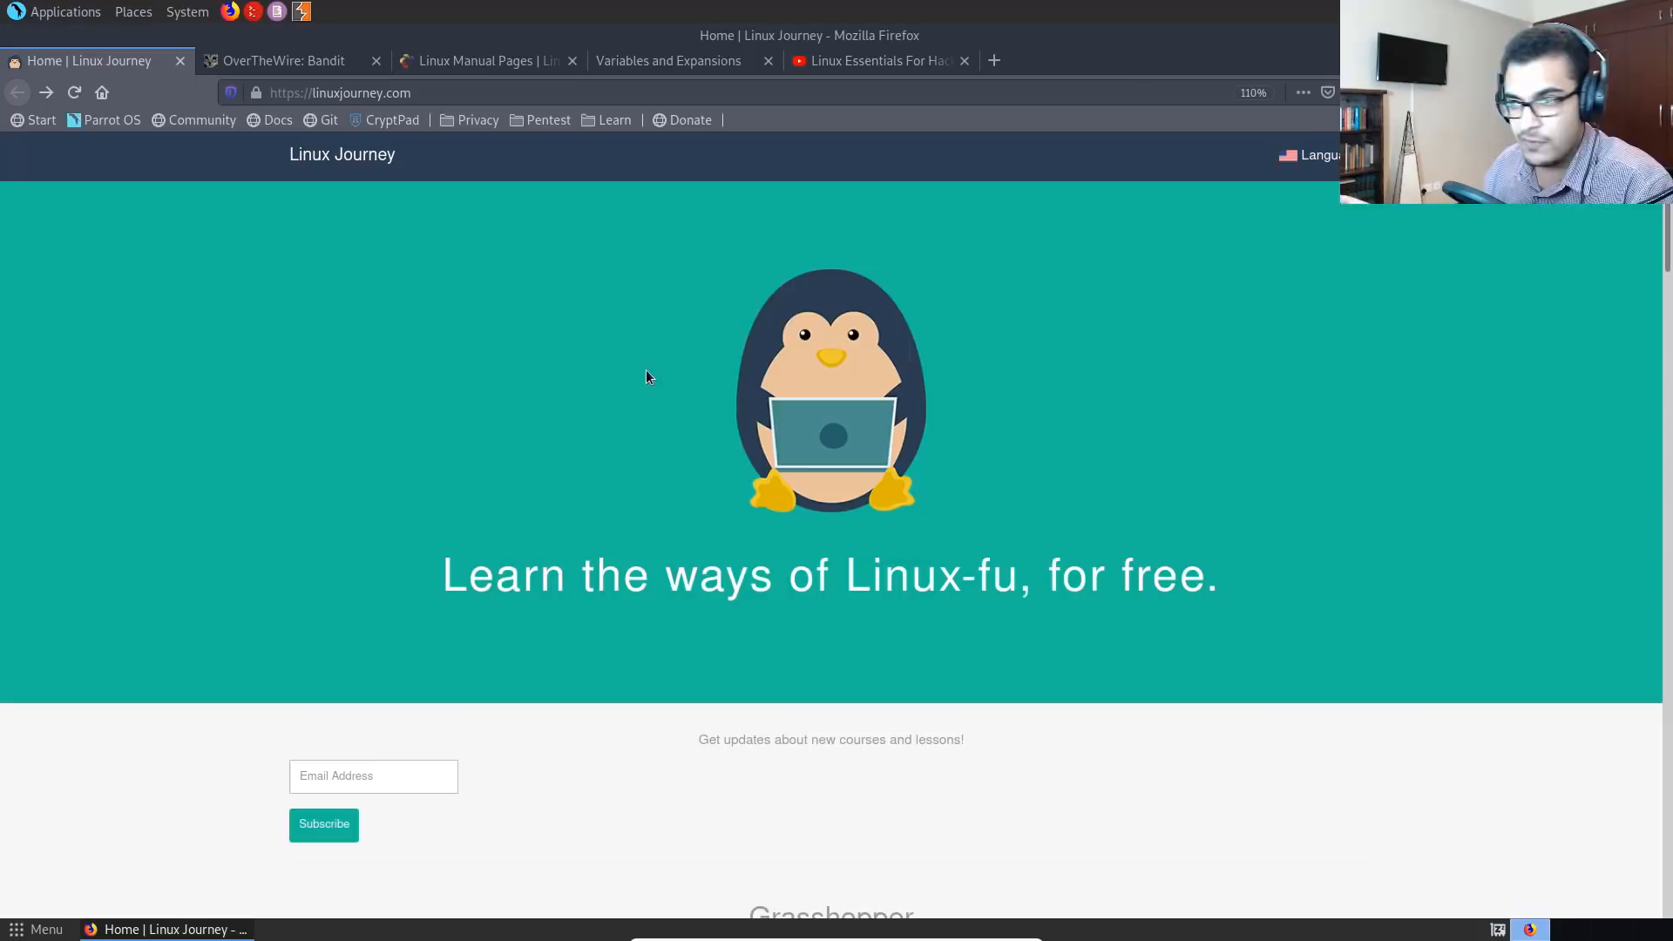
pyautogui.moveTo(615, 331)
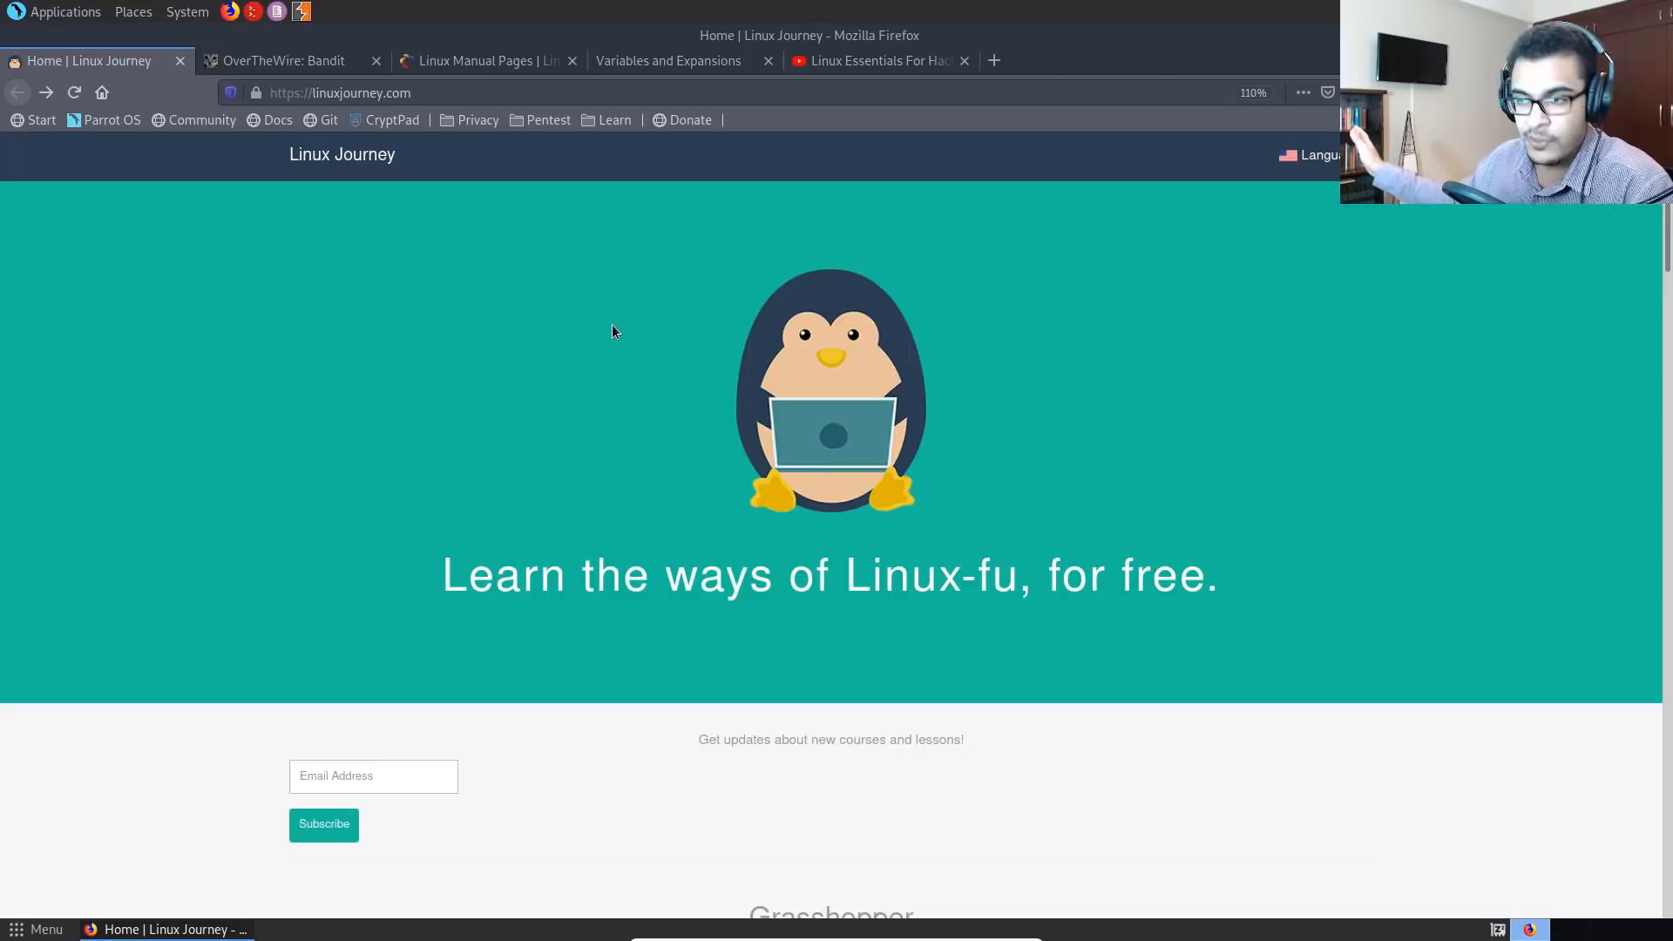
pyautogui.scroll(-3)
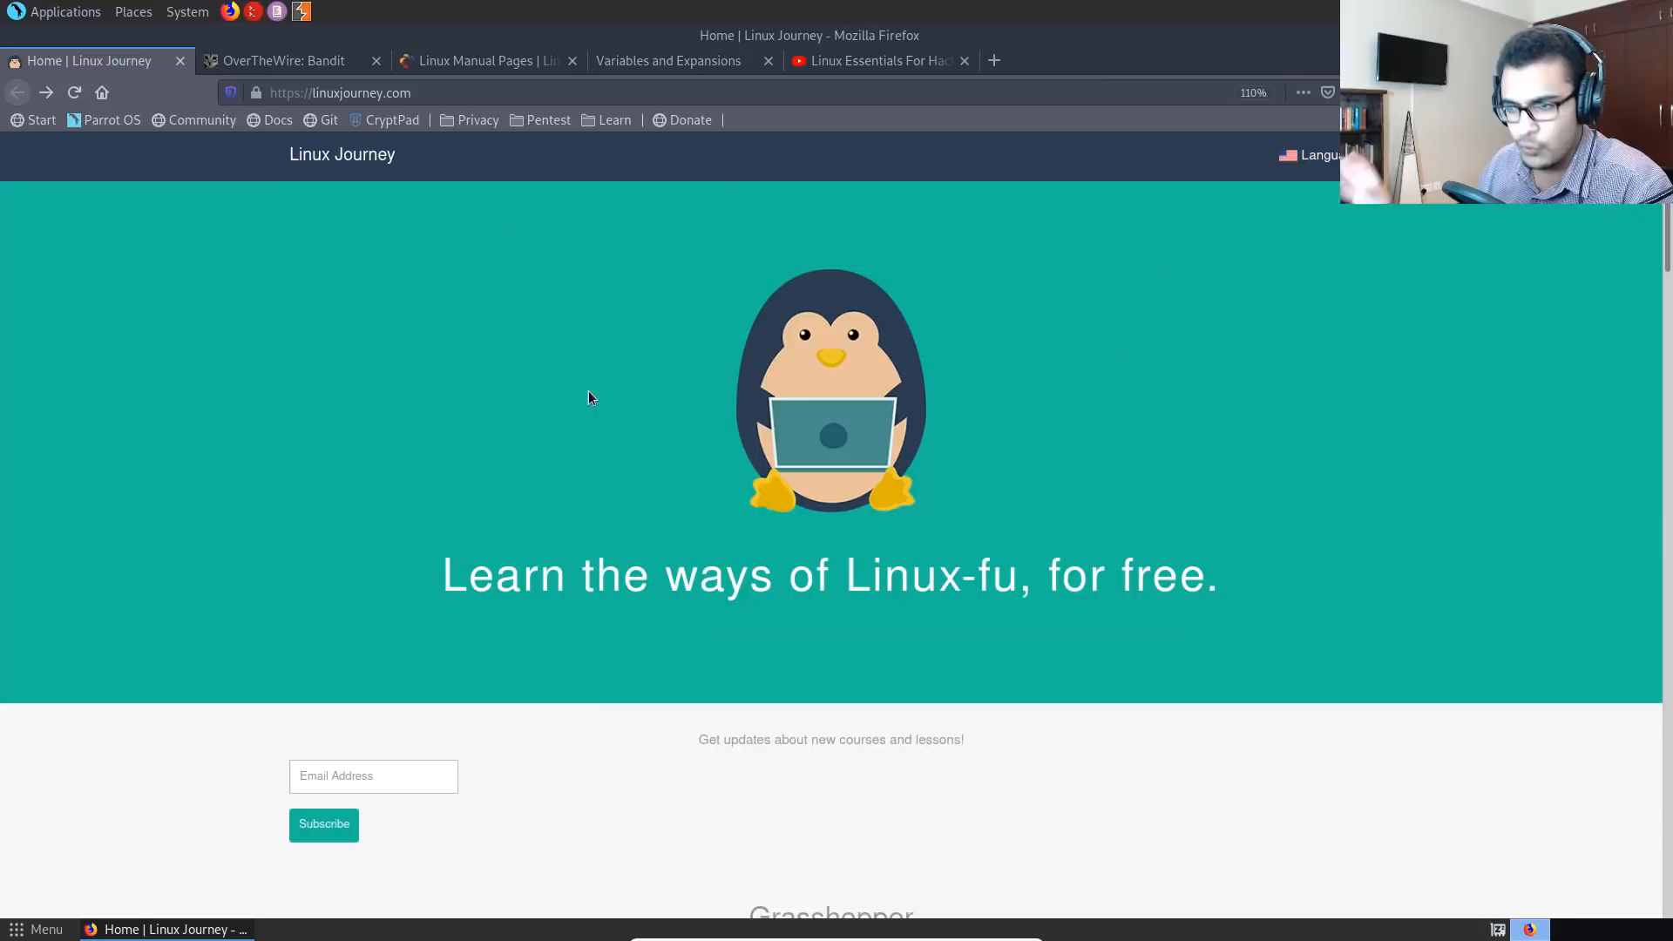
pyautogui.moveTo(551, 317)
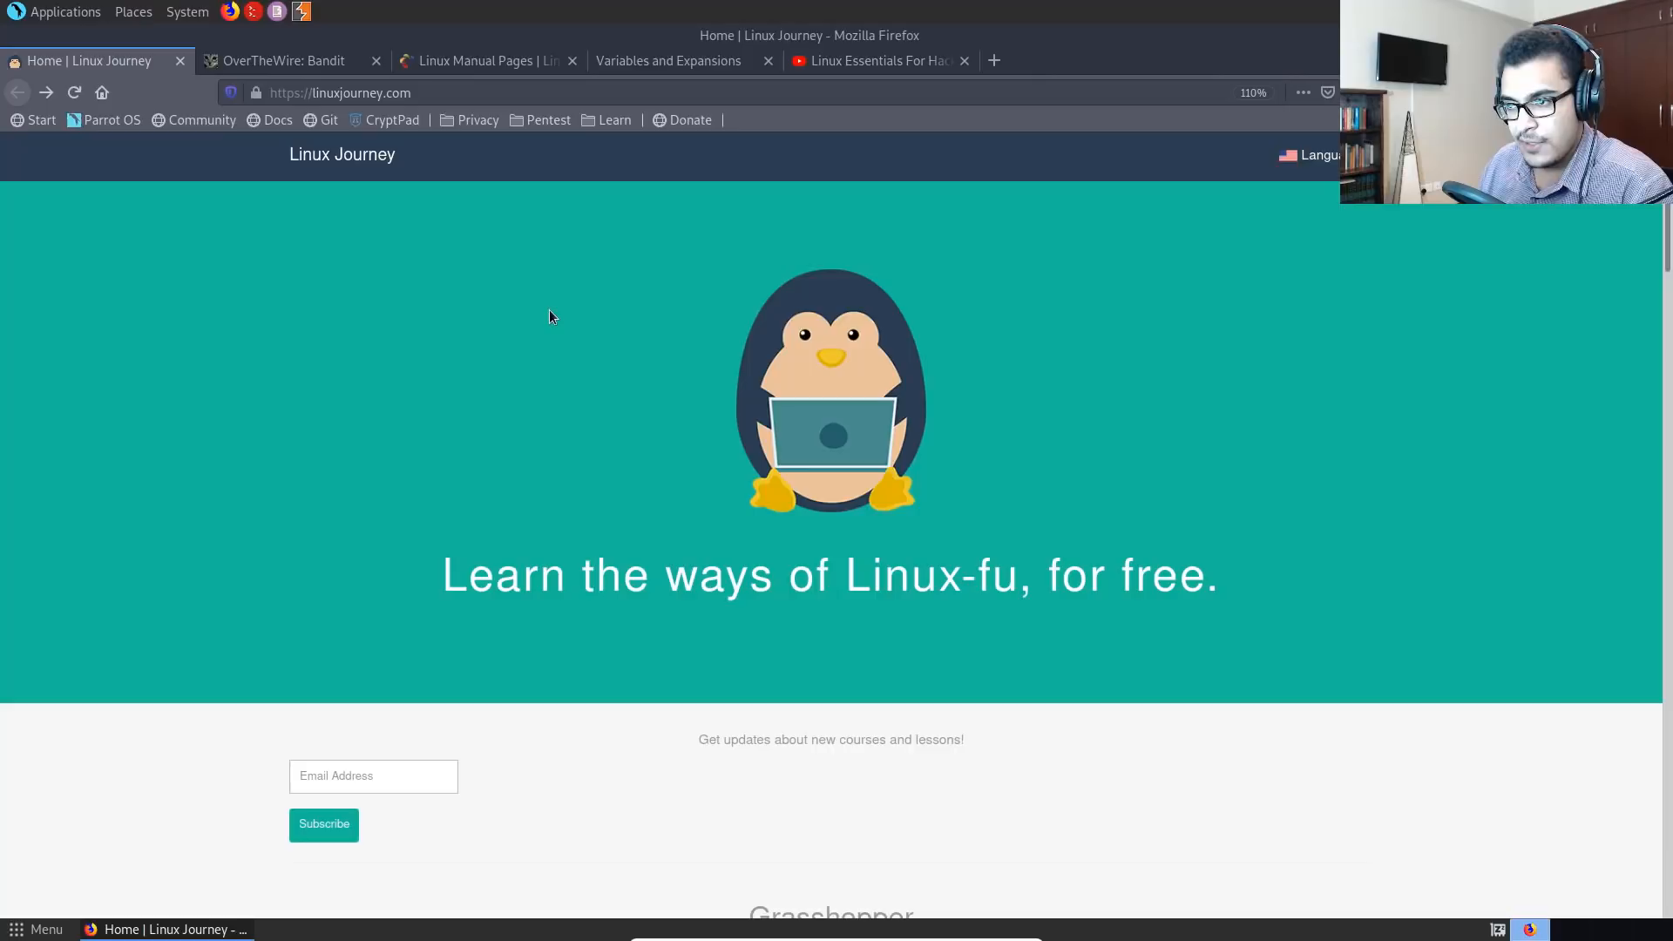
pyautogui.moveTo(548, 341)
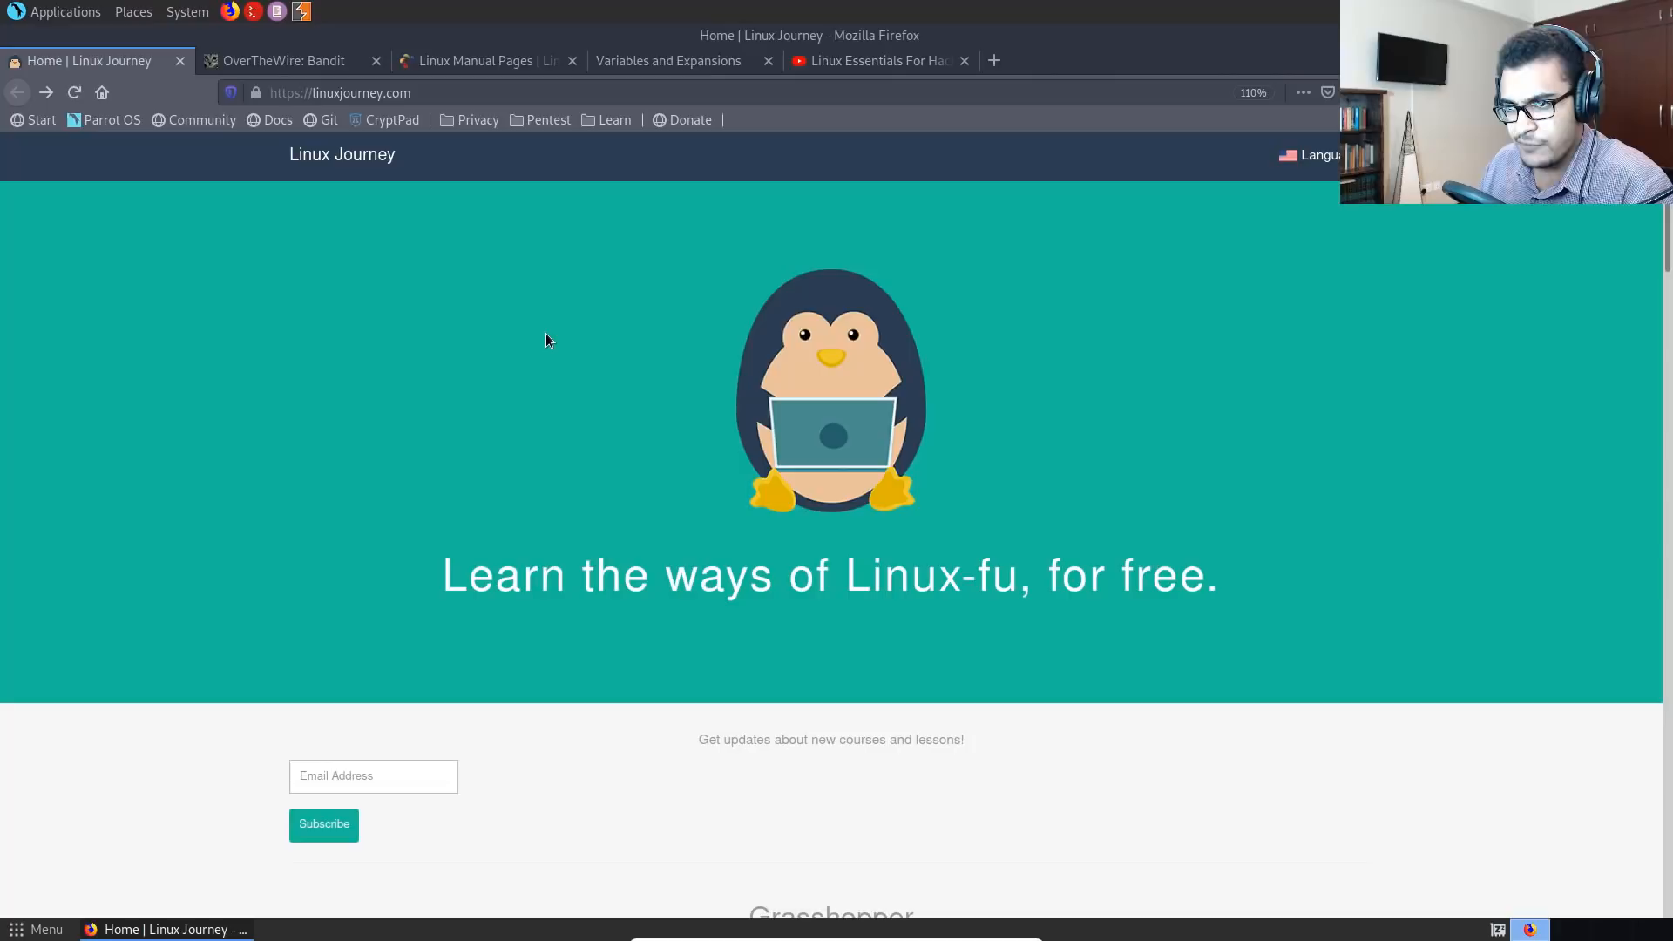
pyautogui.moveTo(447, 374)
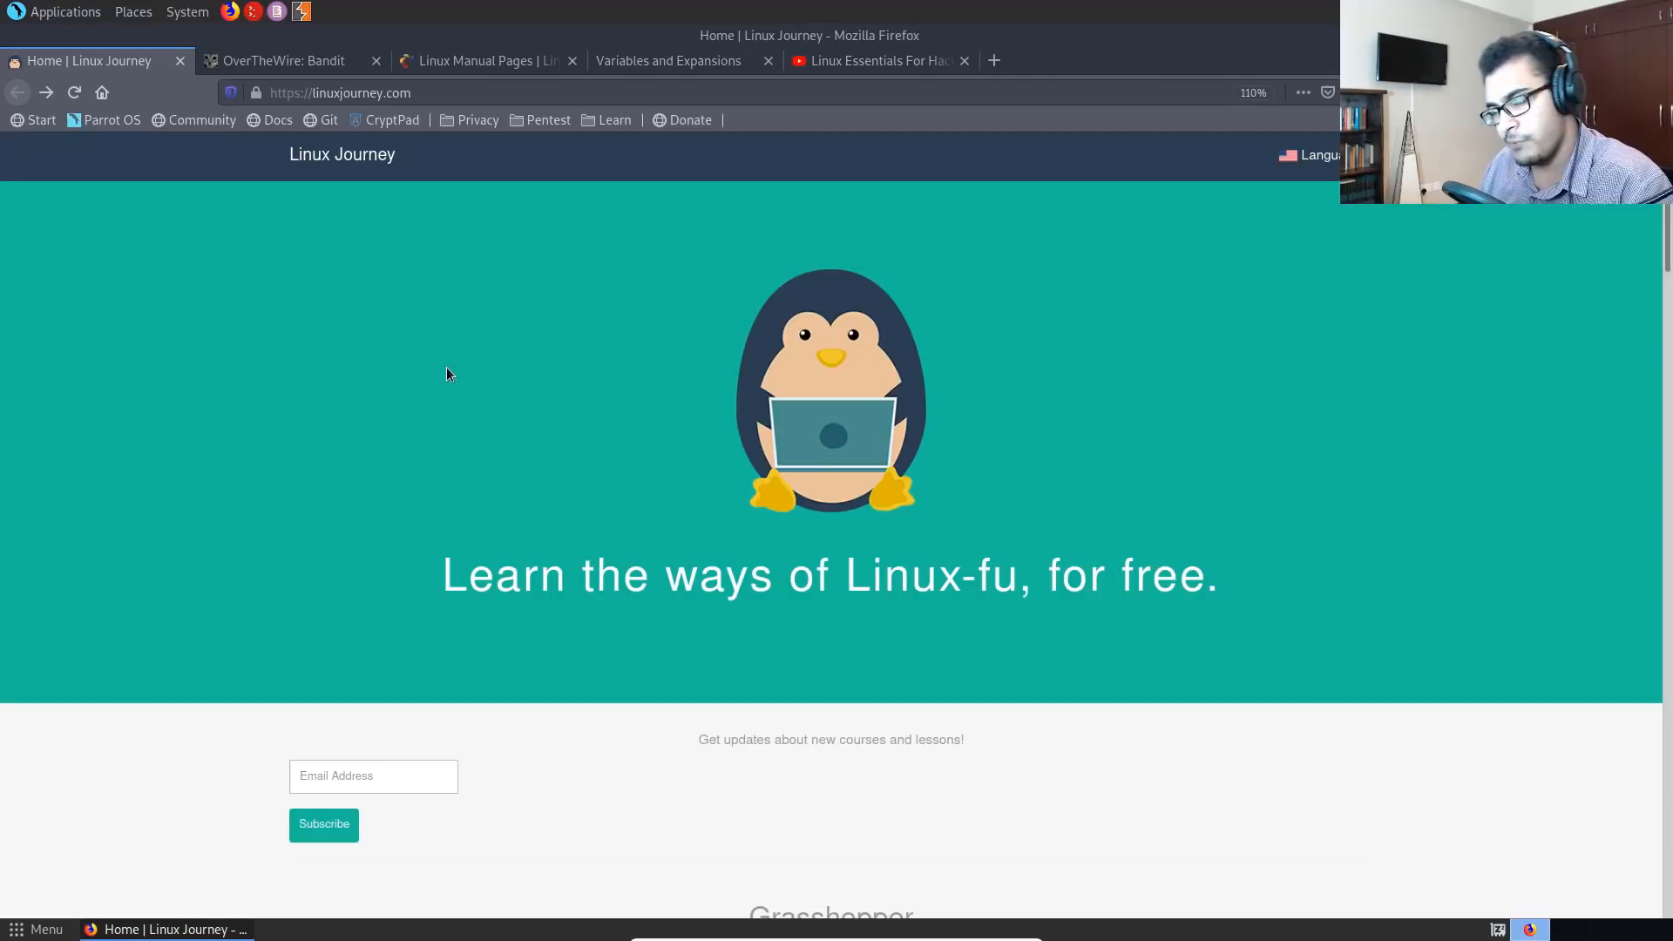
pyautogui.moveTo(596, 399)
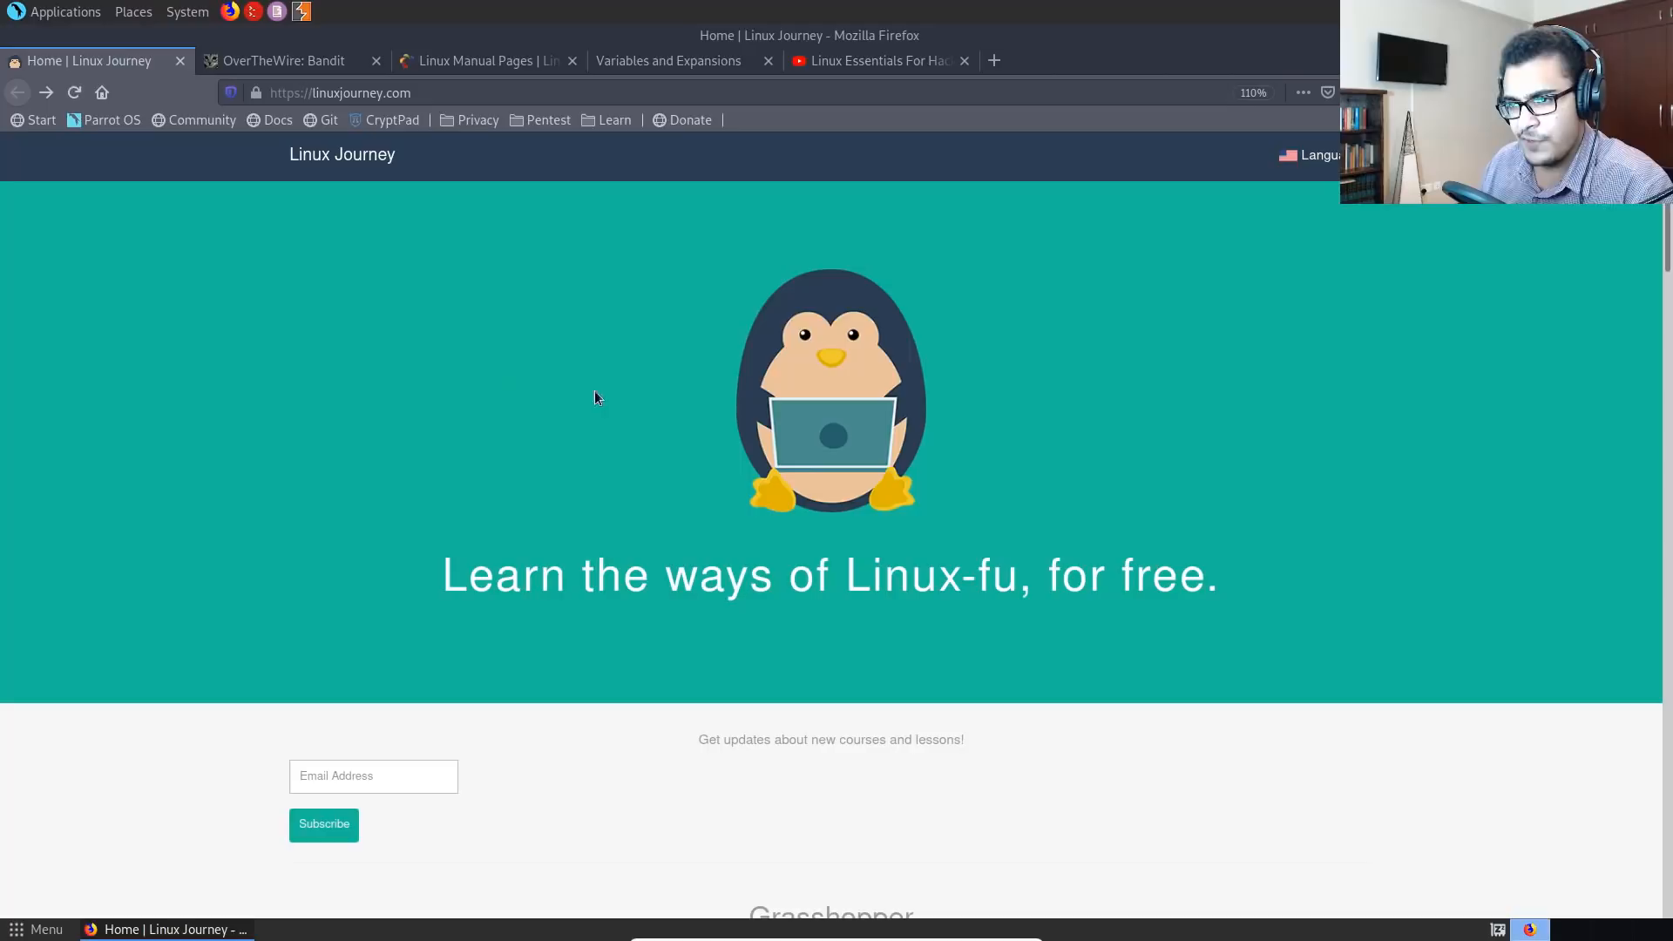